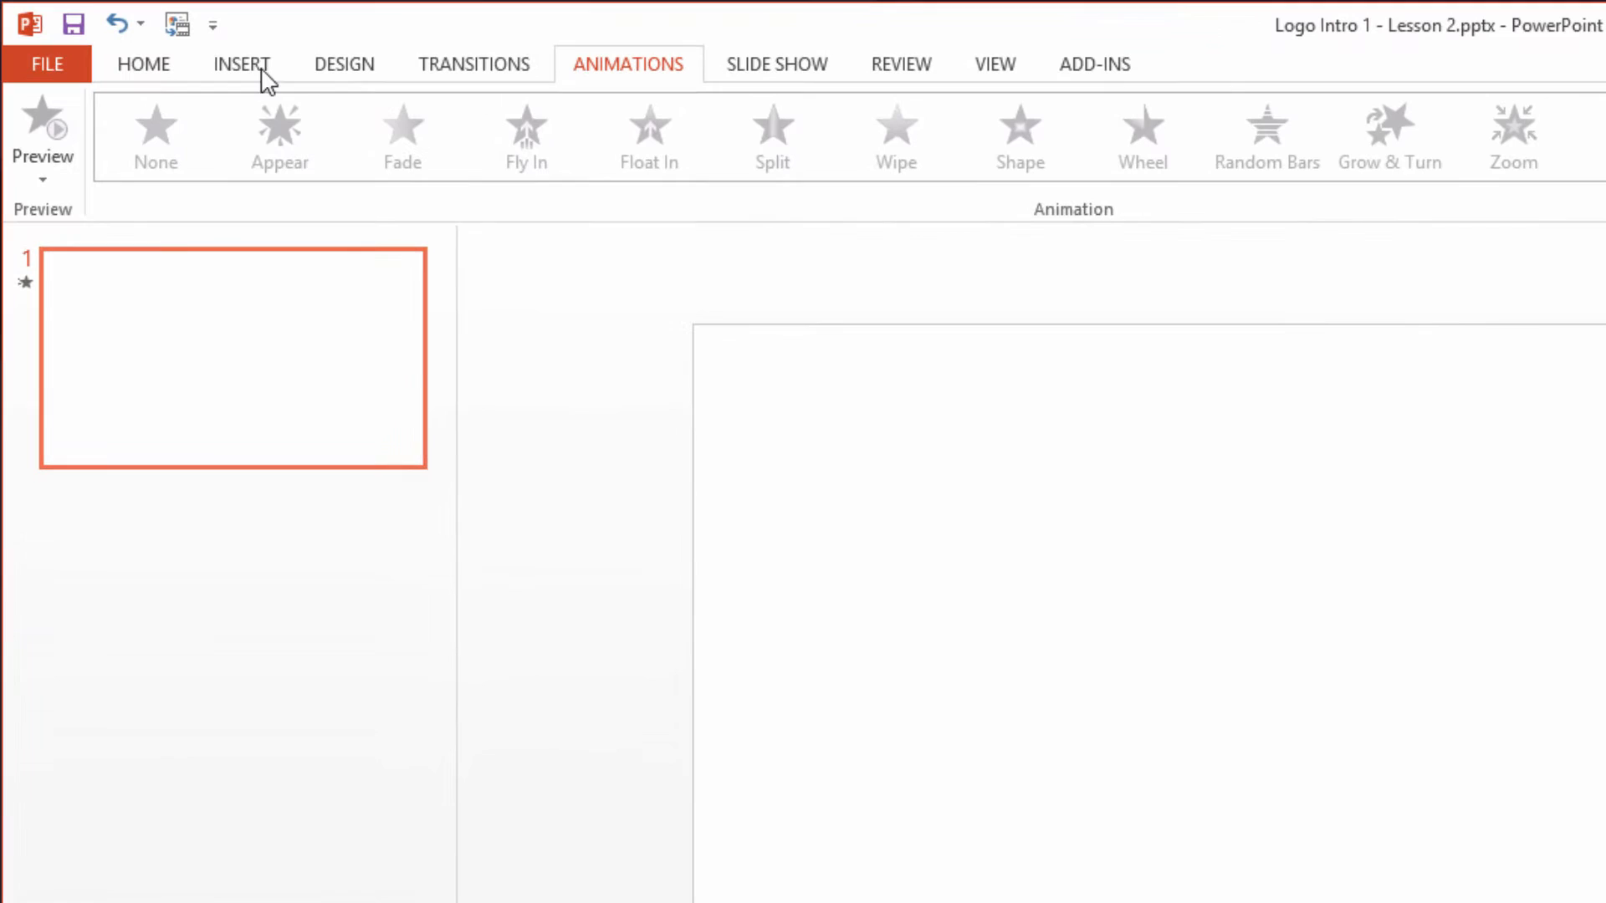
# - Draw a blue square rectangle about 10.24 cm per side in the middle of the slide
pyautogui.click(241, 64)
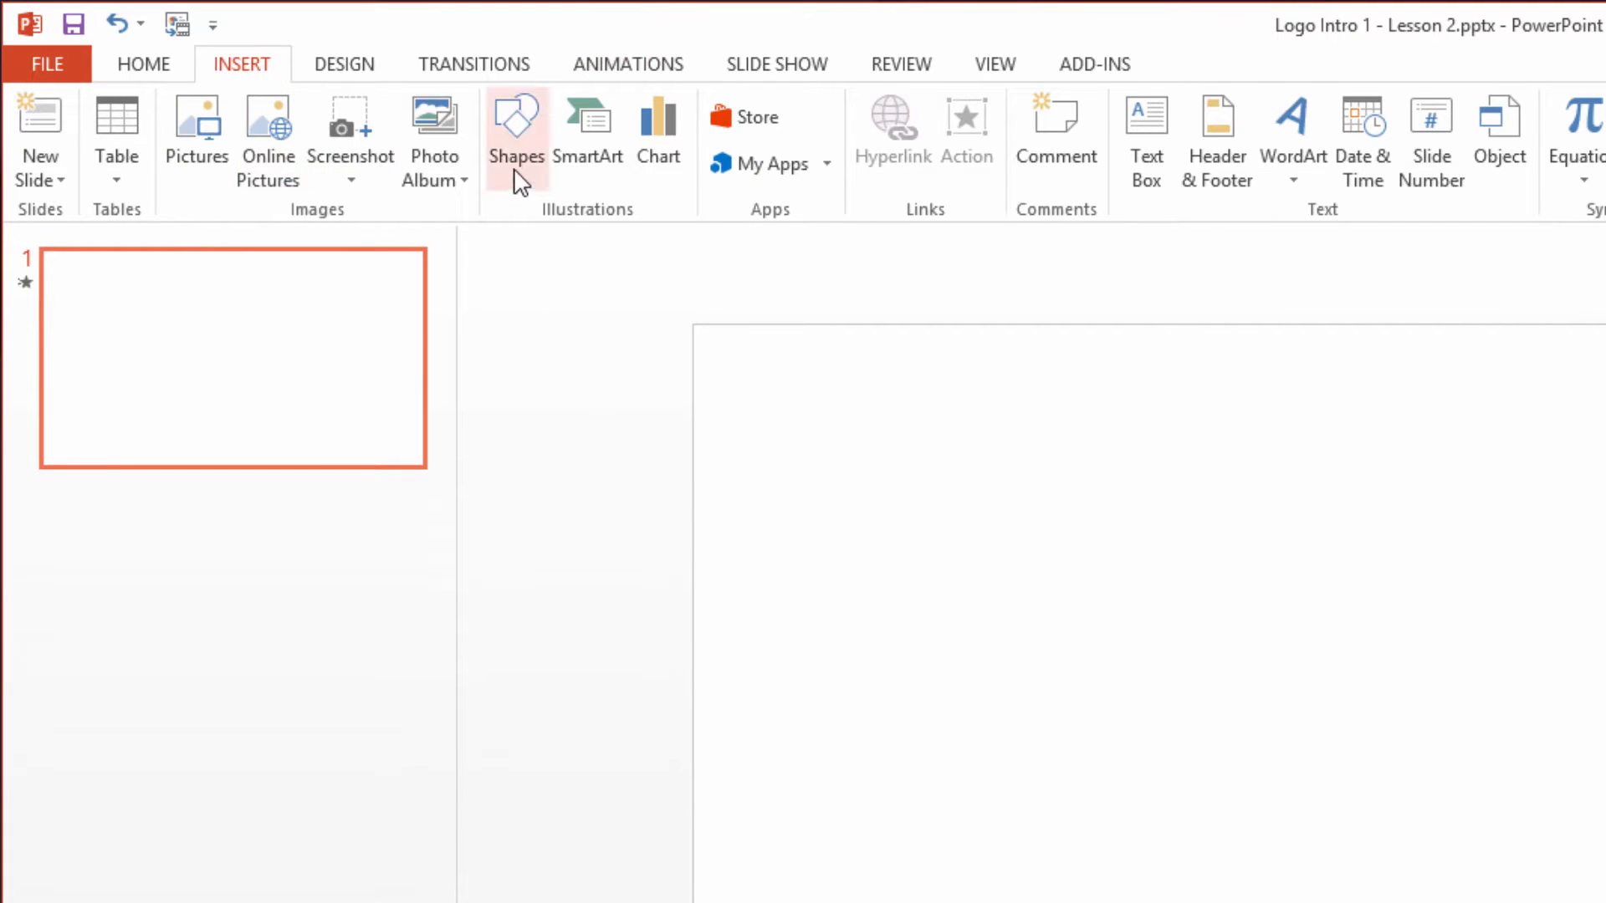
pyautogui.click(517, 133)
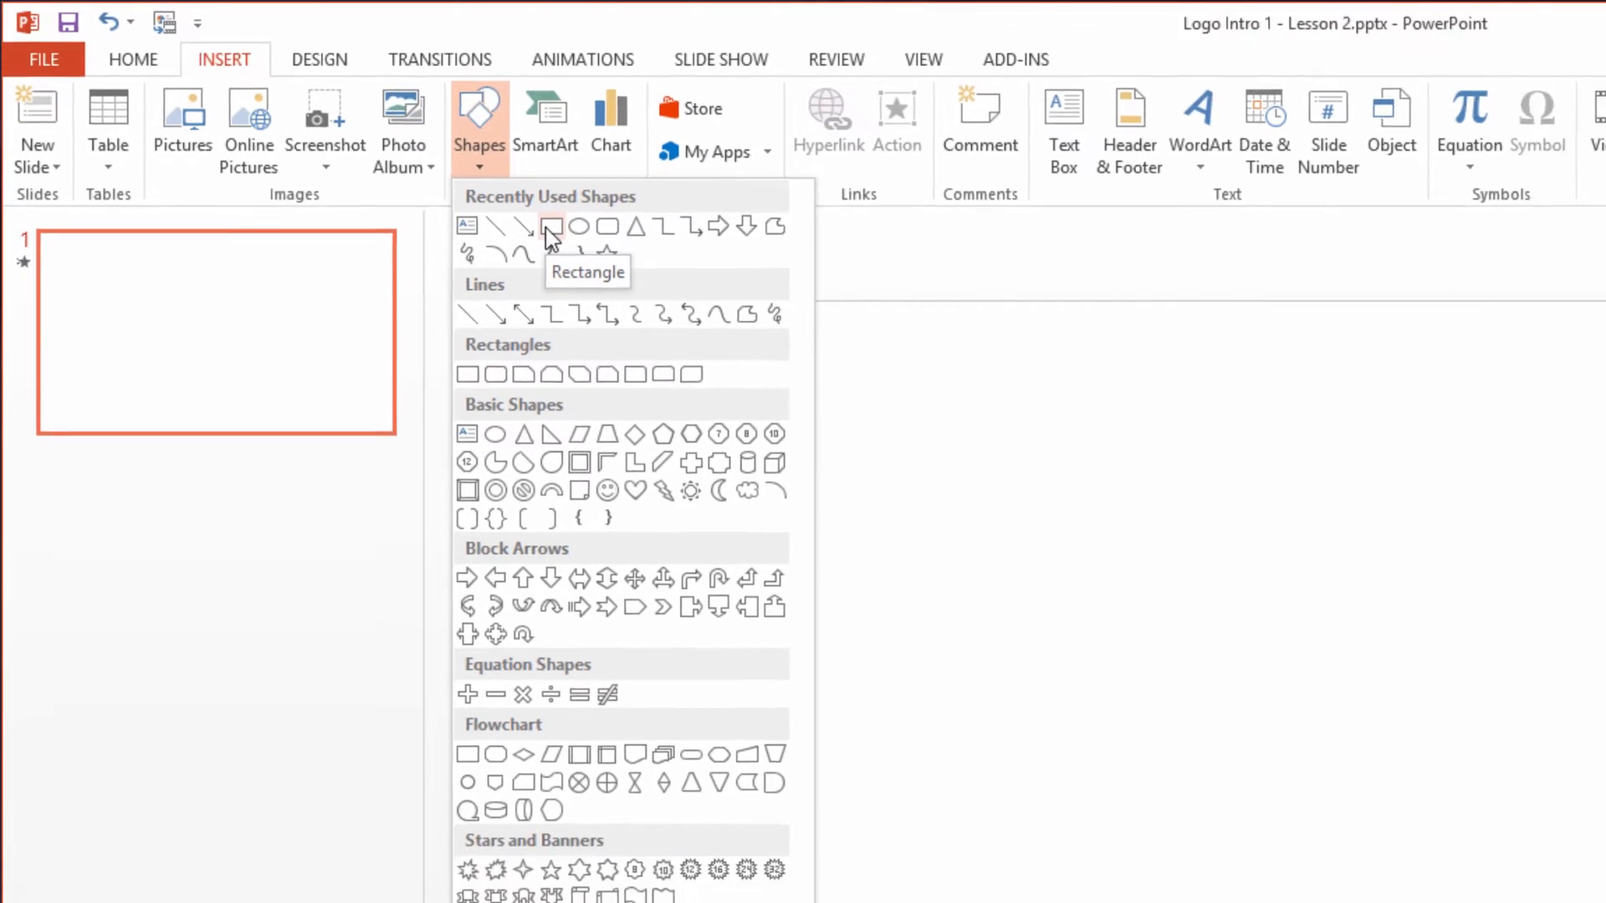
pyautogui.click(551, 226)
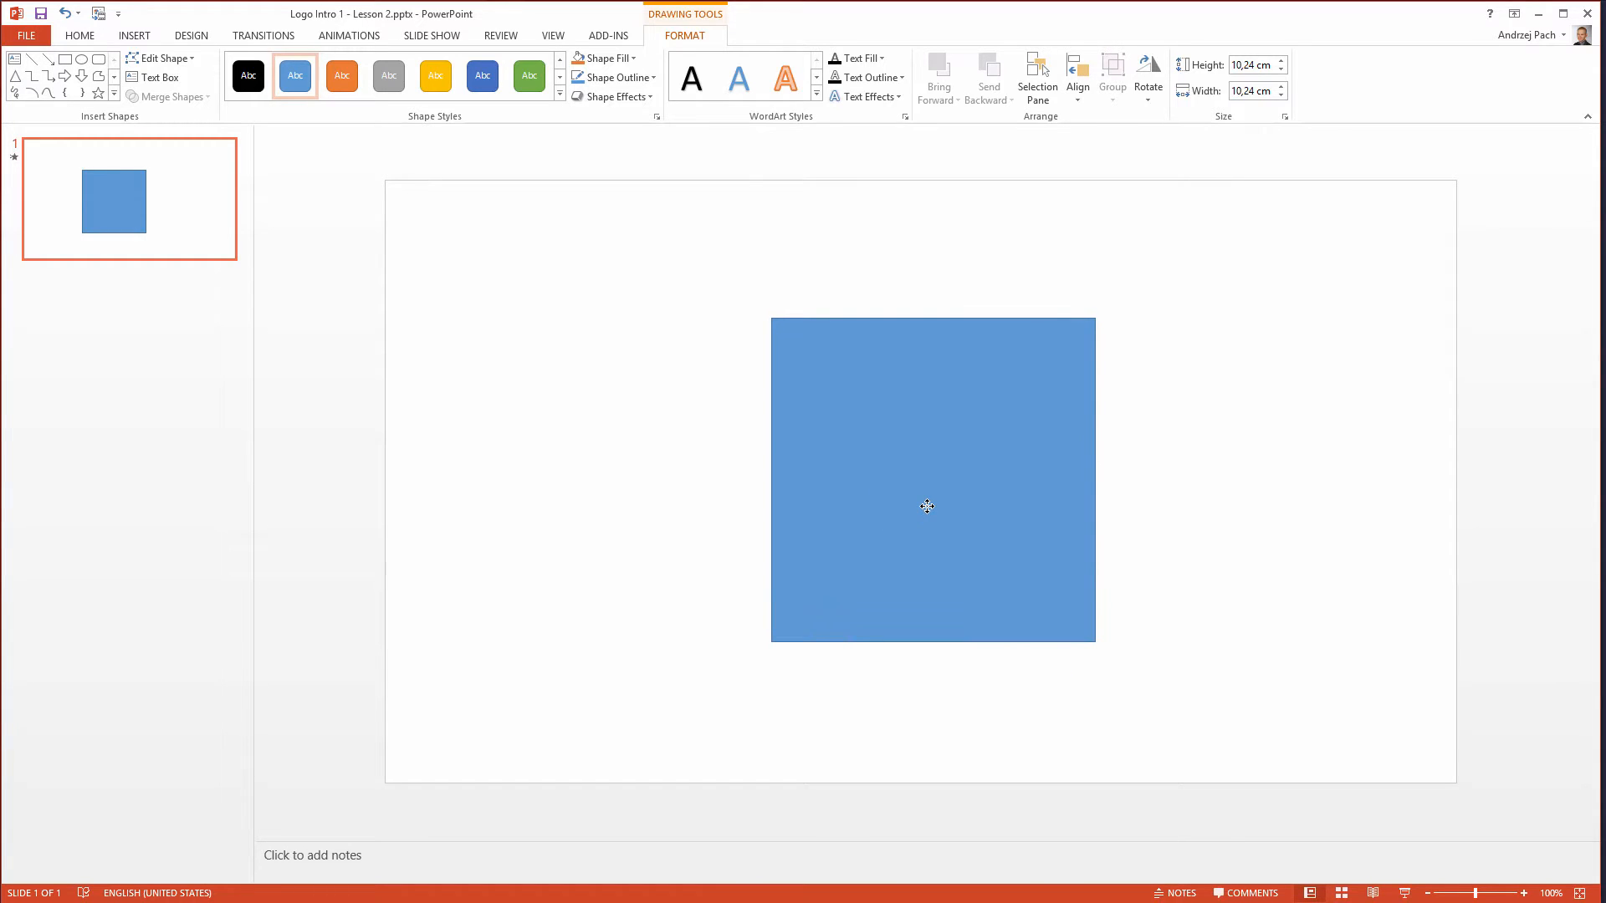
# - Select the blue square and nudge it slightly left, keeping its 10,24 cm size
pyautogui.click(926, 506)
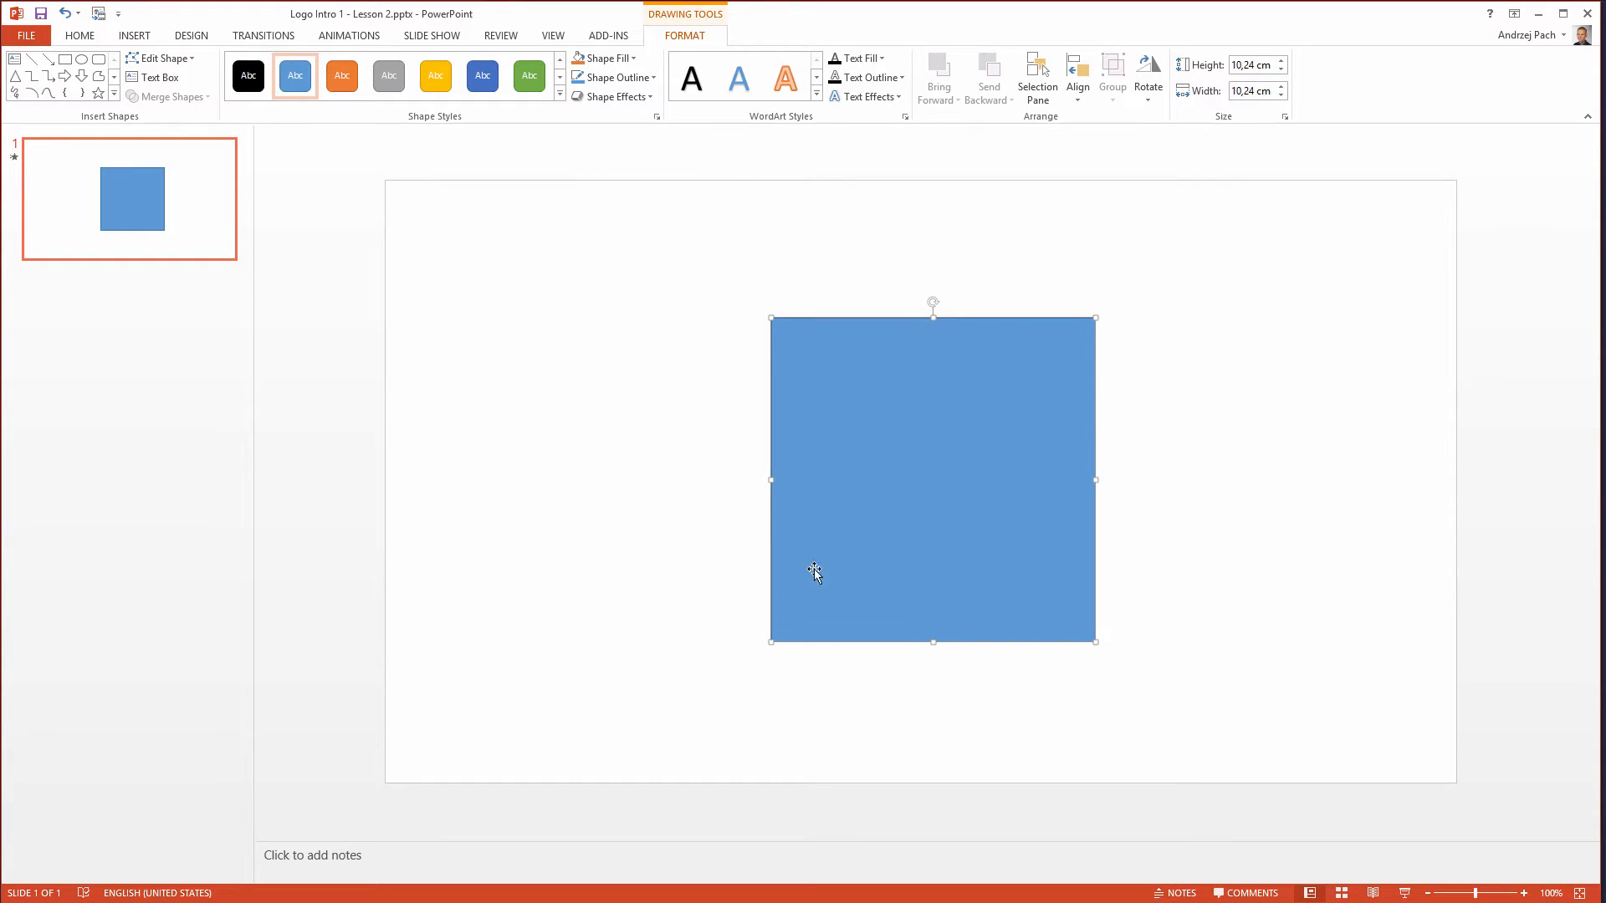
pyautogui.moveTo(1032, 236)
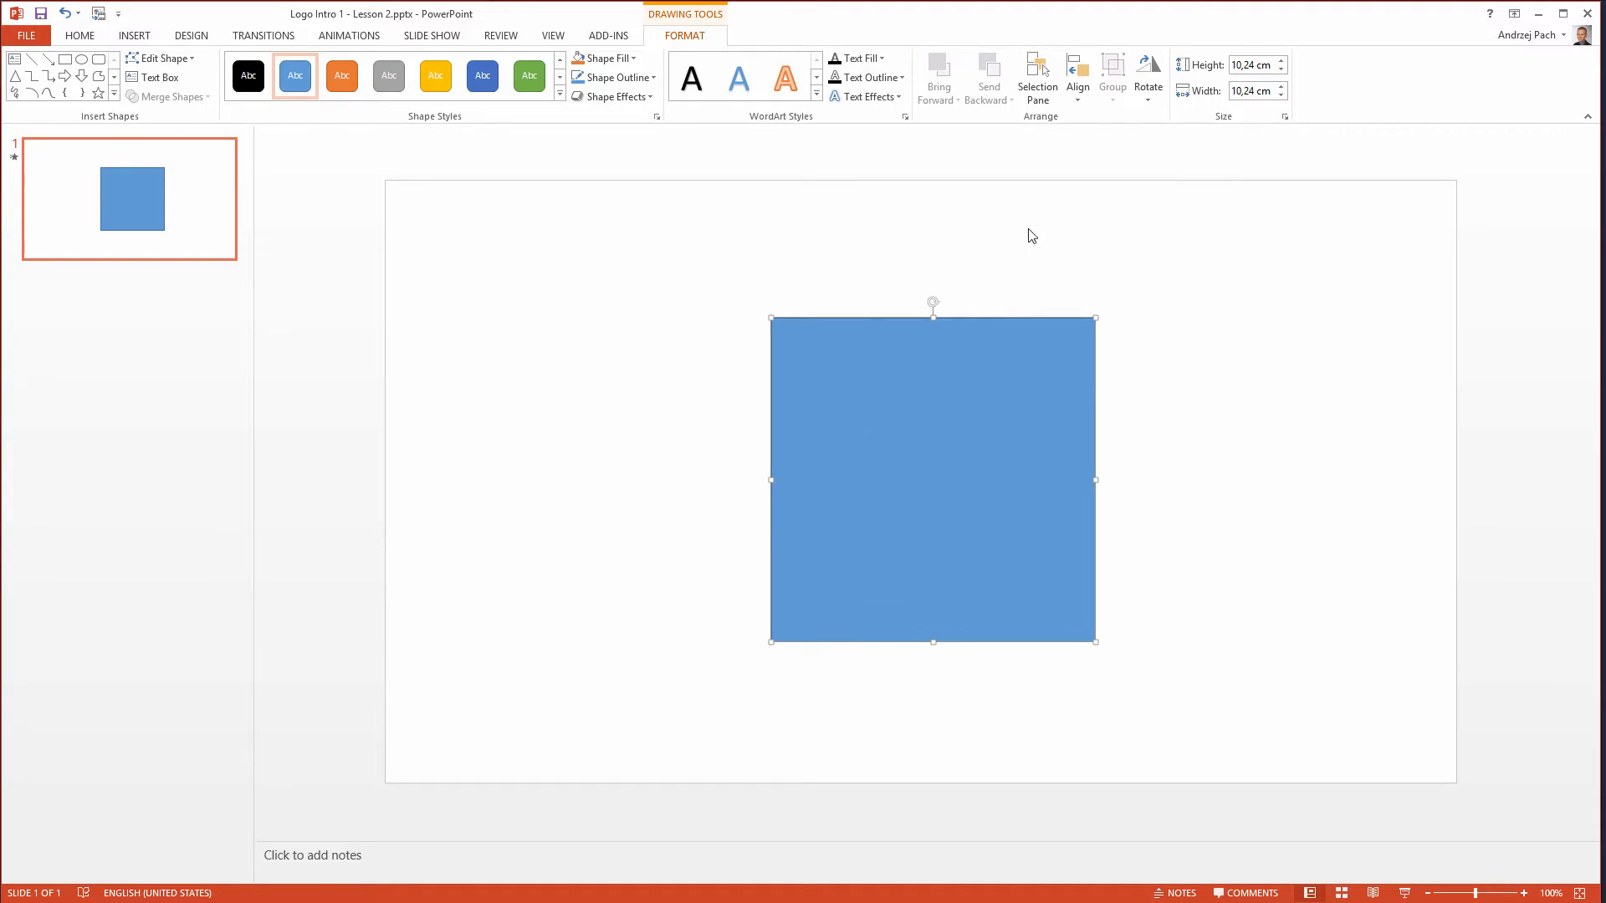
pyautogui.click(1076, 77)
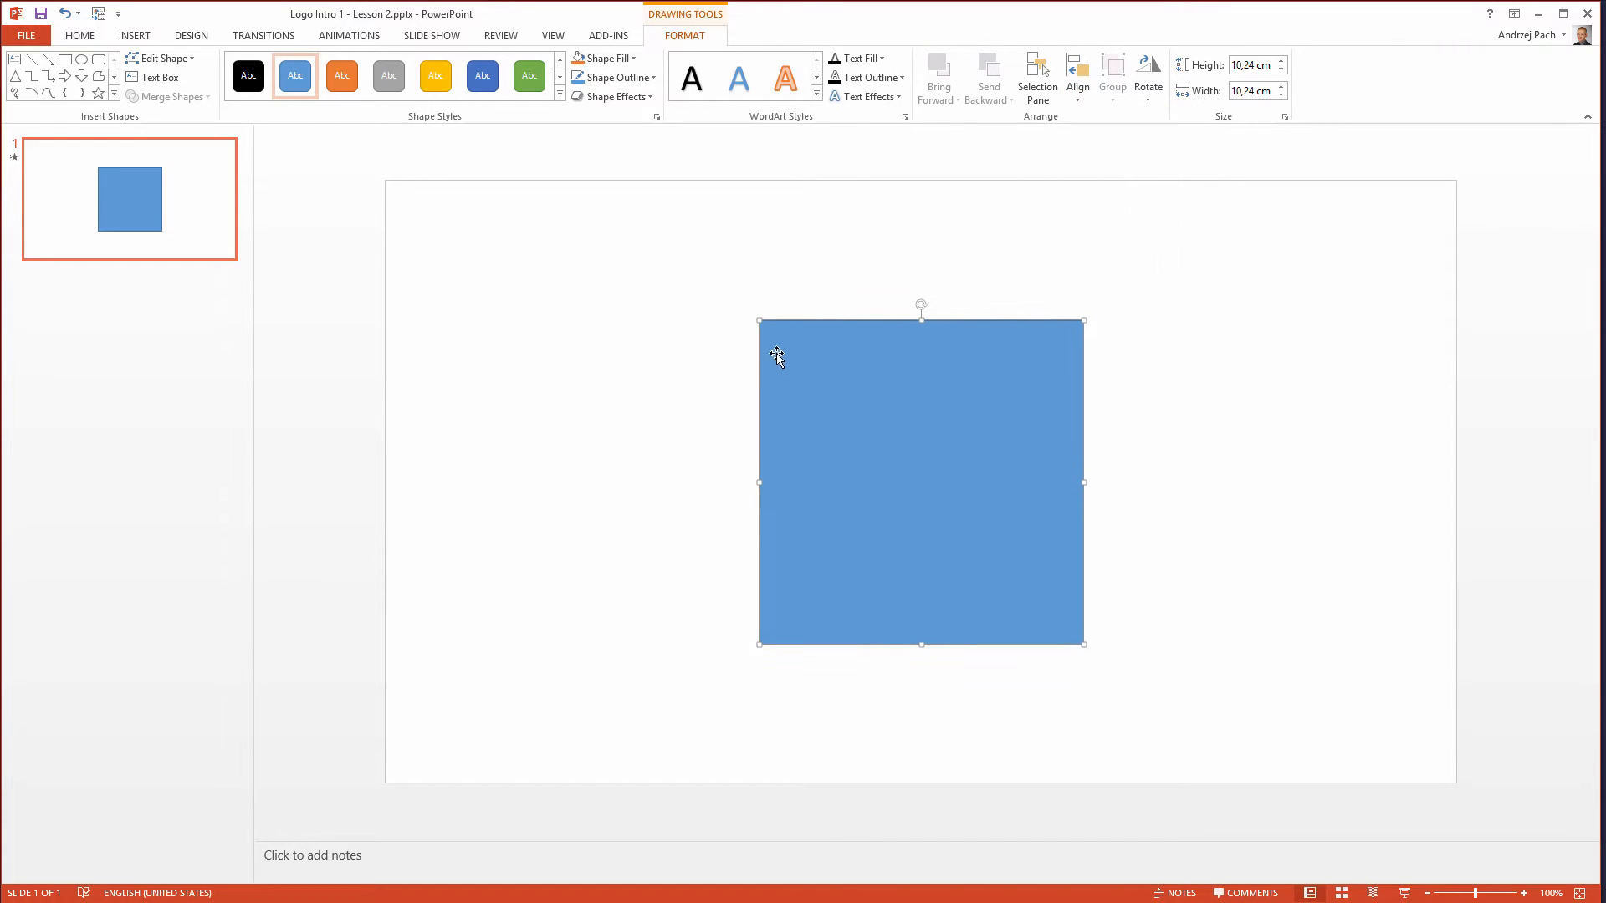
pyautogui.moveTo(1101, 463)
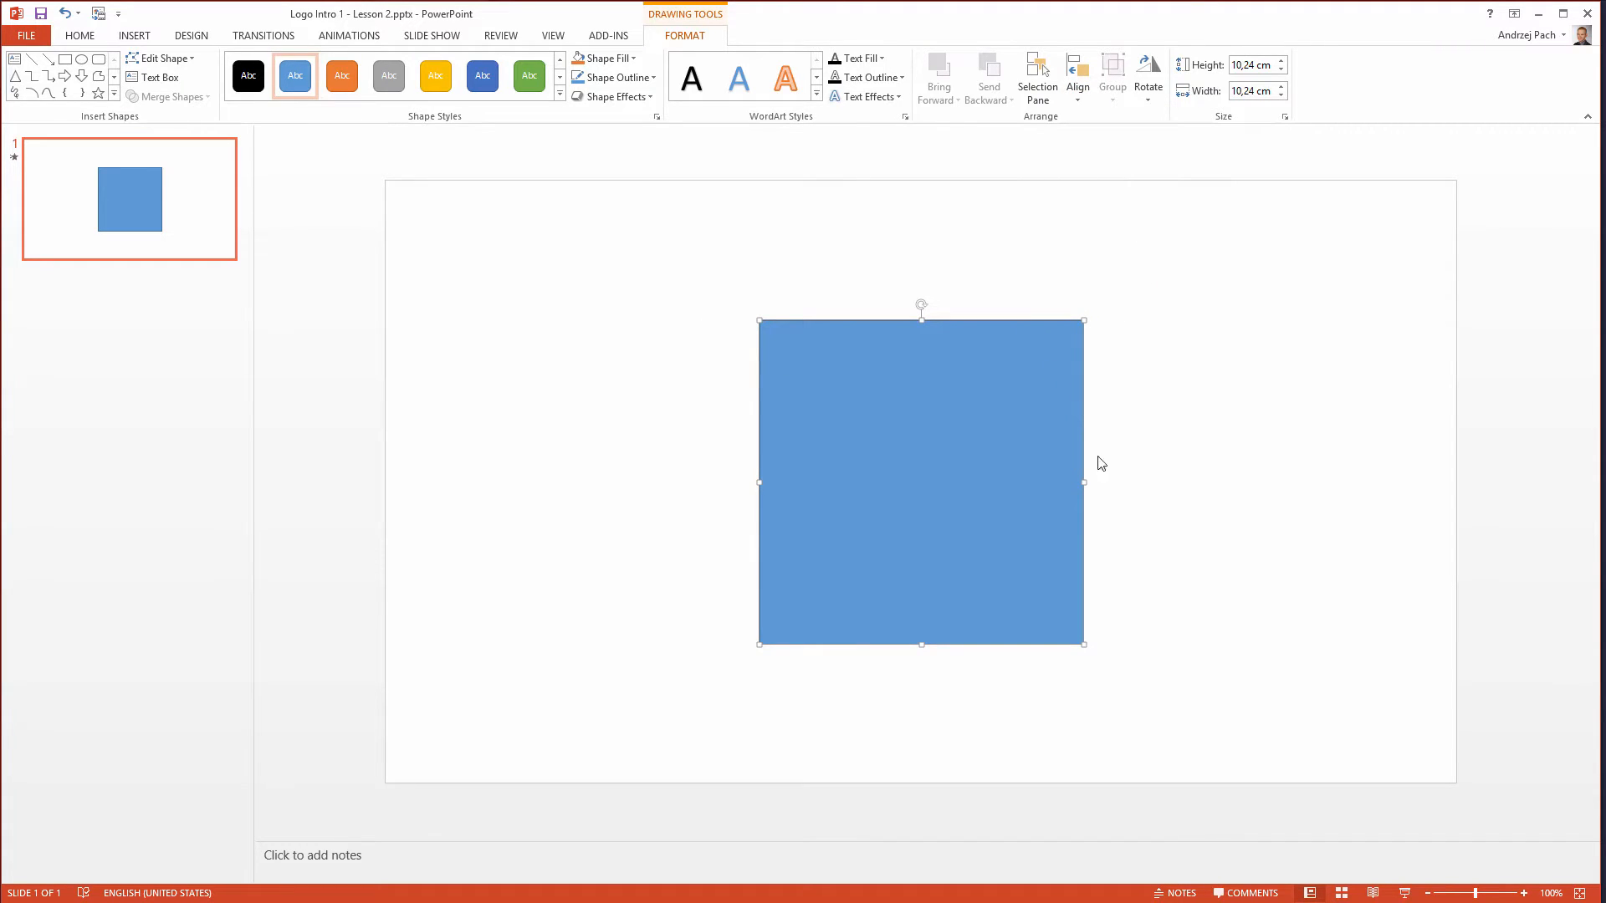
pyautogui.moveTo(803, 336)
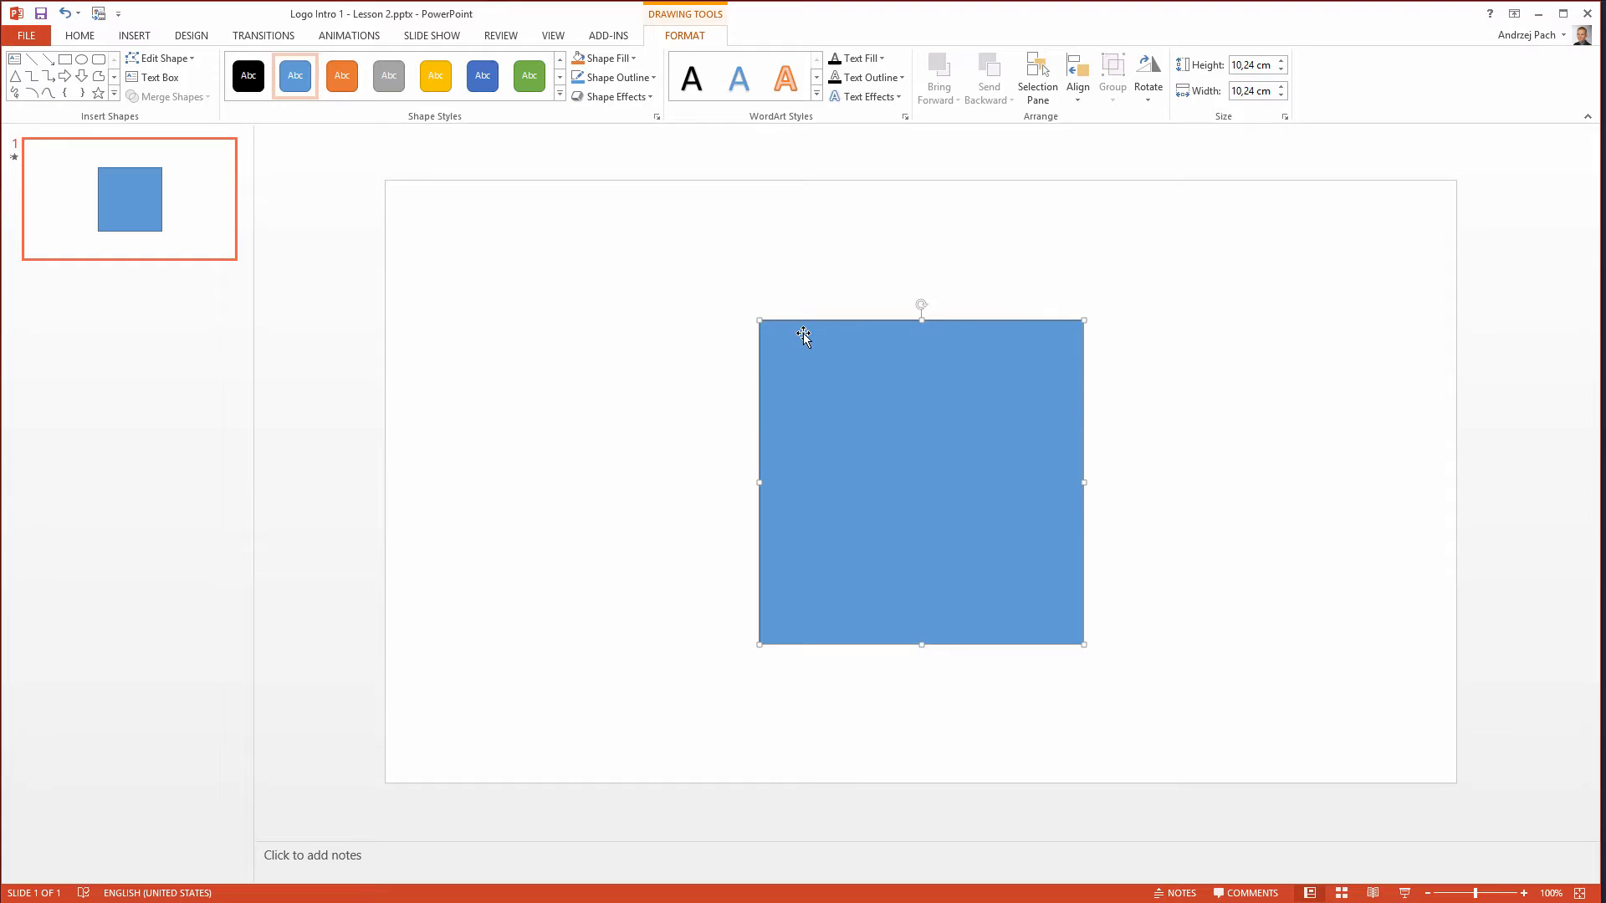
pyautogui.moveTo(837, 564)
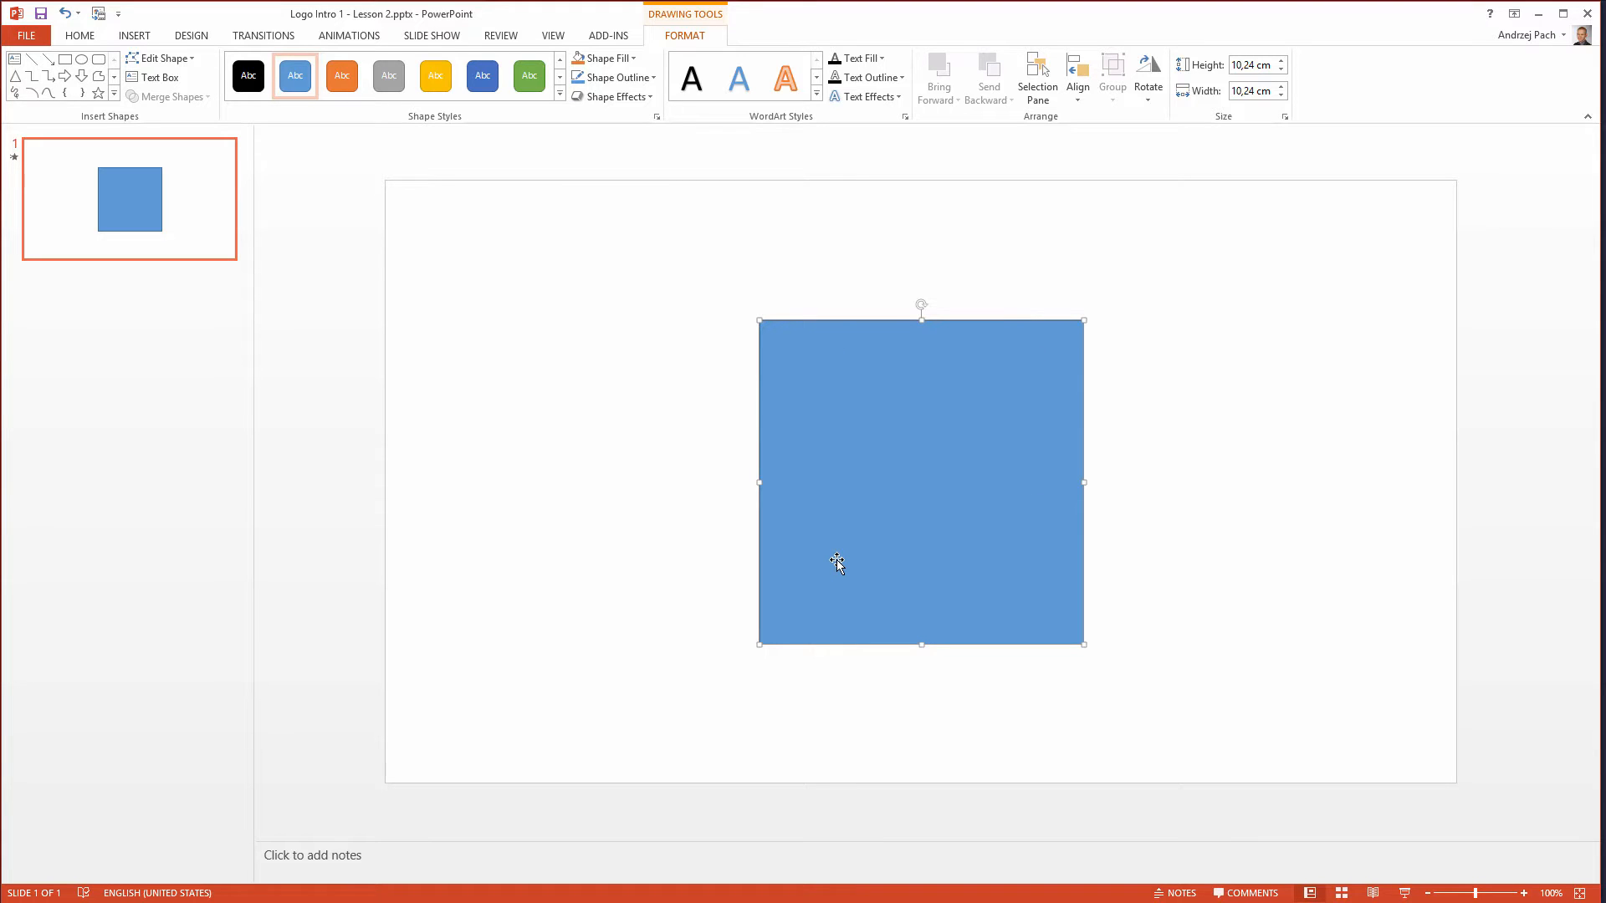
pyautogui.moveTo(1093, 650)
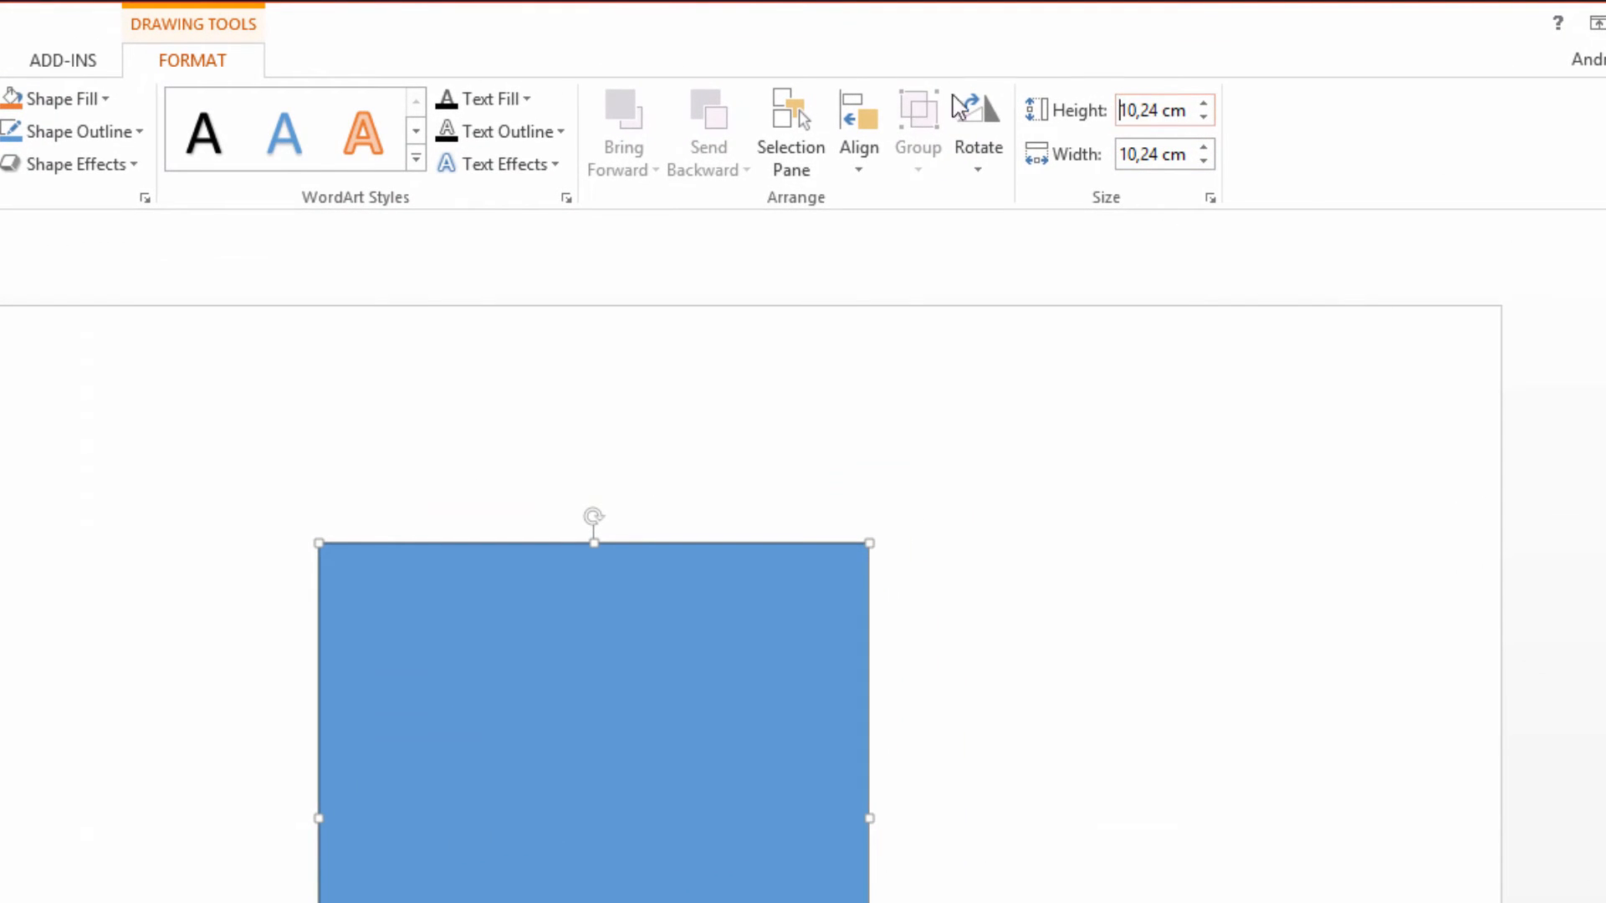
# - Resize the square to 9,5 cm per side and align it to the horizontal centre of the slide
pyautogui.tripleClick(1148, 110)
pyautogui.write('9,5')
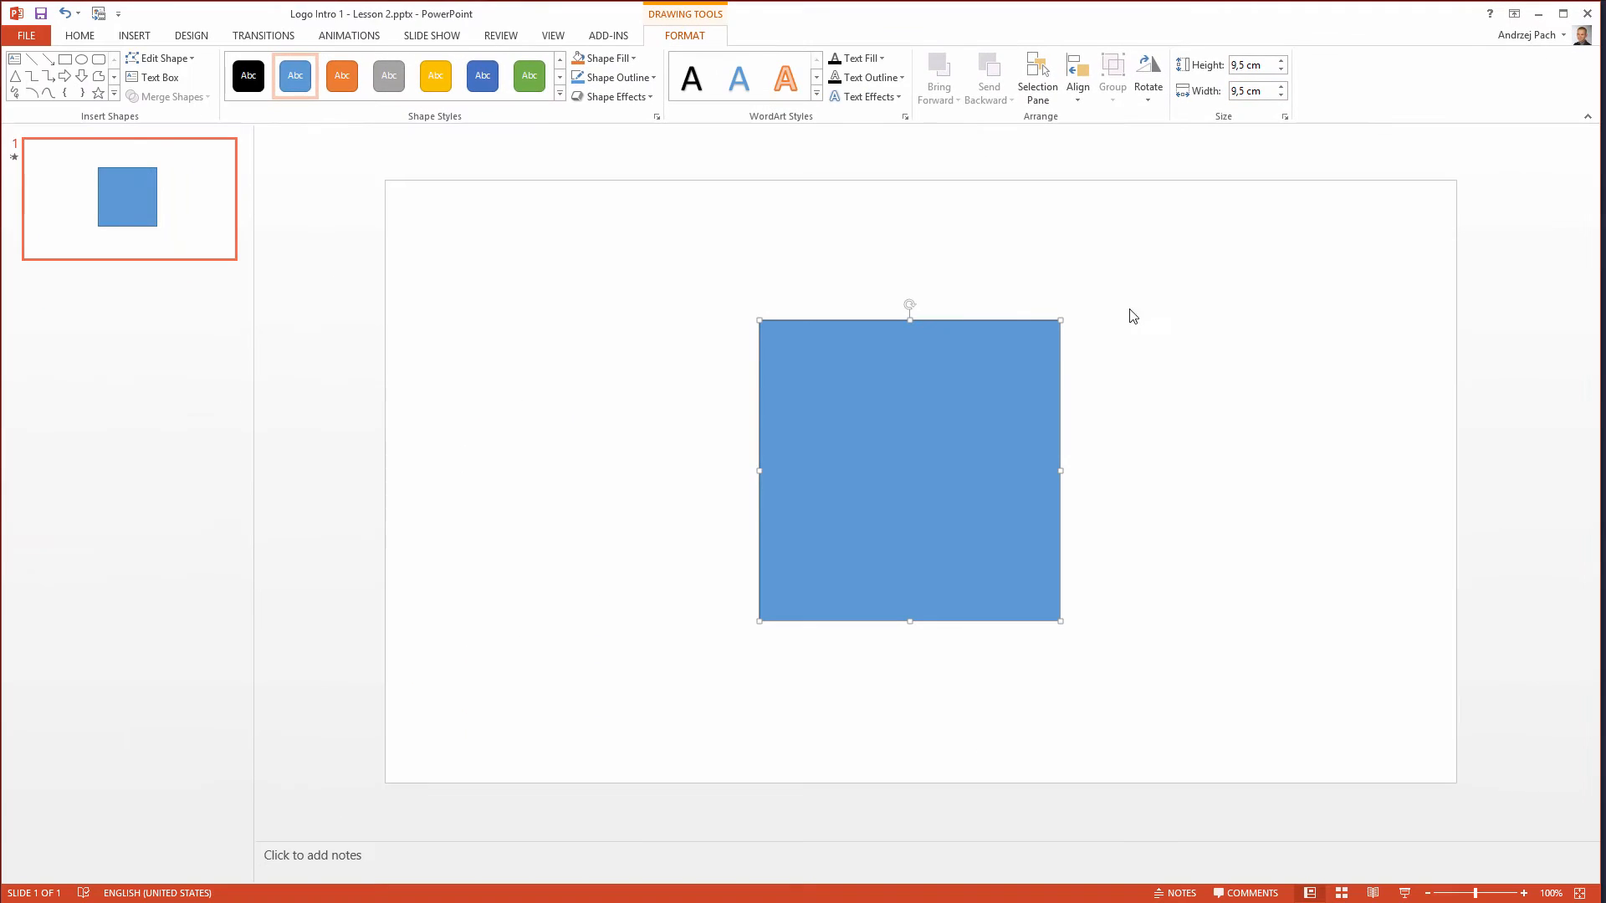
pyautogui.click(1077, 77)
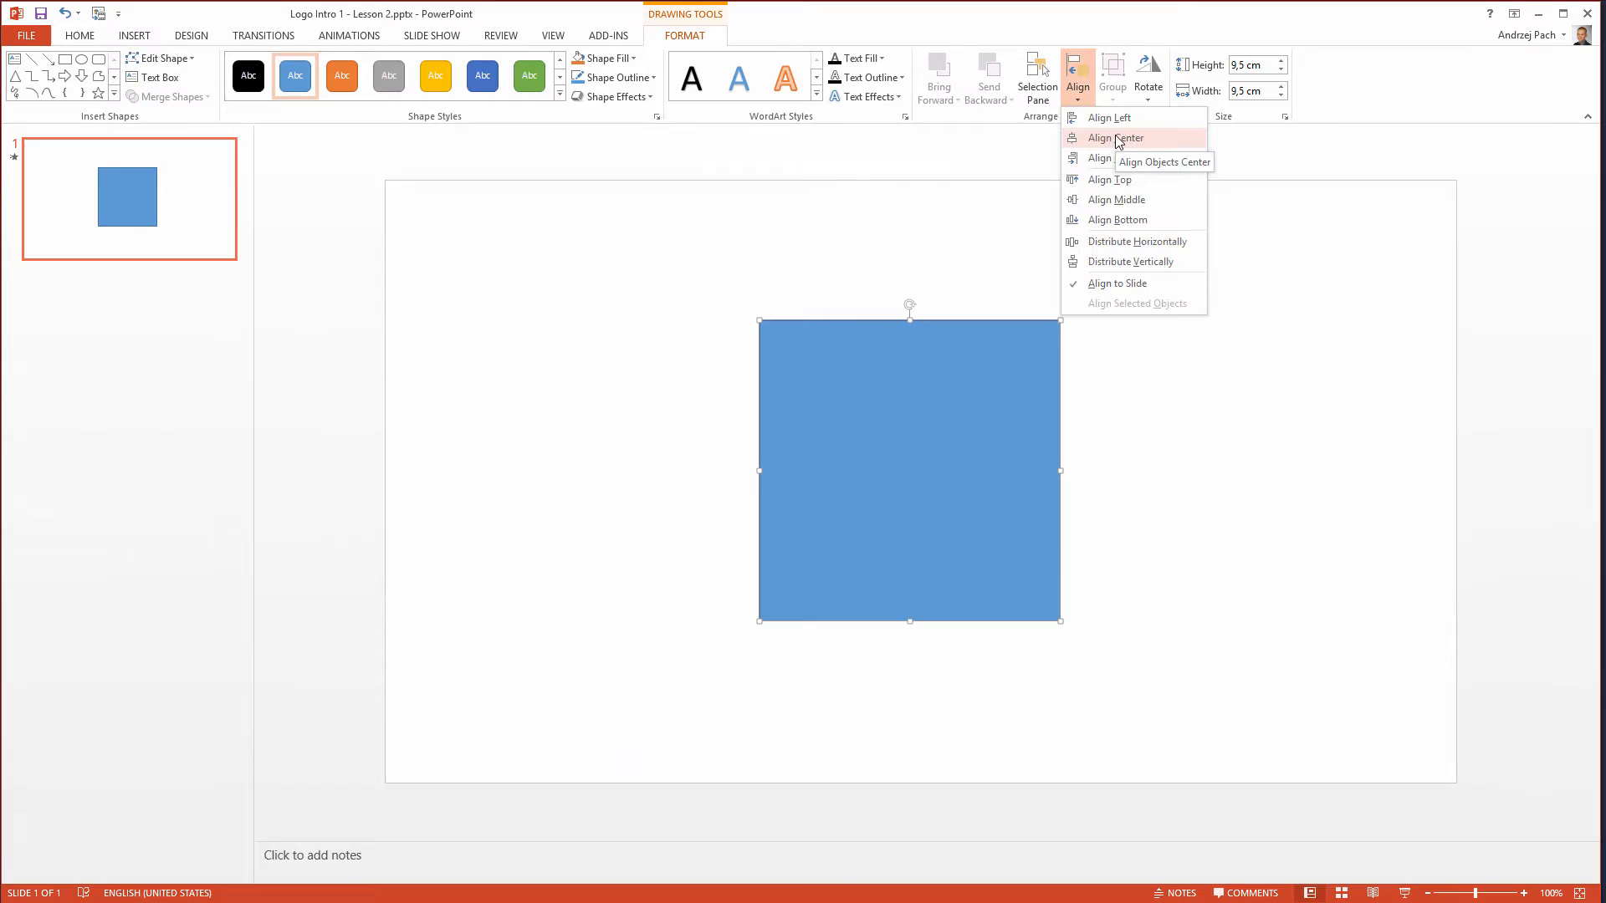
pyautogui.click(1111, 137)
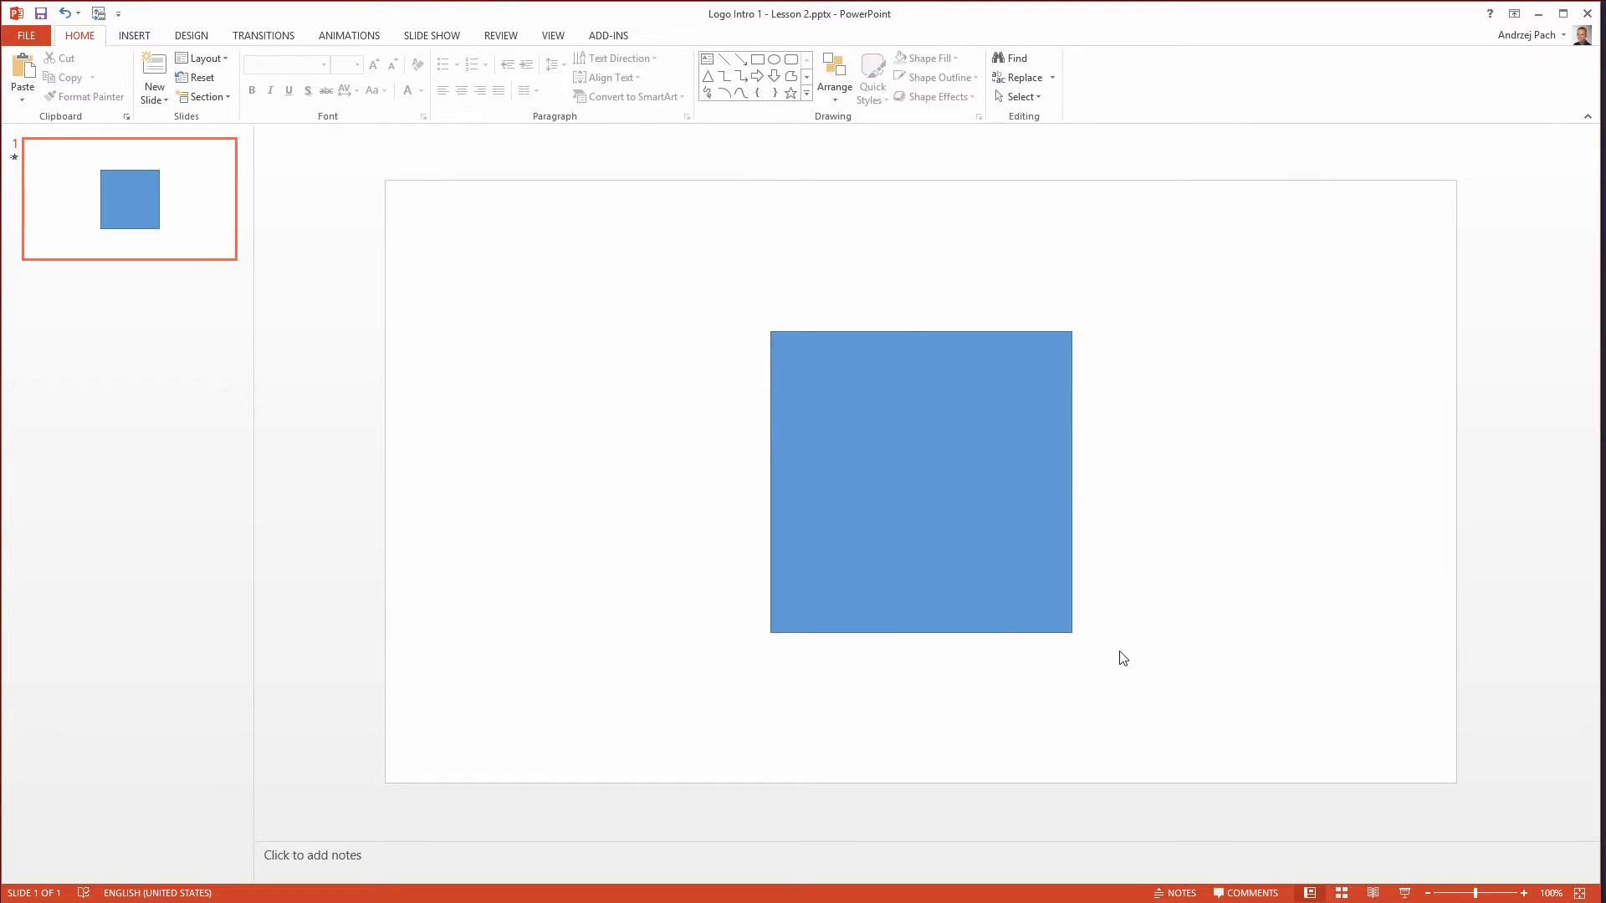
# - Turn on the slide's centre guides and check the 9.5 cm square sits where they cross
pyautogui.click(552, 35)
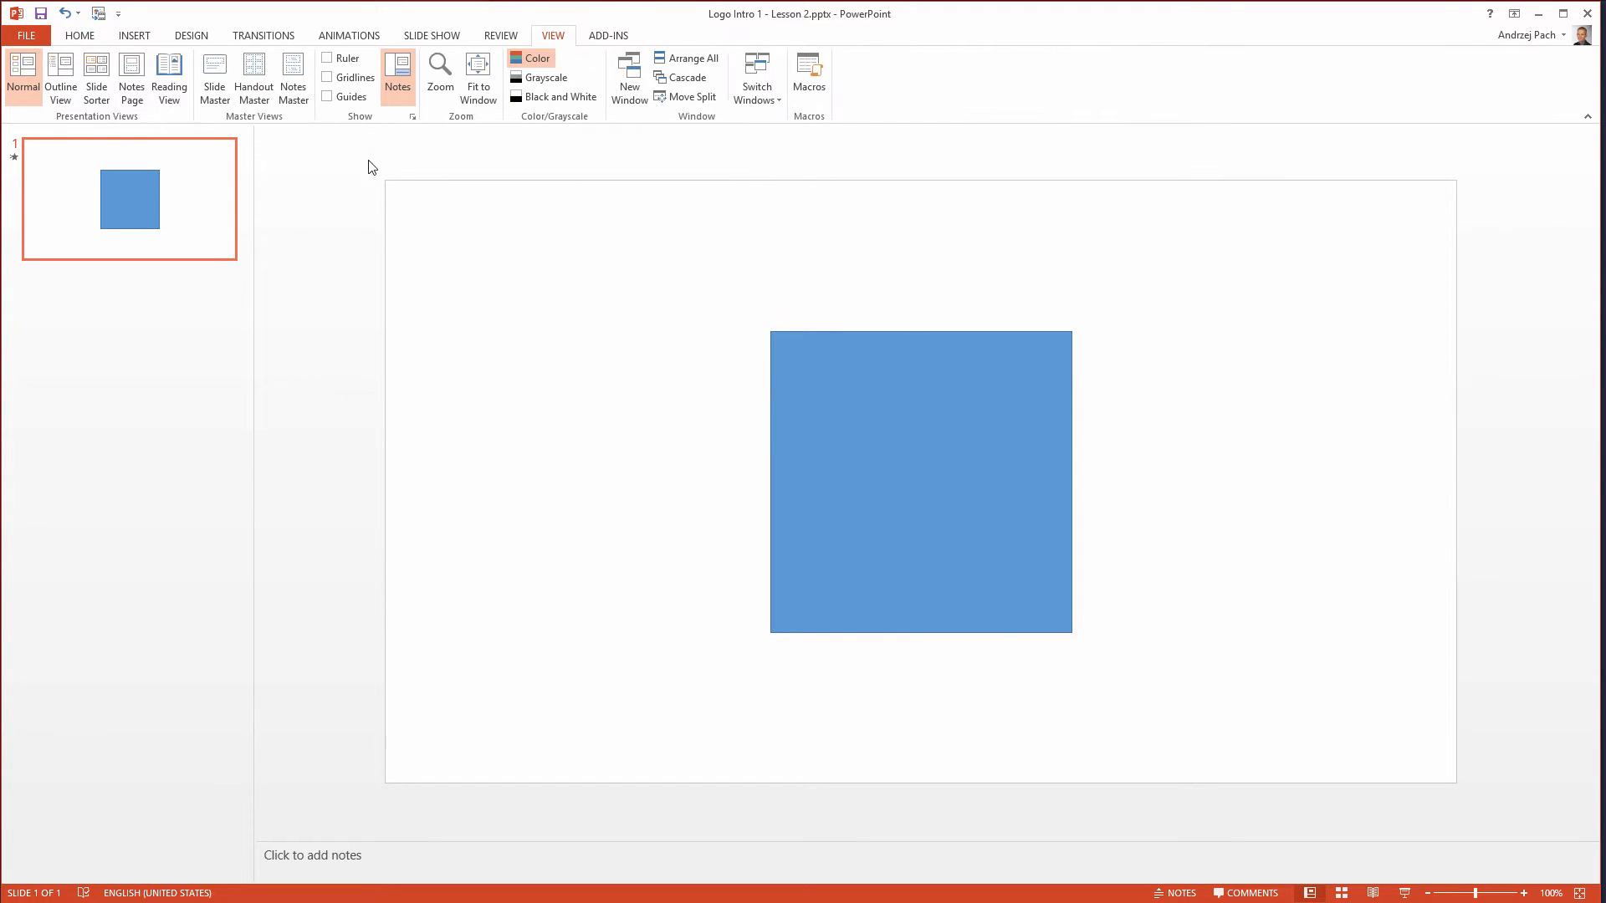
pyautogui.click(327, 97)
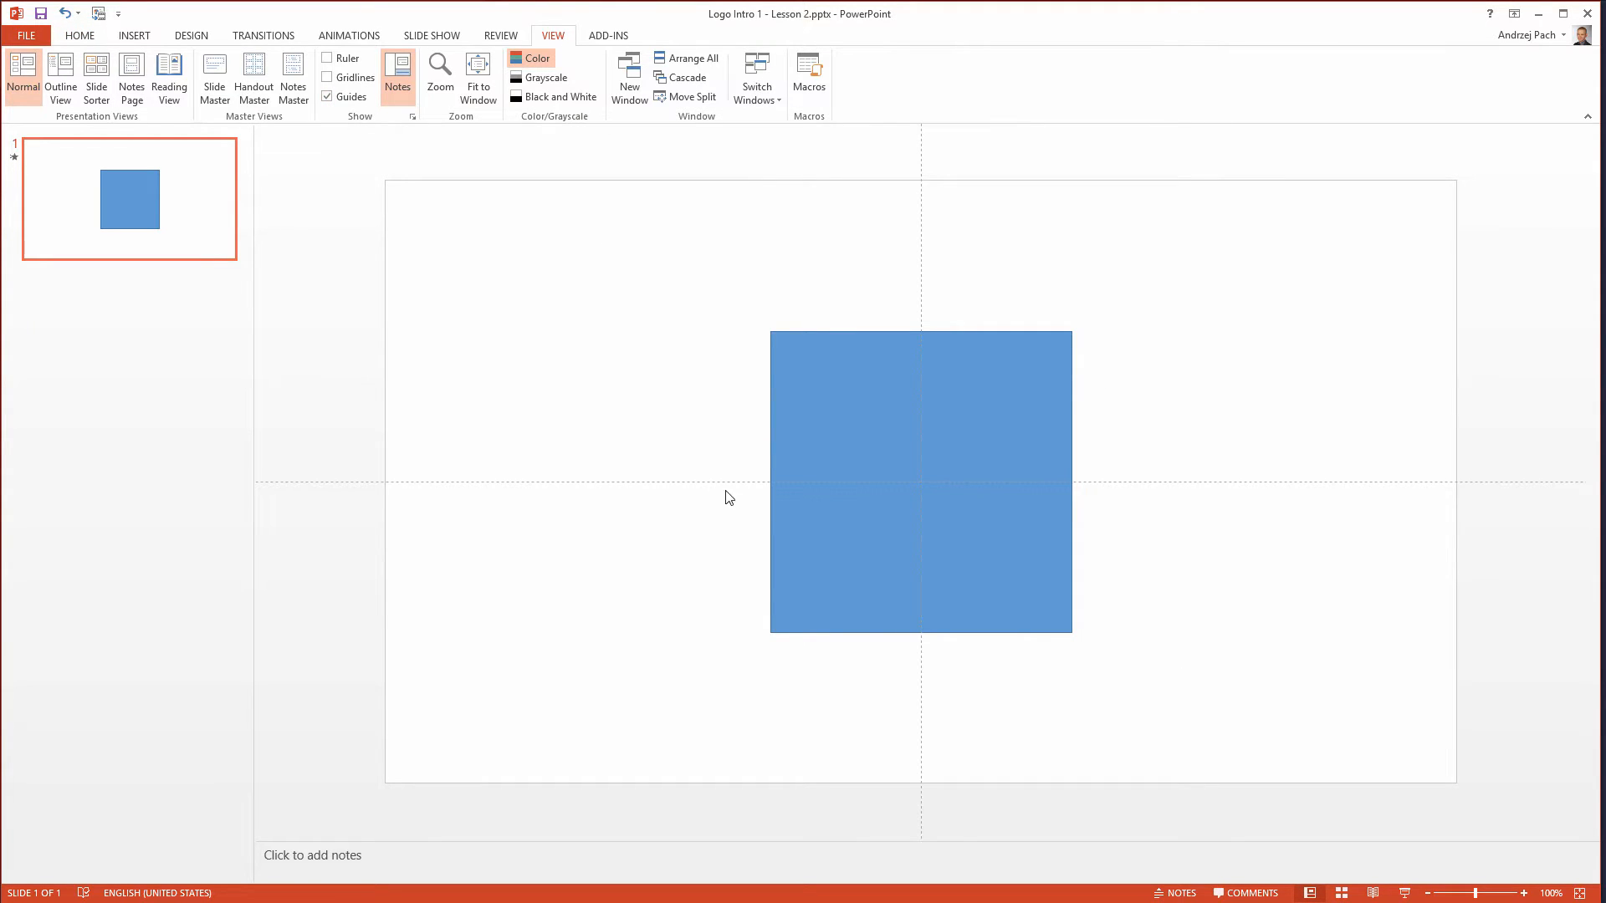
pyautogui.moveTo(896, 273)
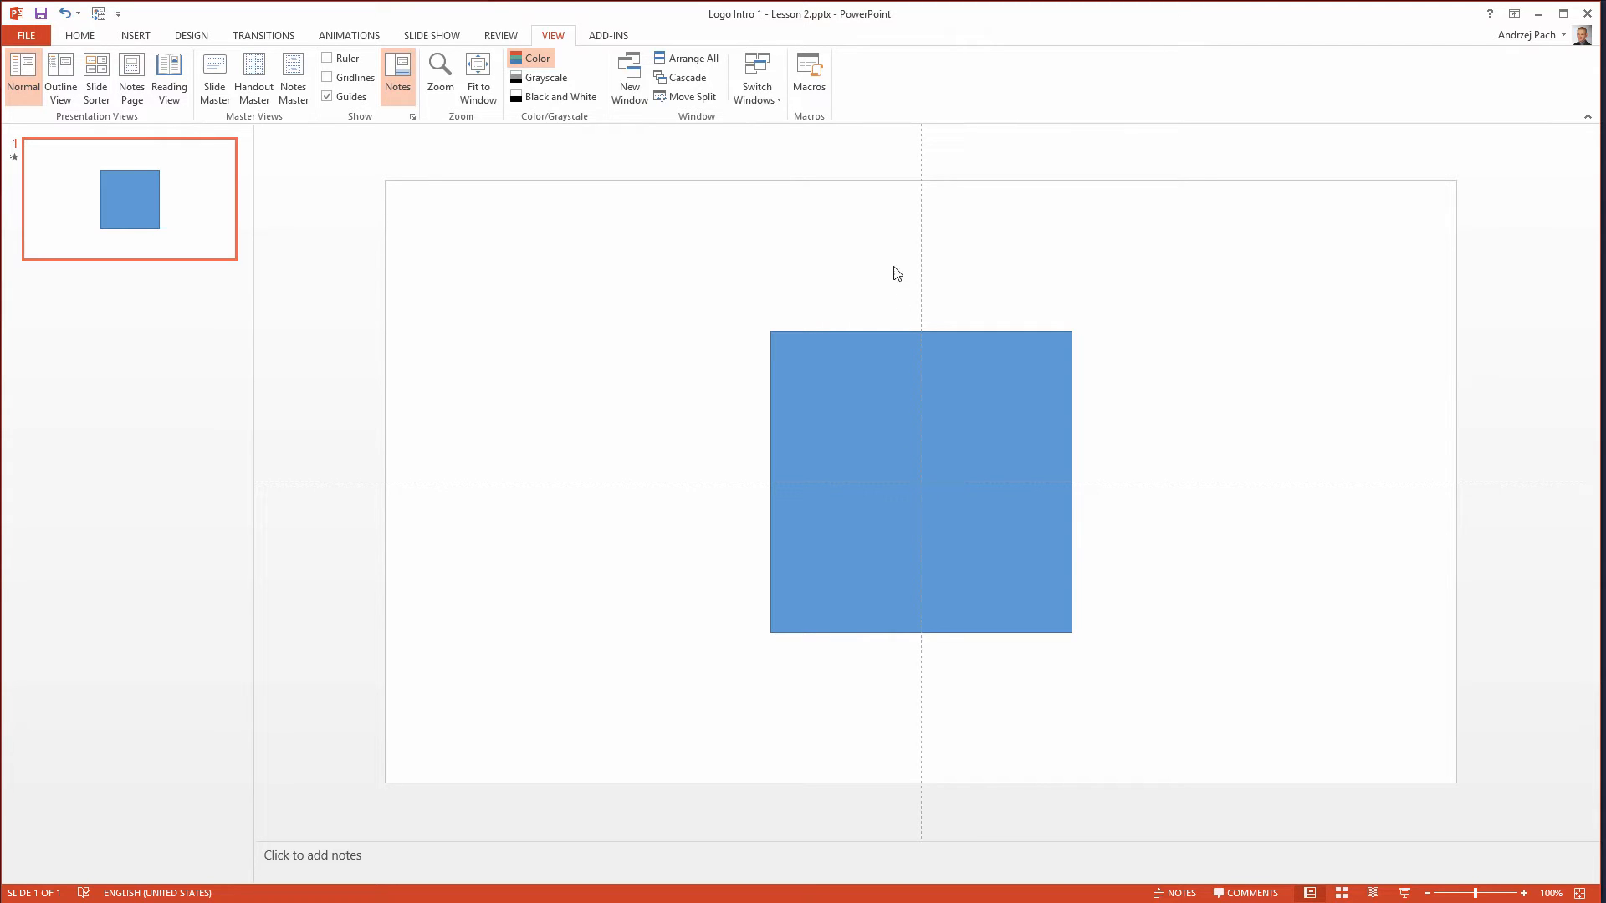
pyautogui.click(920, 435)
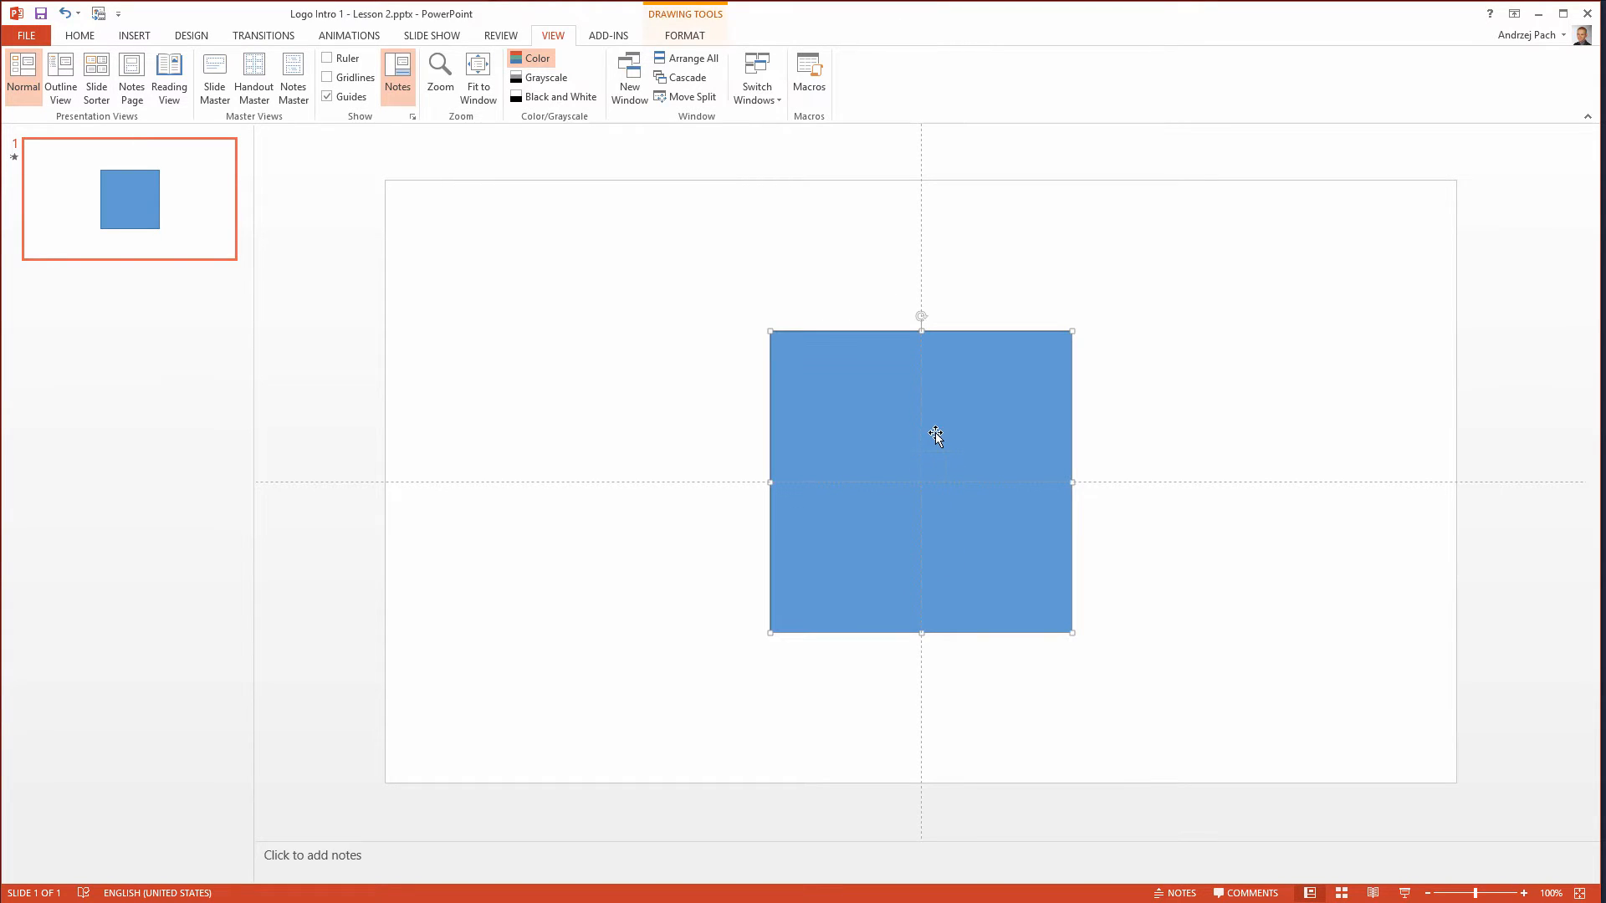
pyautogui.moveTo(449, 99)
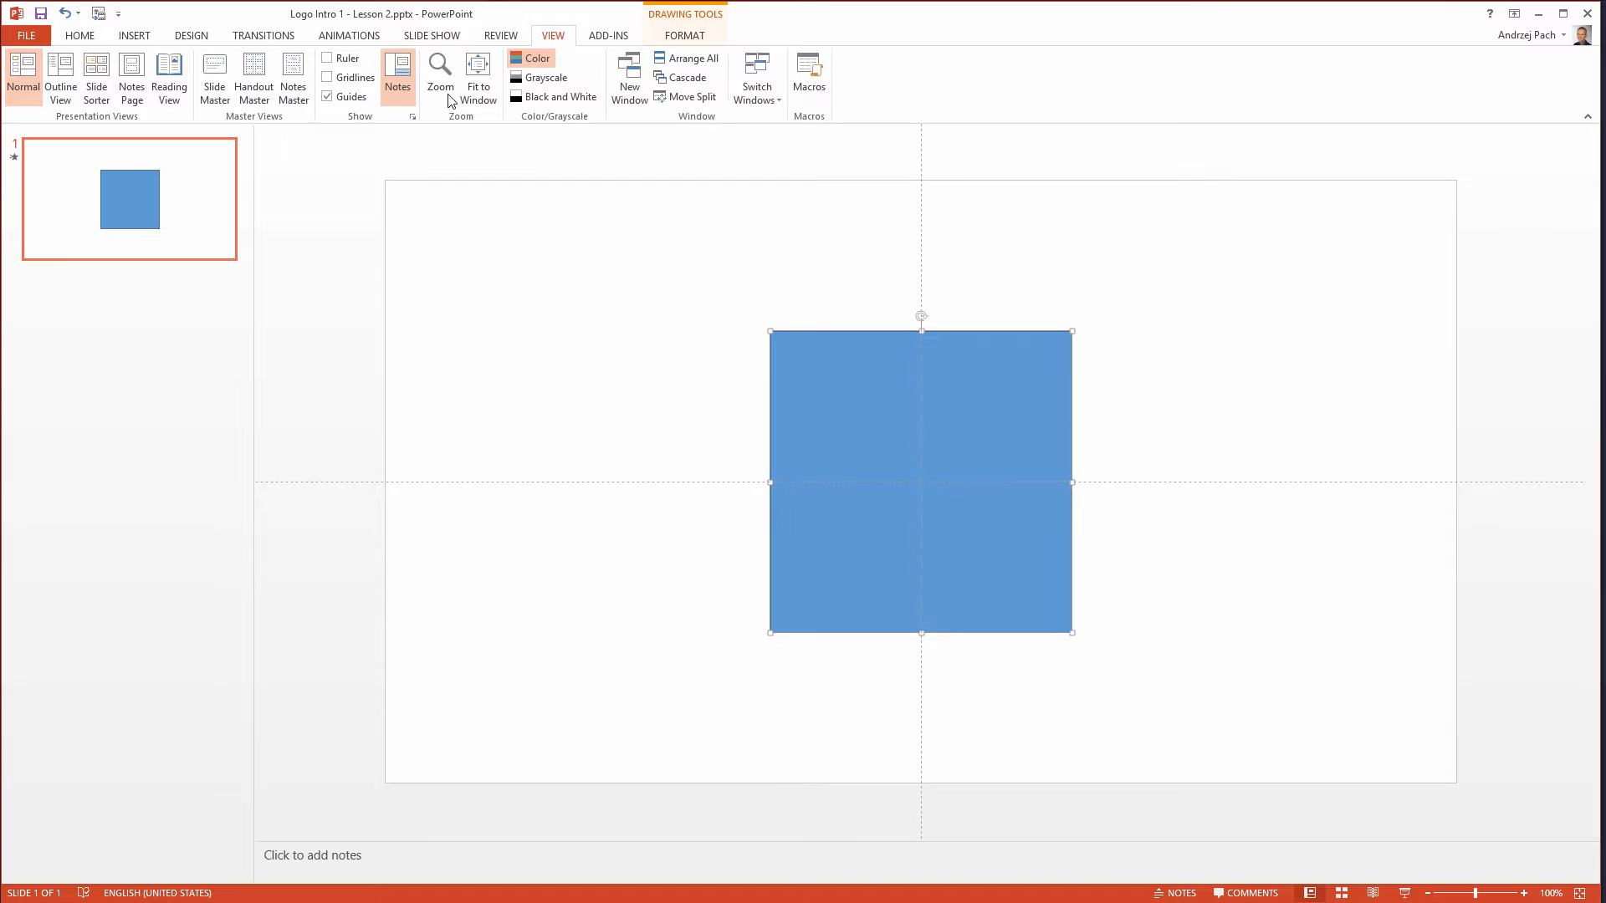
pyautogui.click(684, 35)
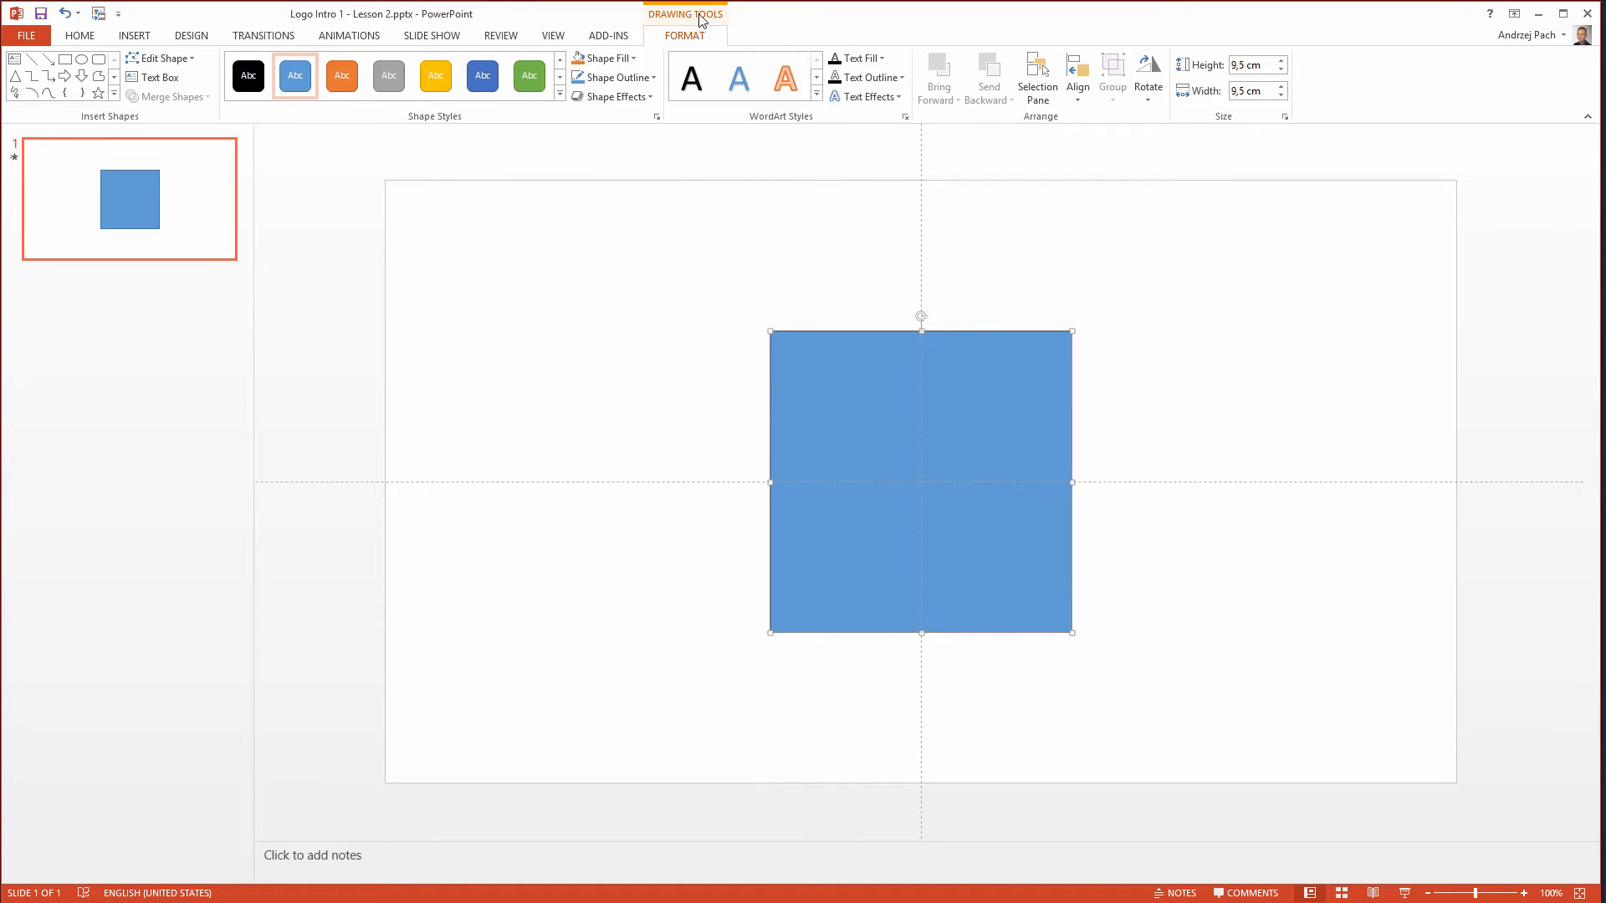
pyautogui.moveTo(818, 323)
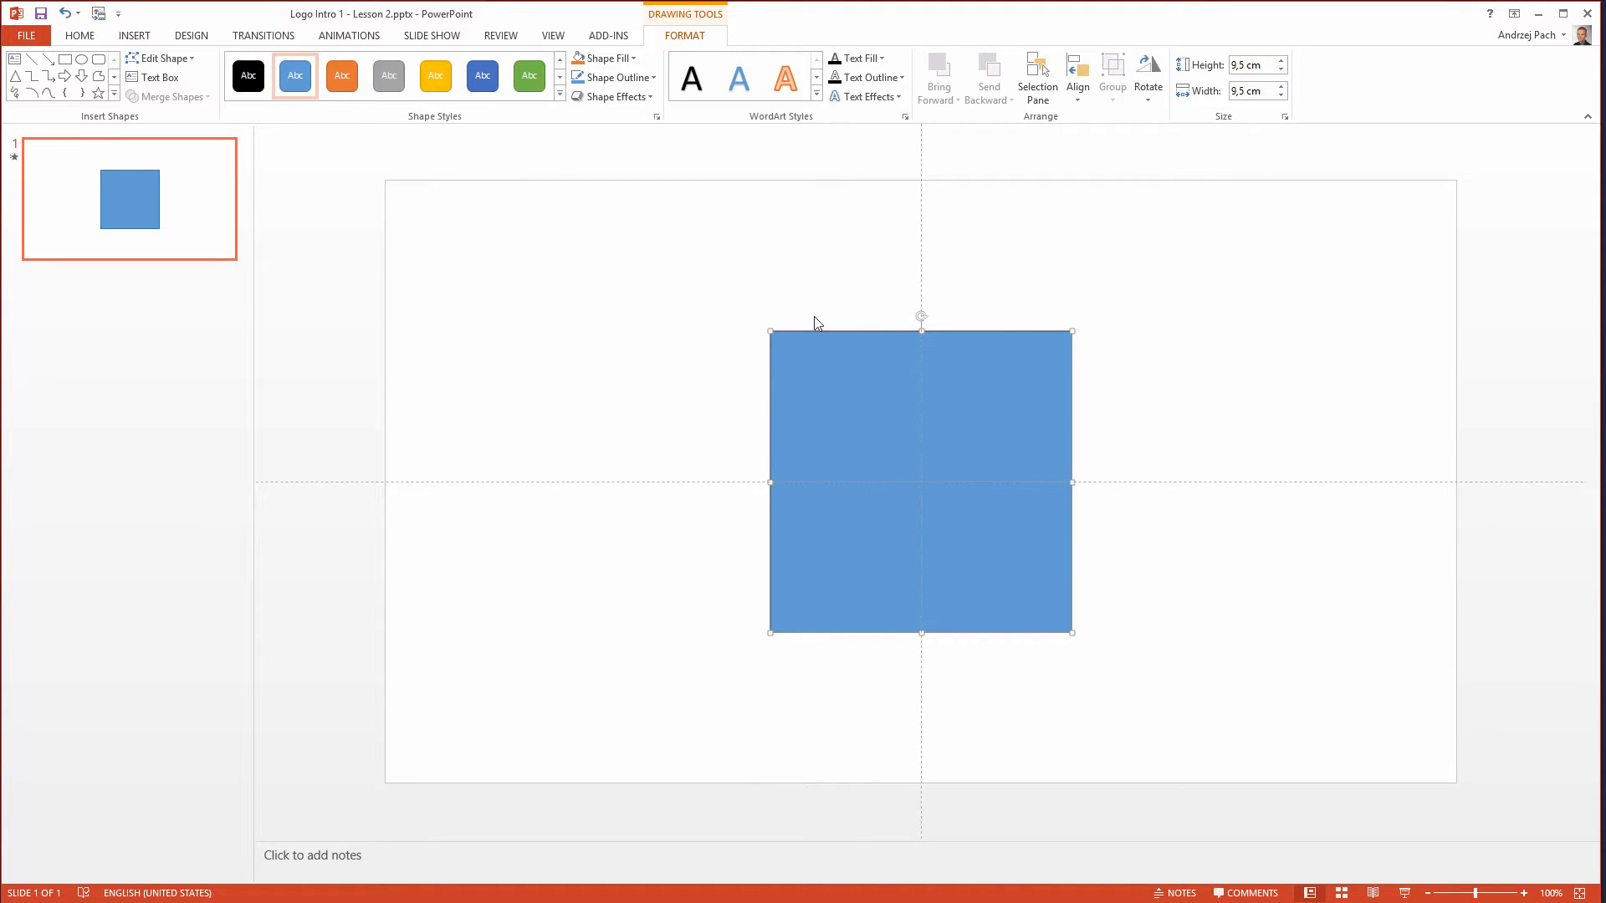
pyautogui.moveTo(1250, 109)
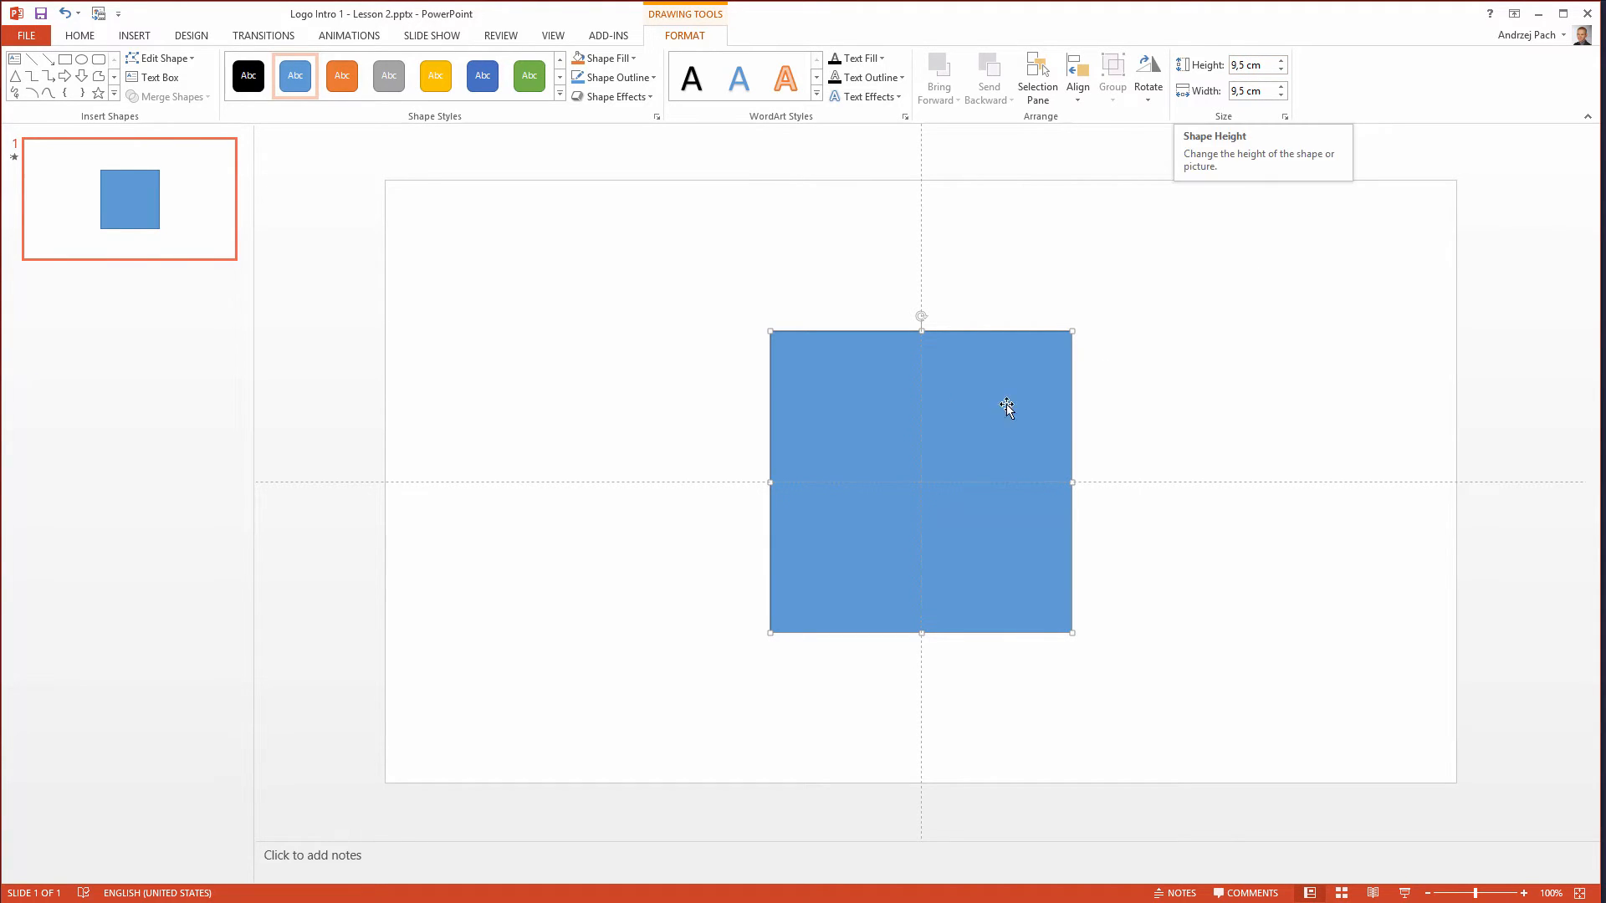
pyautogui.moveTo(1176, 556)
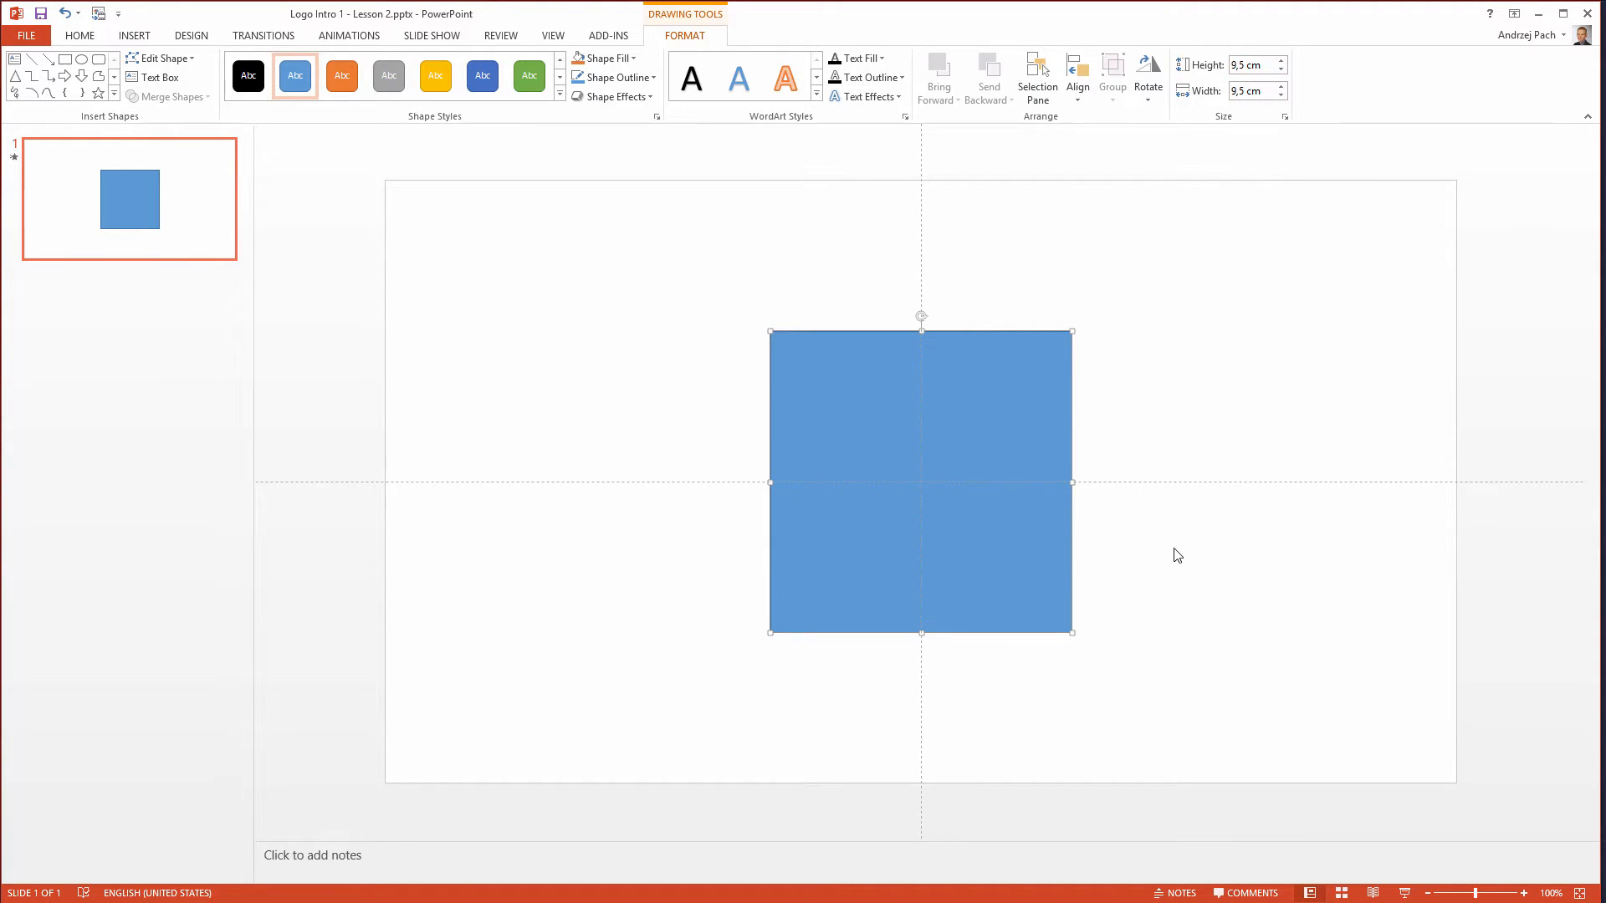
pyautogui.click(666, 754)
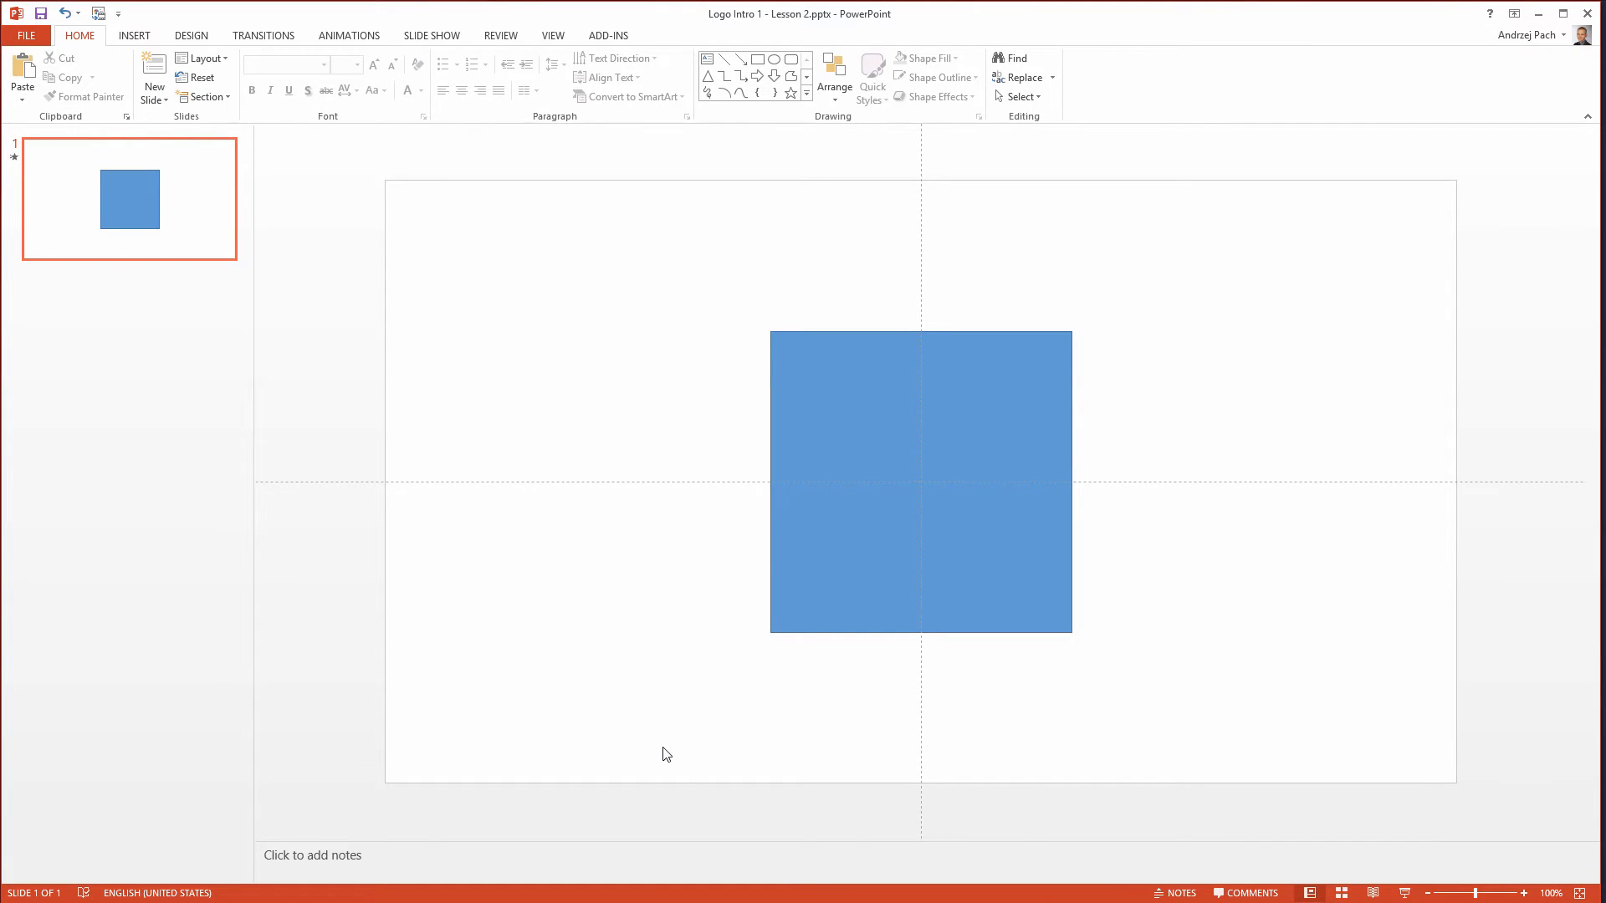
pyautogui.moveTo(697, 301)
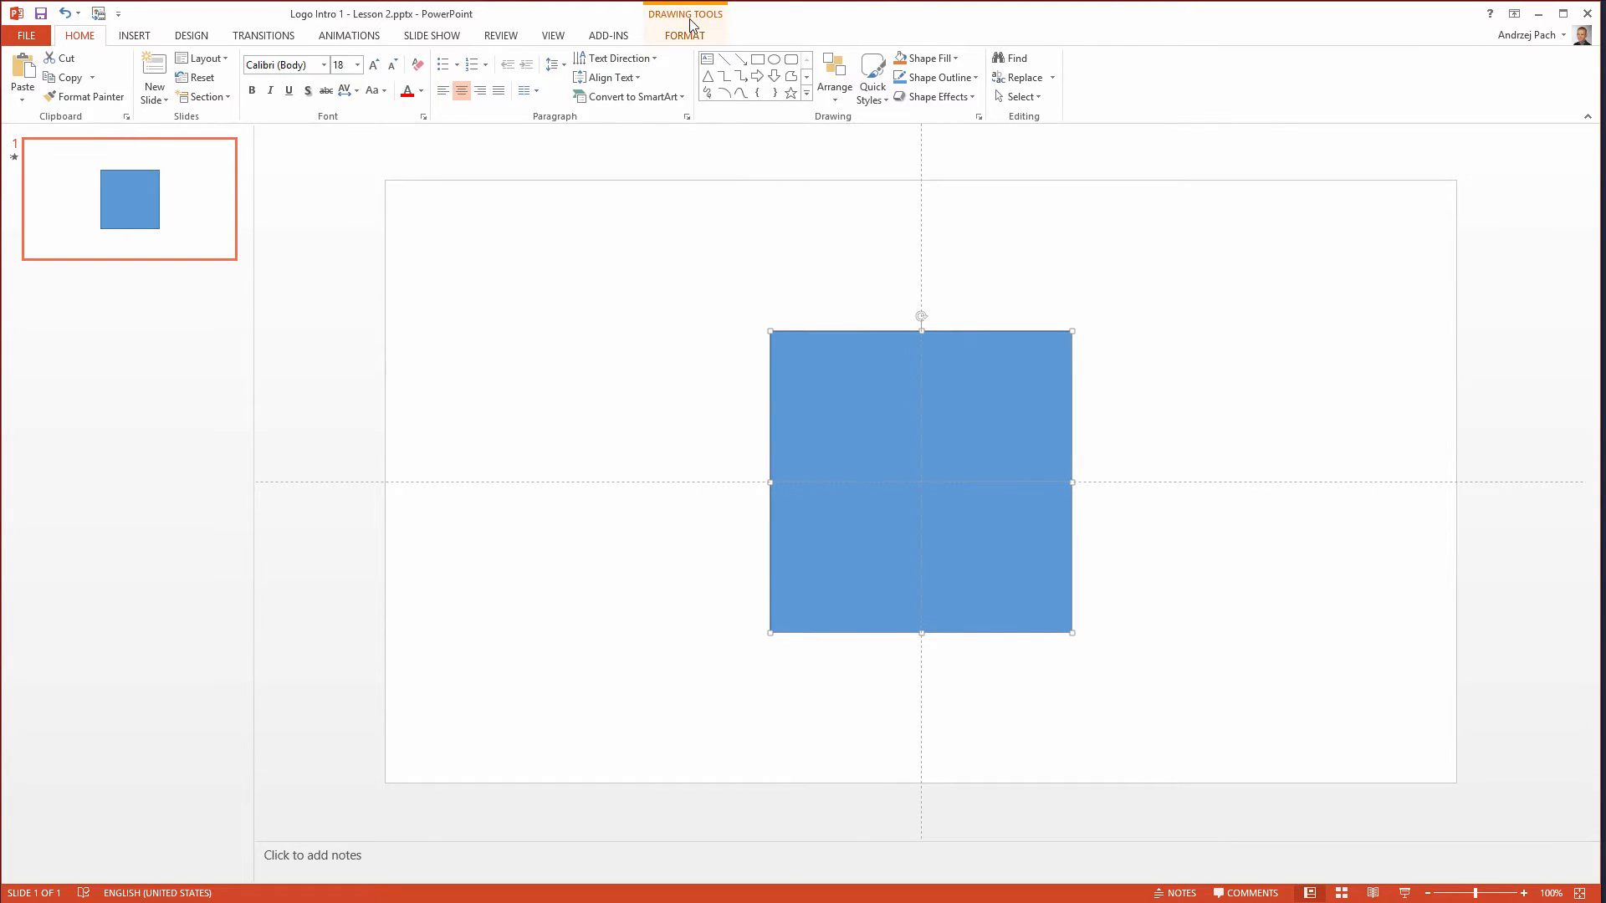
pyautogui.click(684, 35)
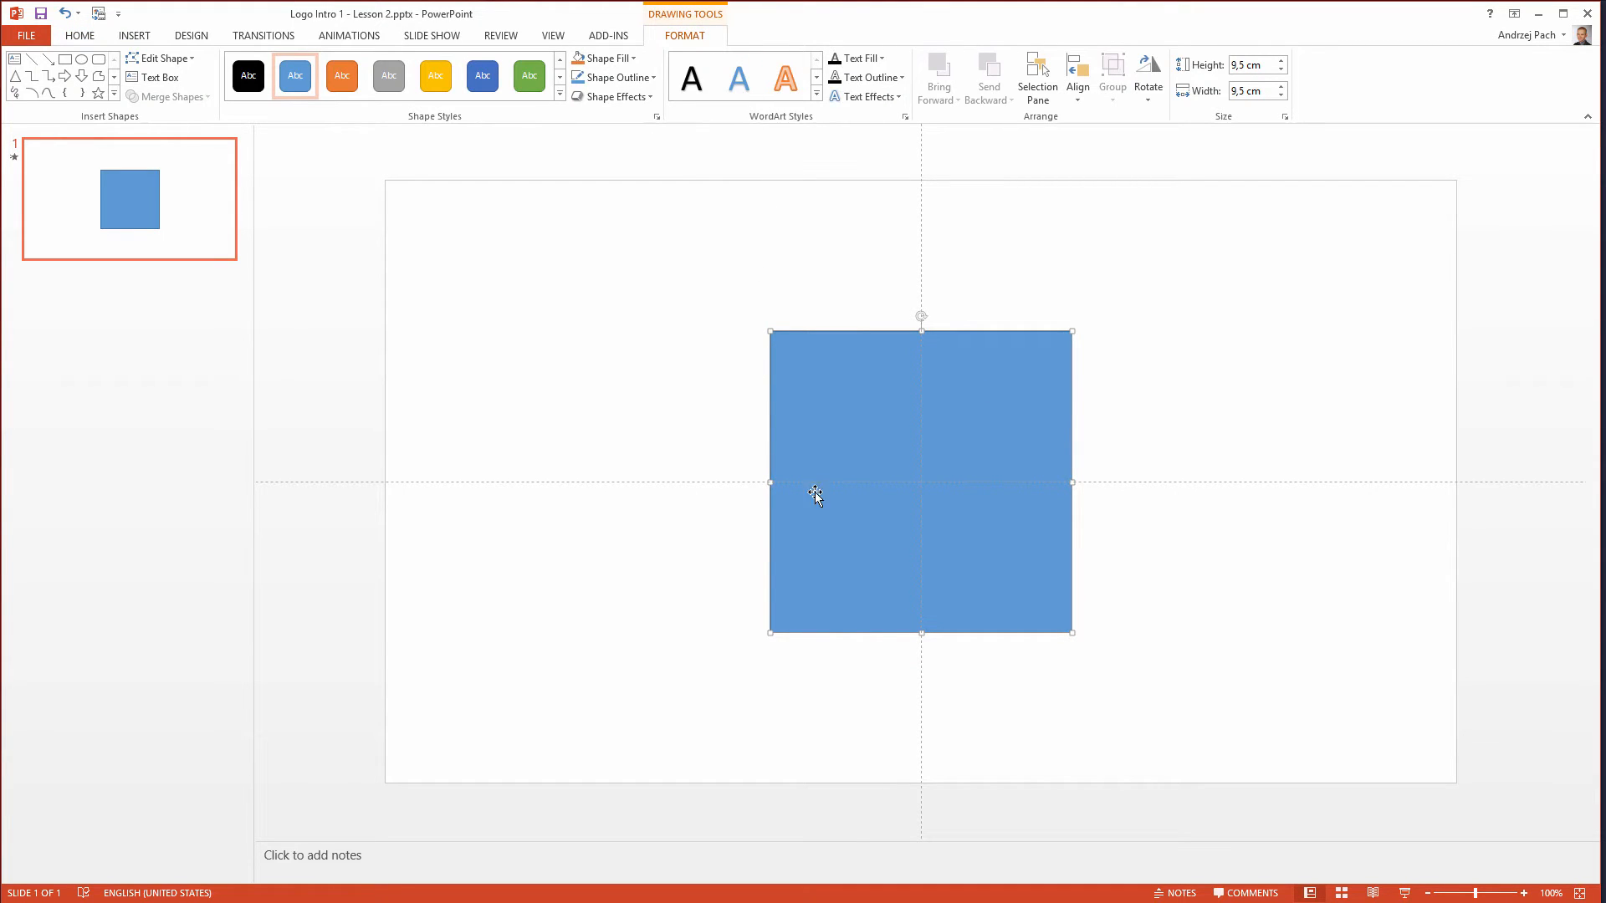
pyautogui.moveTo(688, 609)
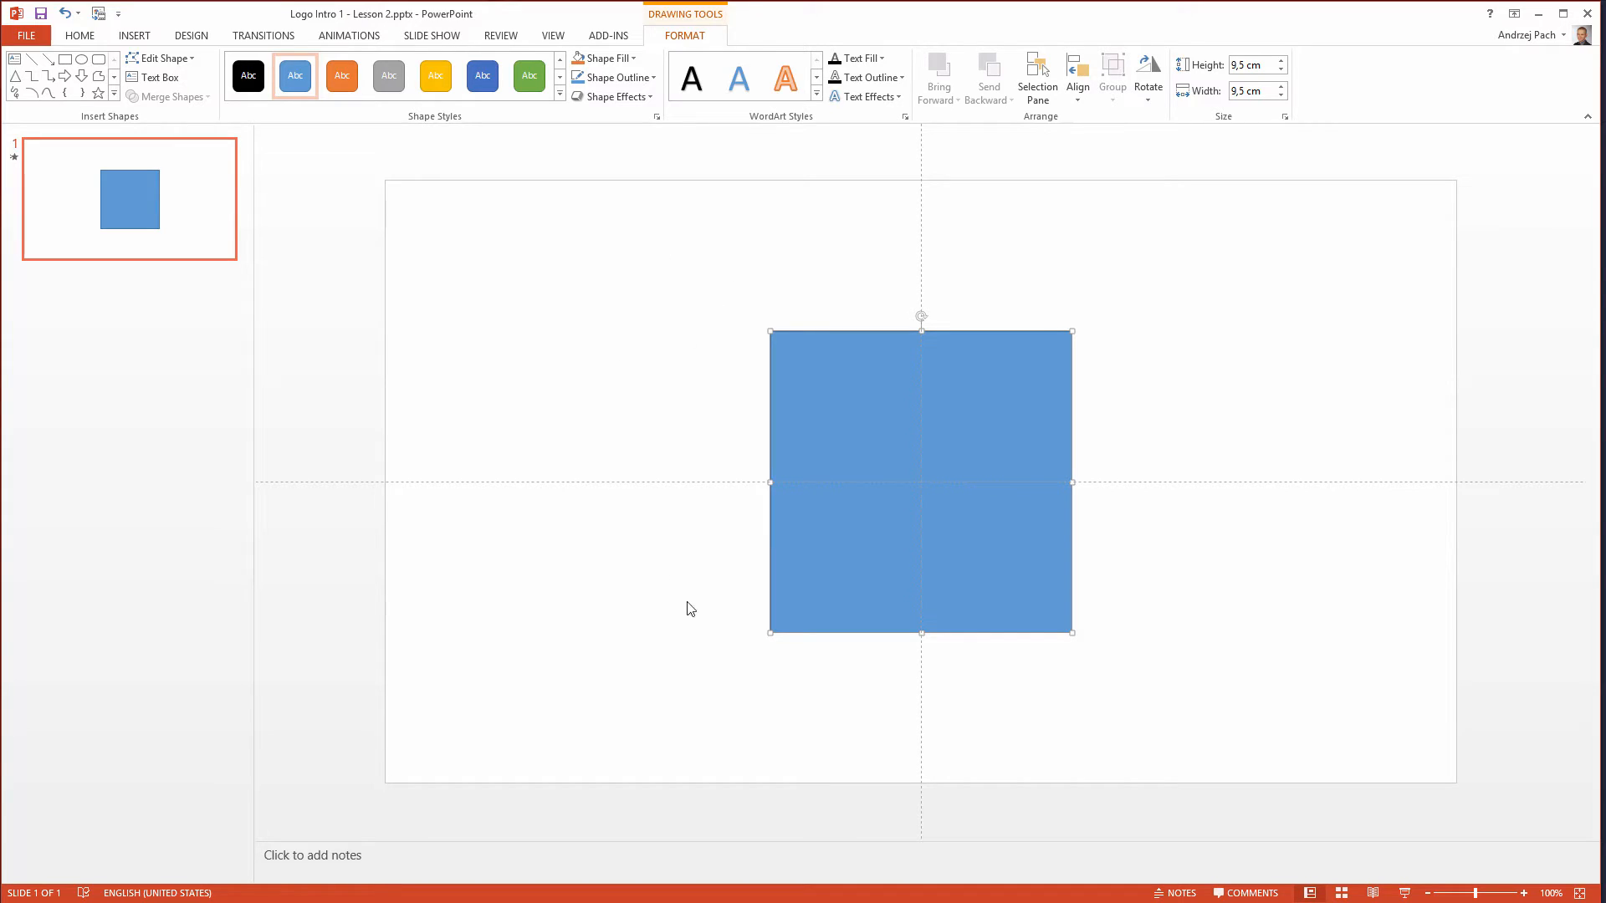
pyautogui.moveTo(803, 669)
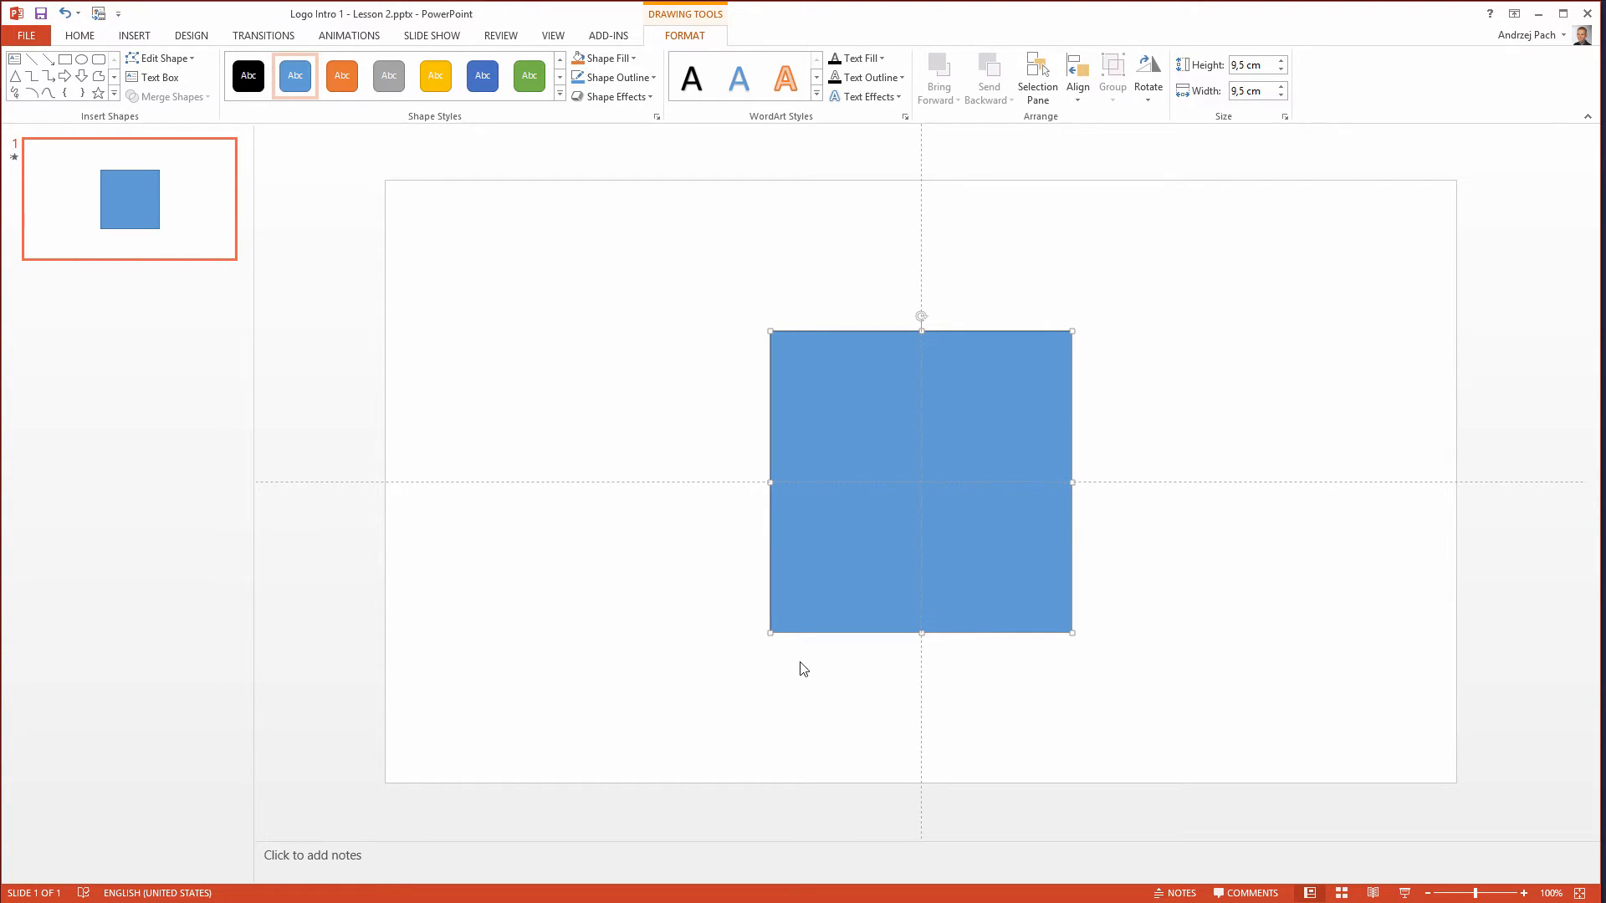
# - Change the square's Shape Fill from blue to dark grey
pyautogui.click(606, 57)
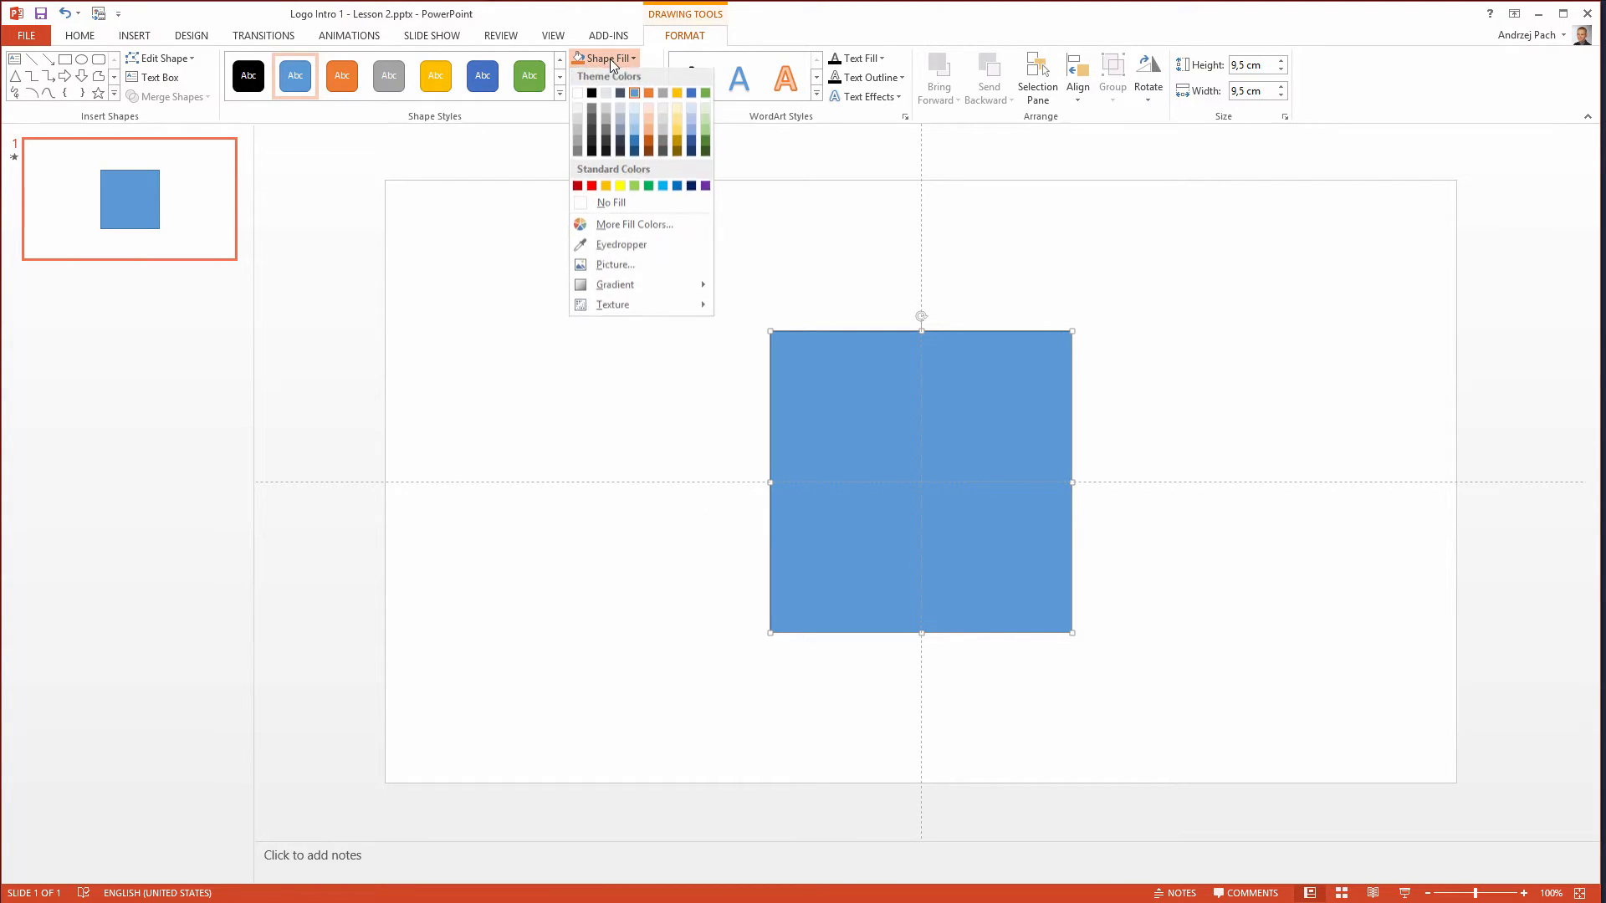
pyautogui.click(590, 134)
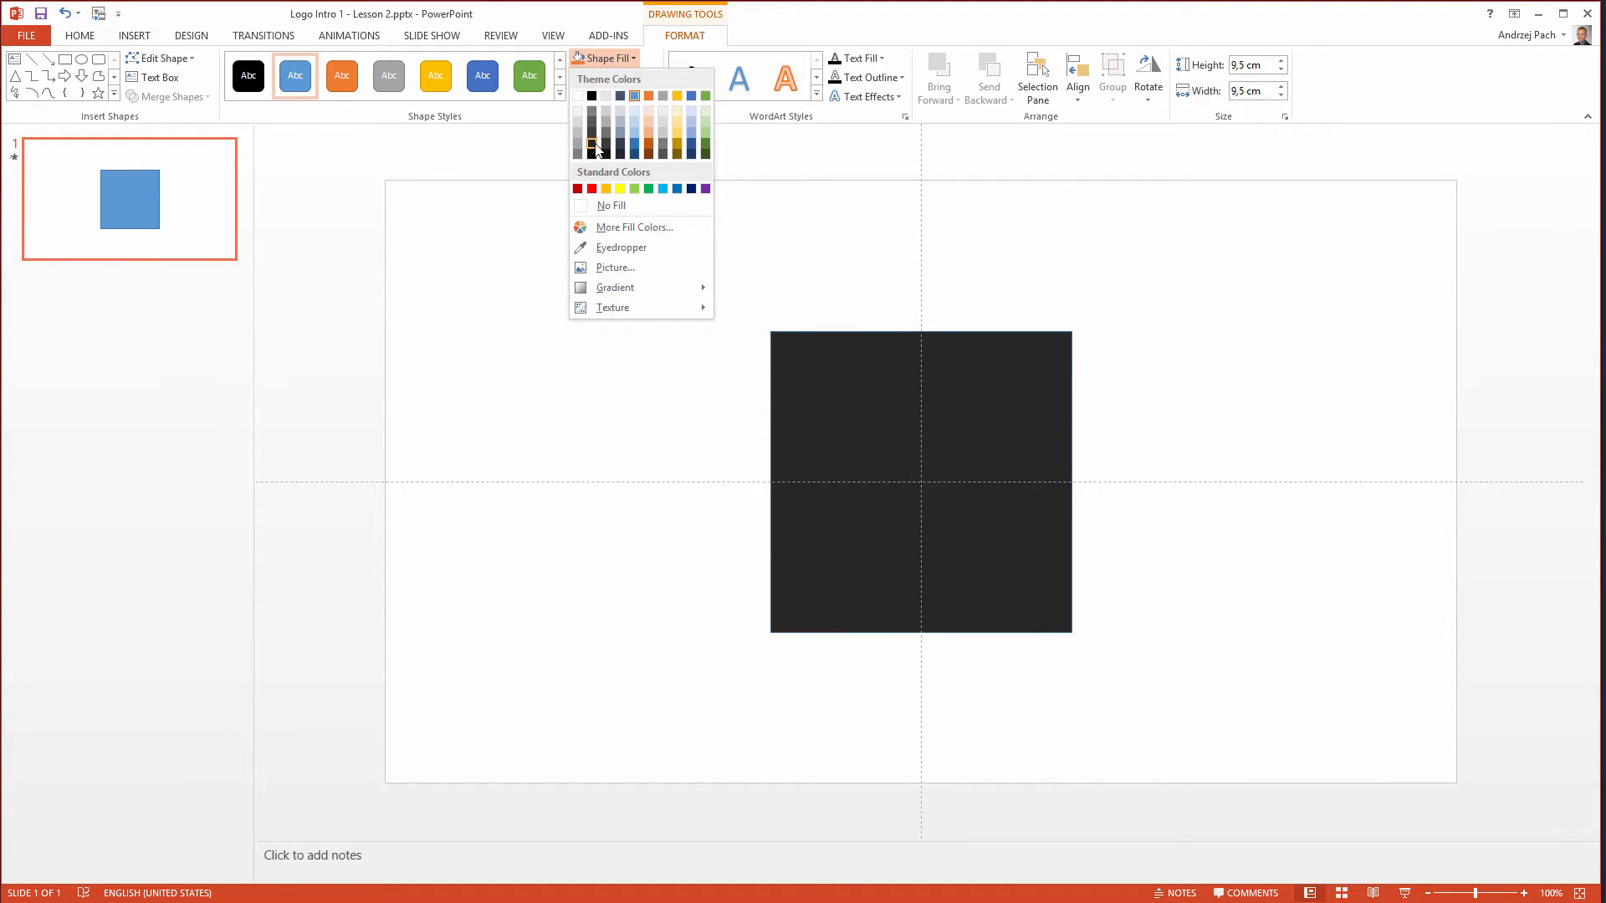
pyautogui.click(591, 94)
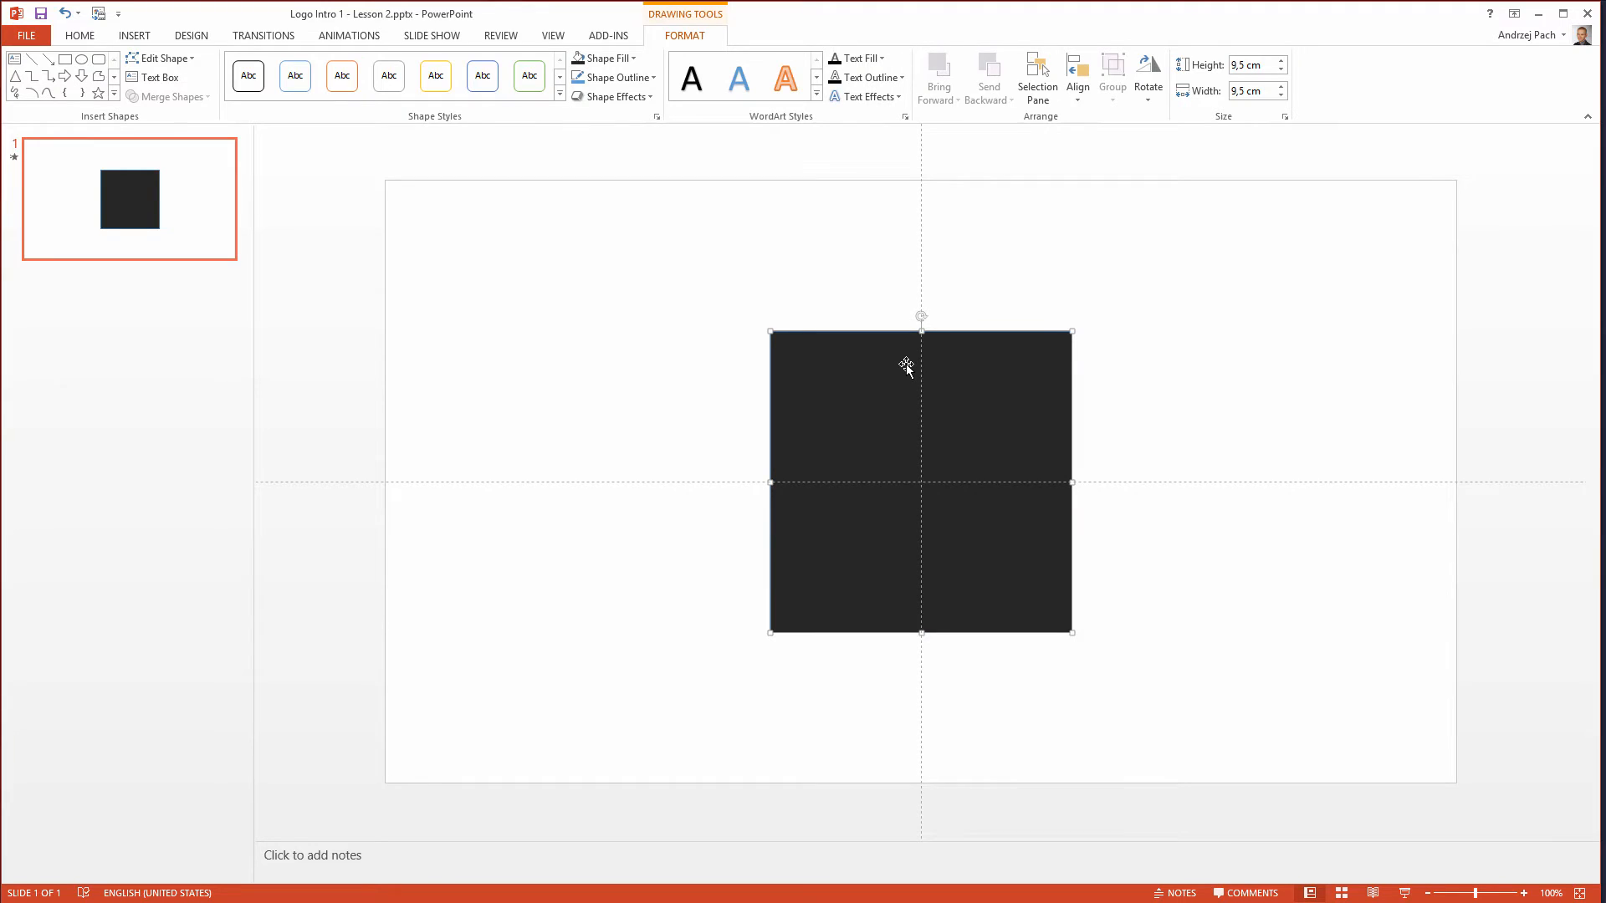
pyautogui.moveTo(858, 418)
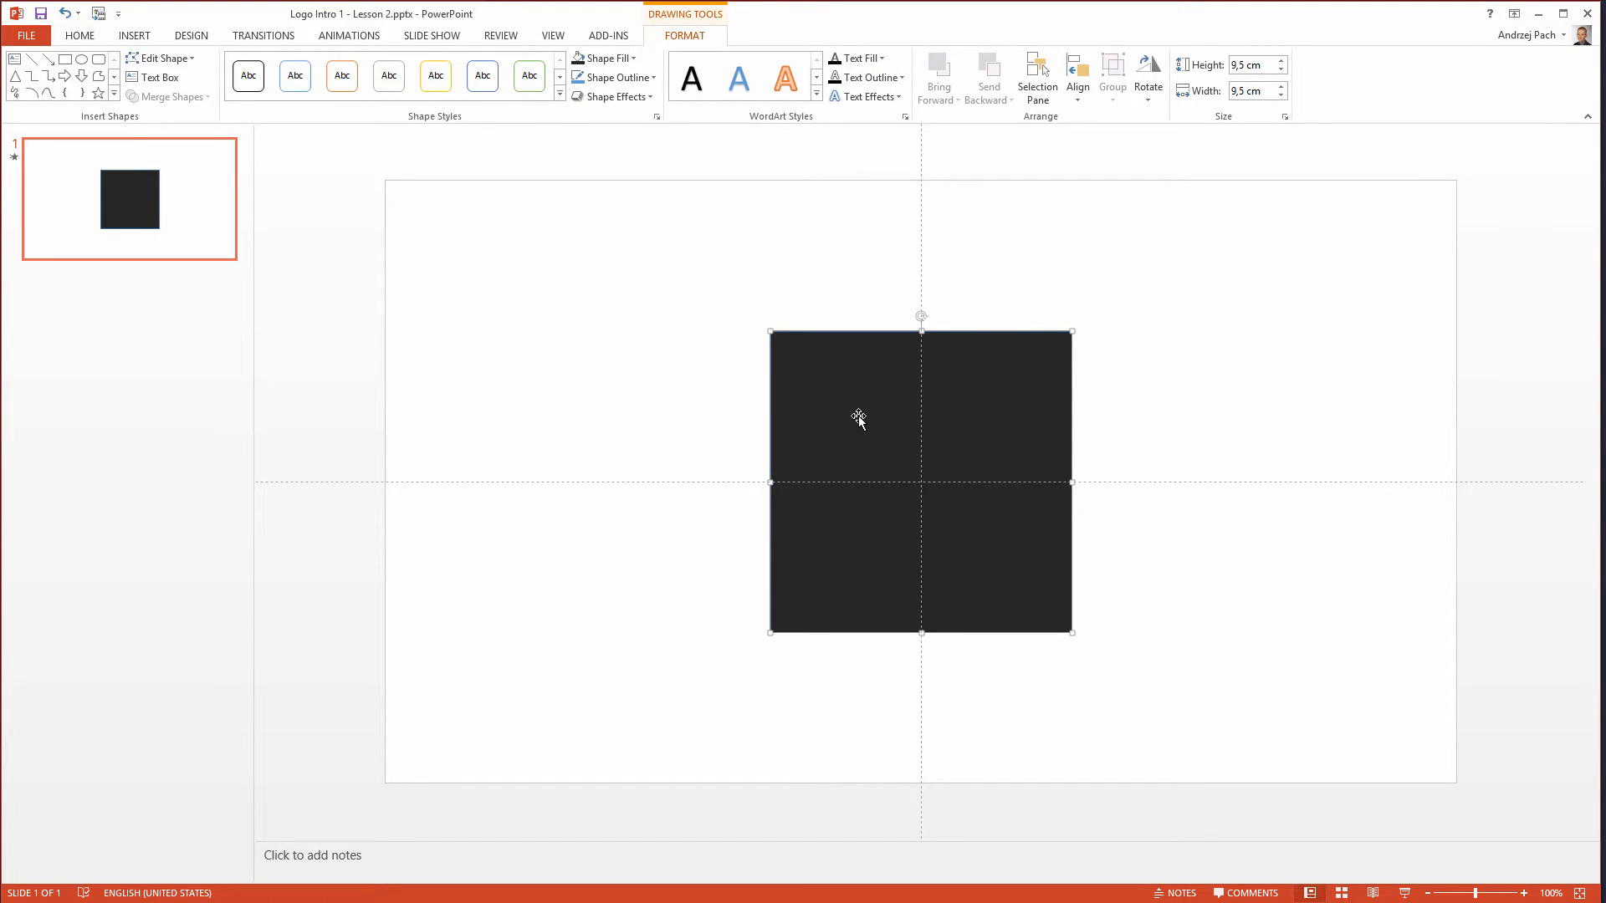
pyautogui.moveTo(754, 141)
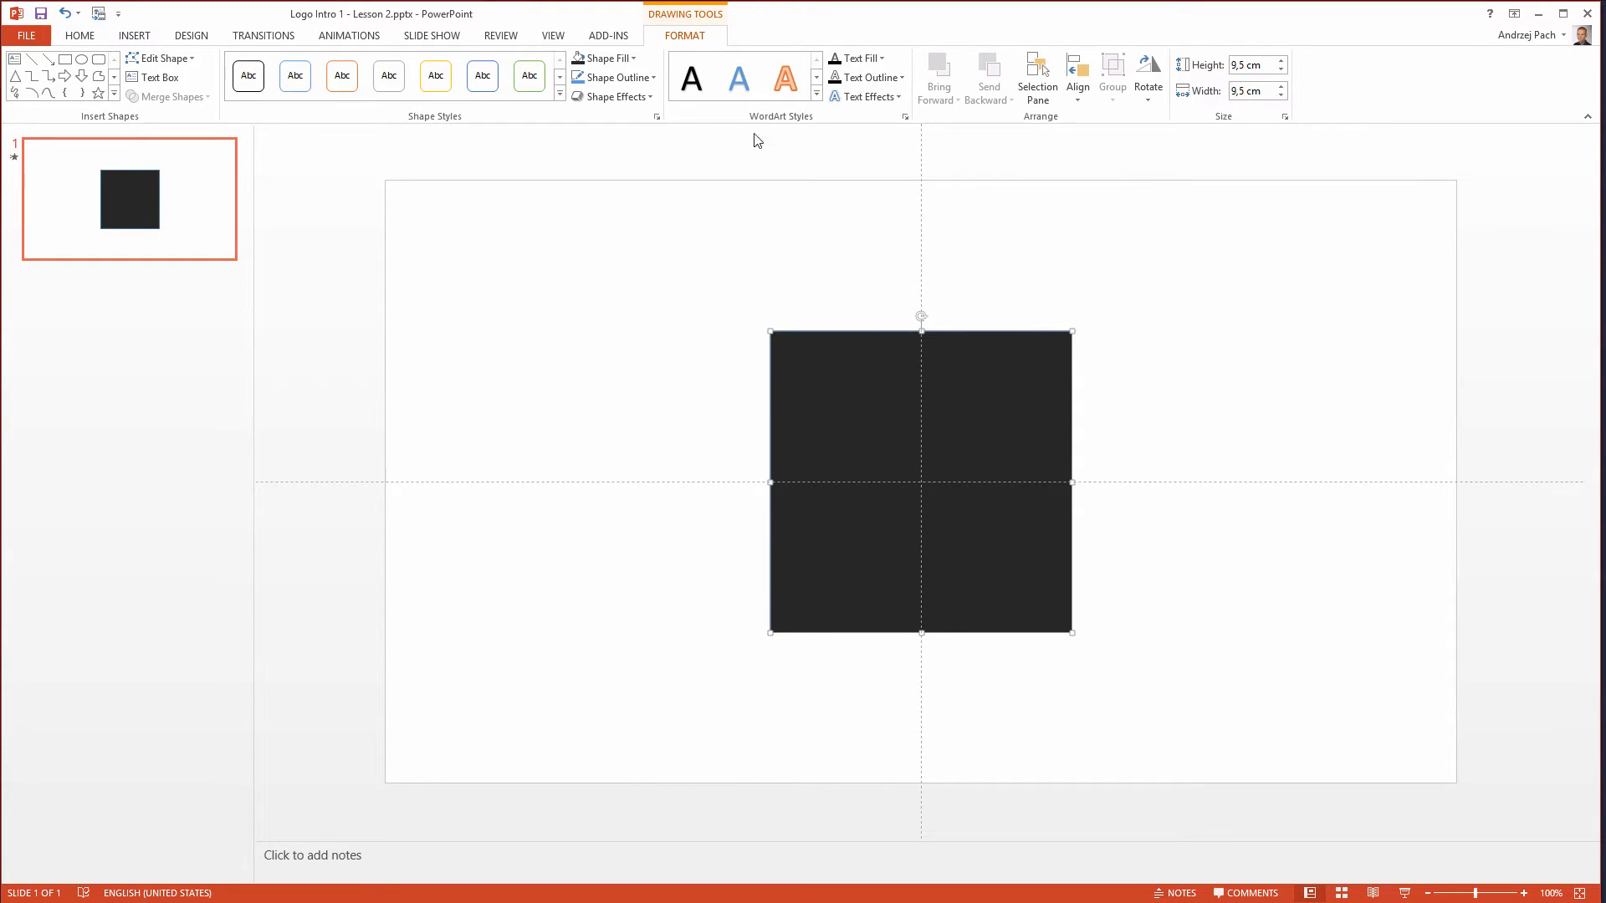
# - Show the Selection Pane and rename Rectangle 3 to 'RECT Grey'
pyautogui.click(1035, 77)
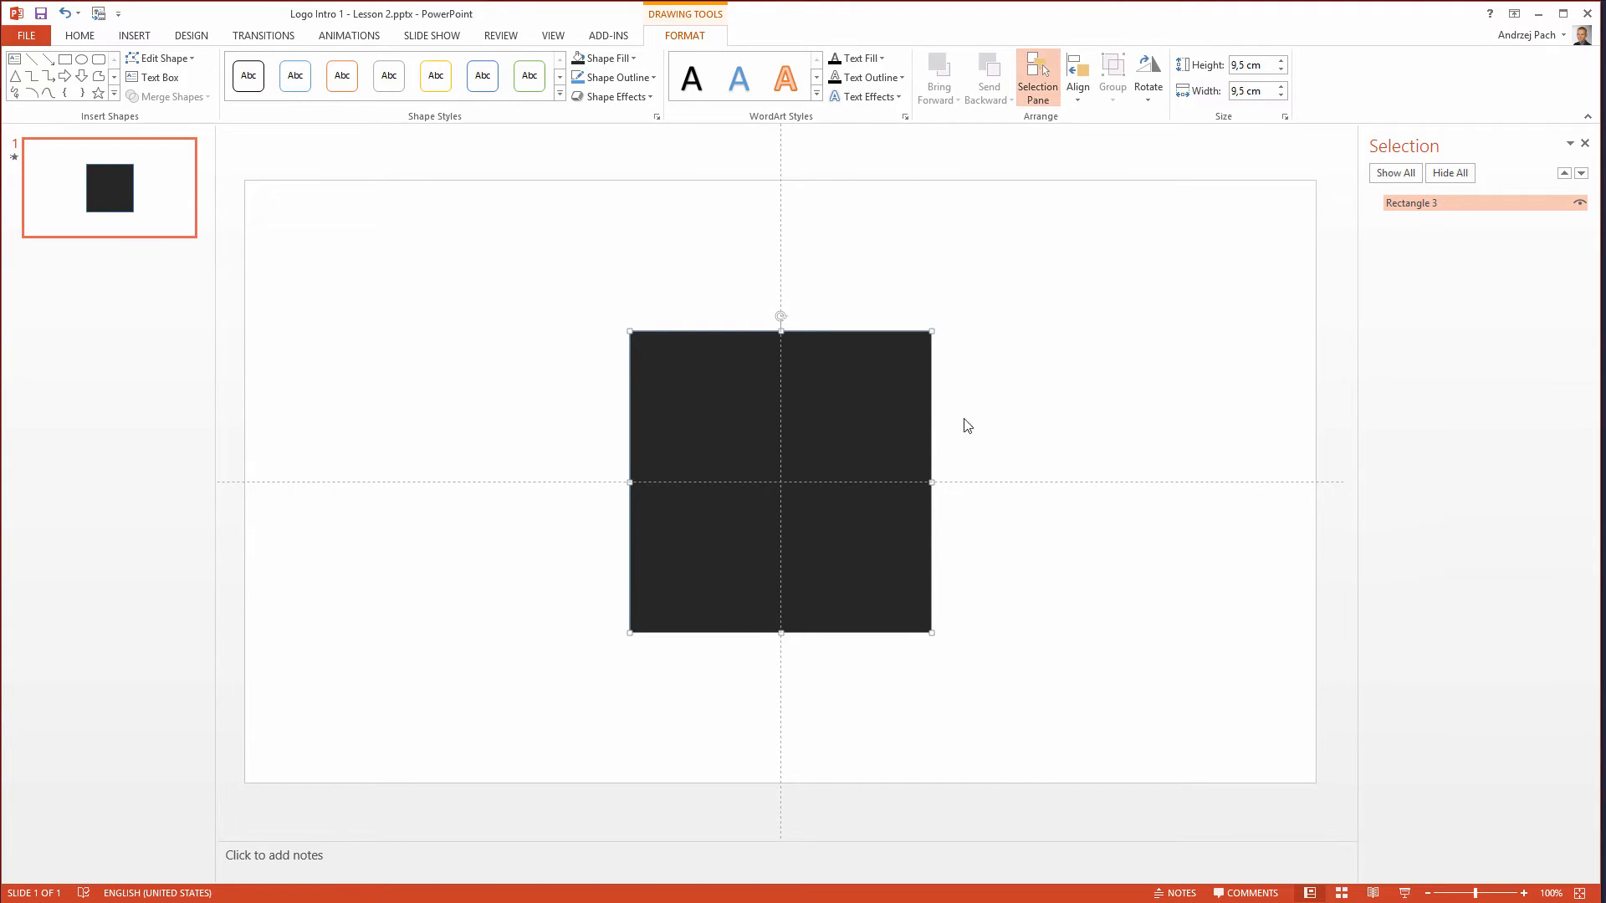
pyautogui.moveTo(796, 319)
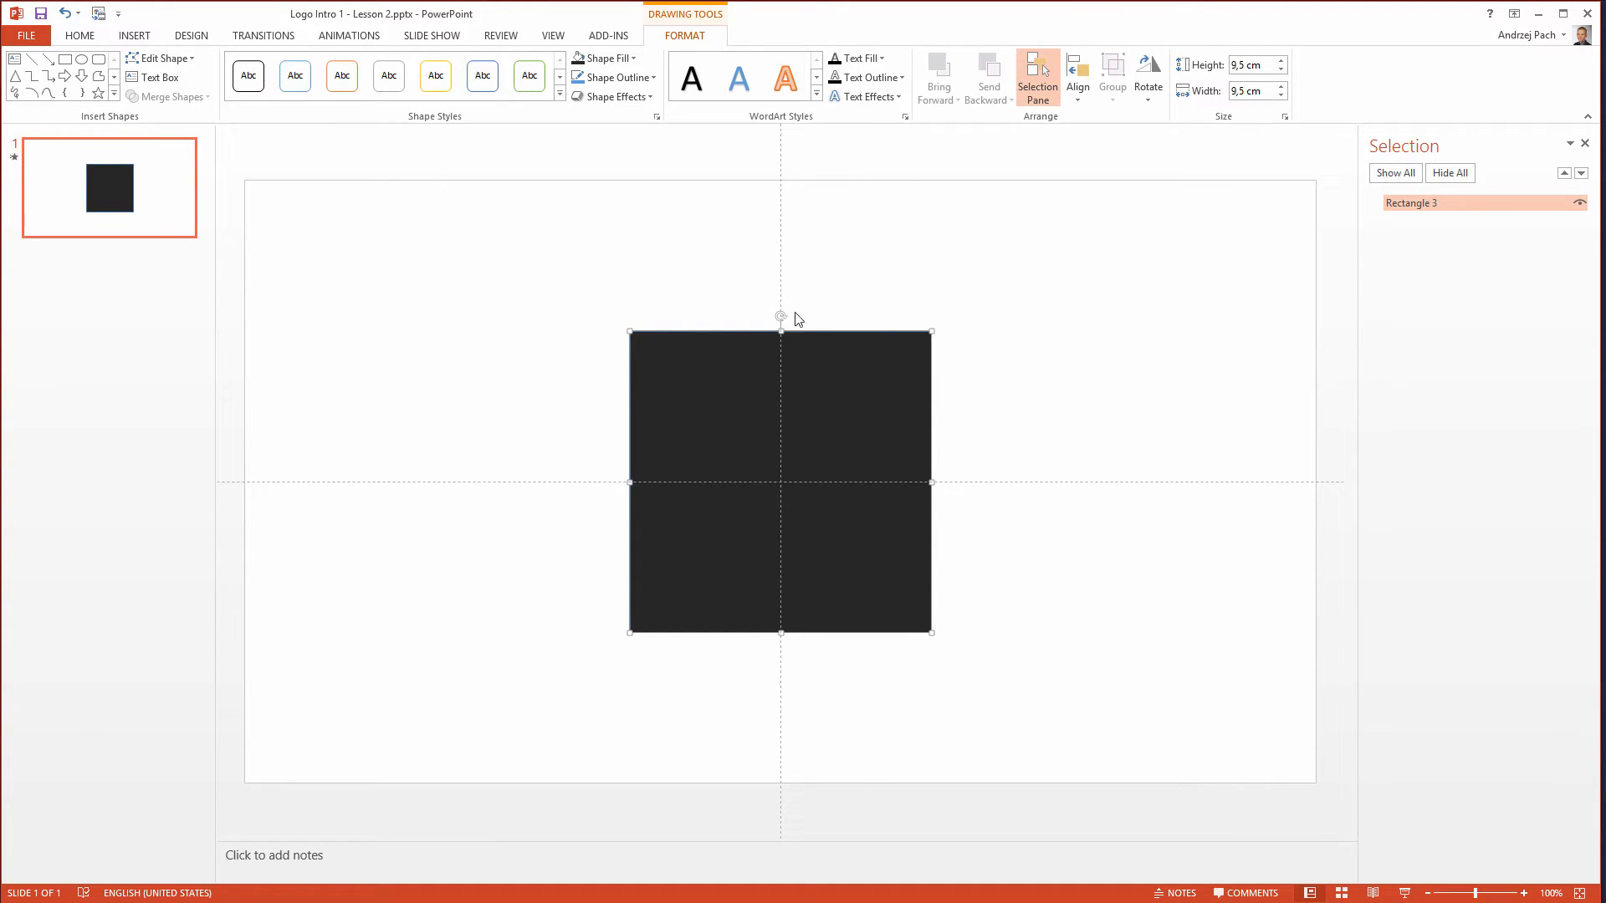
pyautogui.doubleClick(1412, 203)
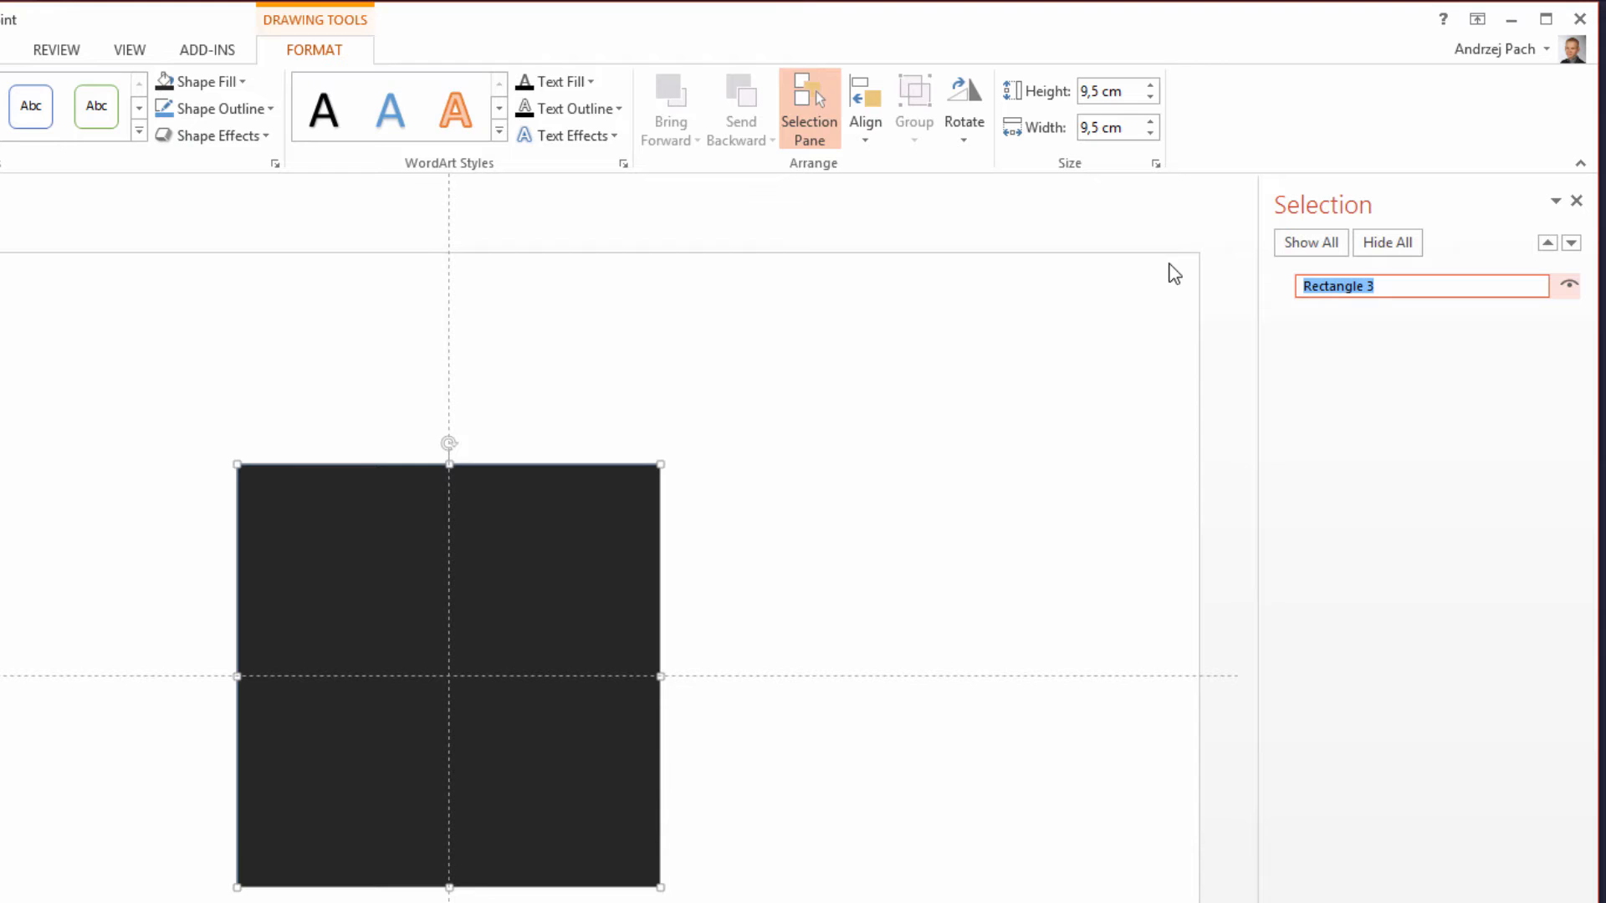
pyautogui.write('RECT Grey')
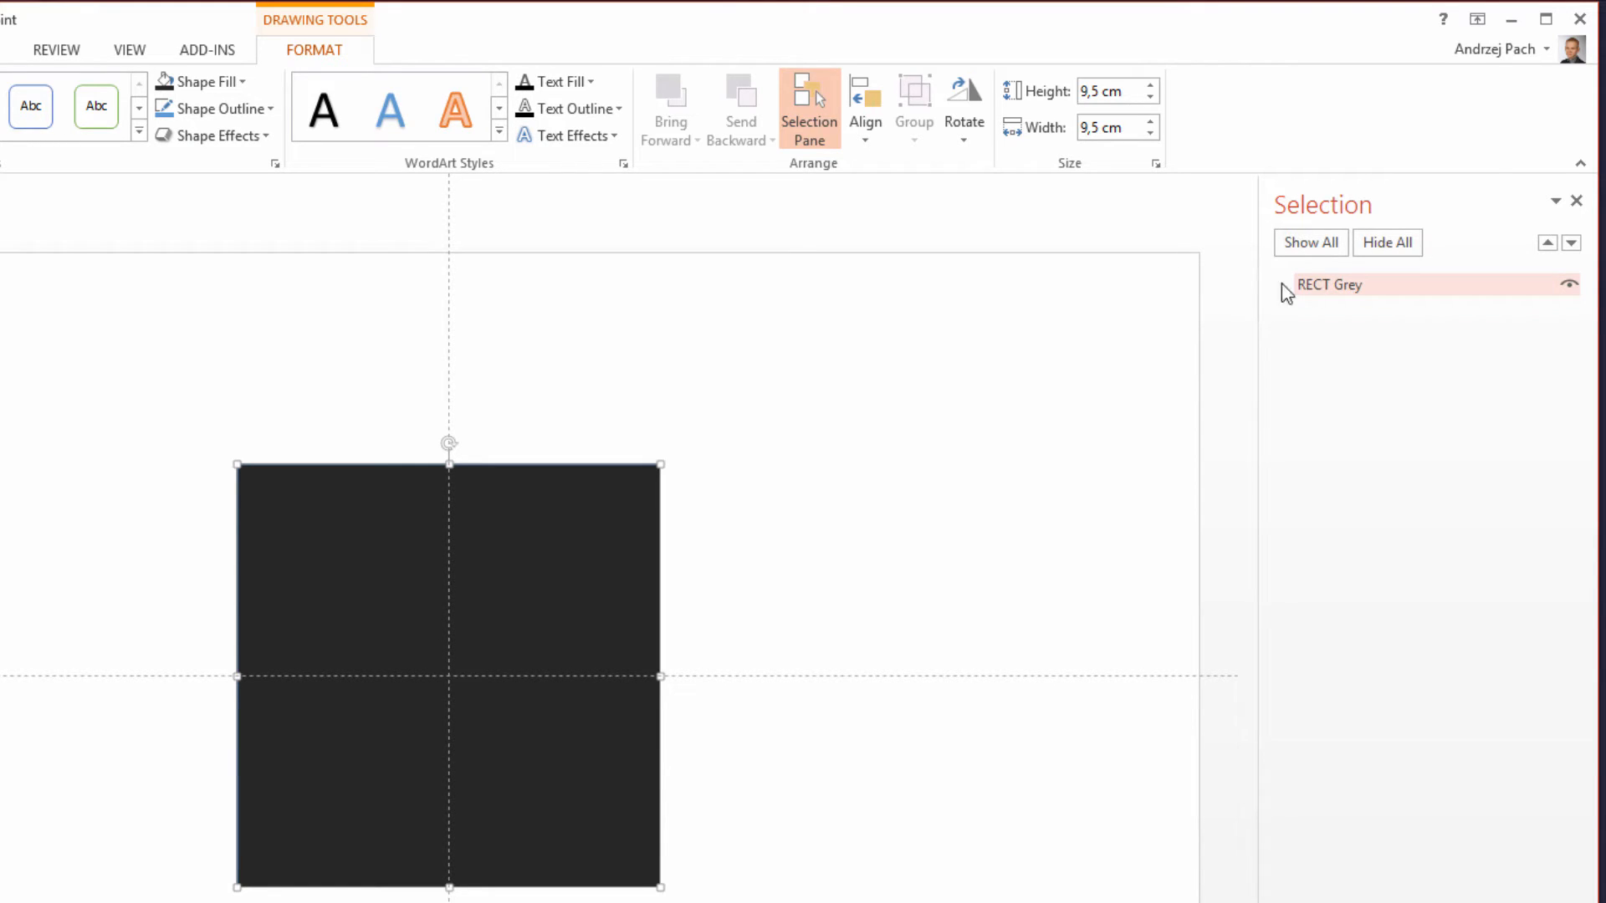
pyautogui.click(952, 617)
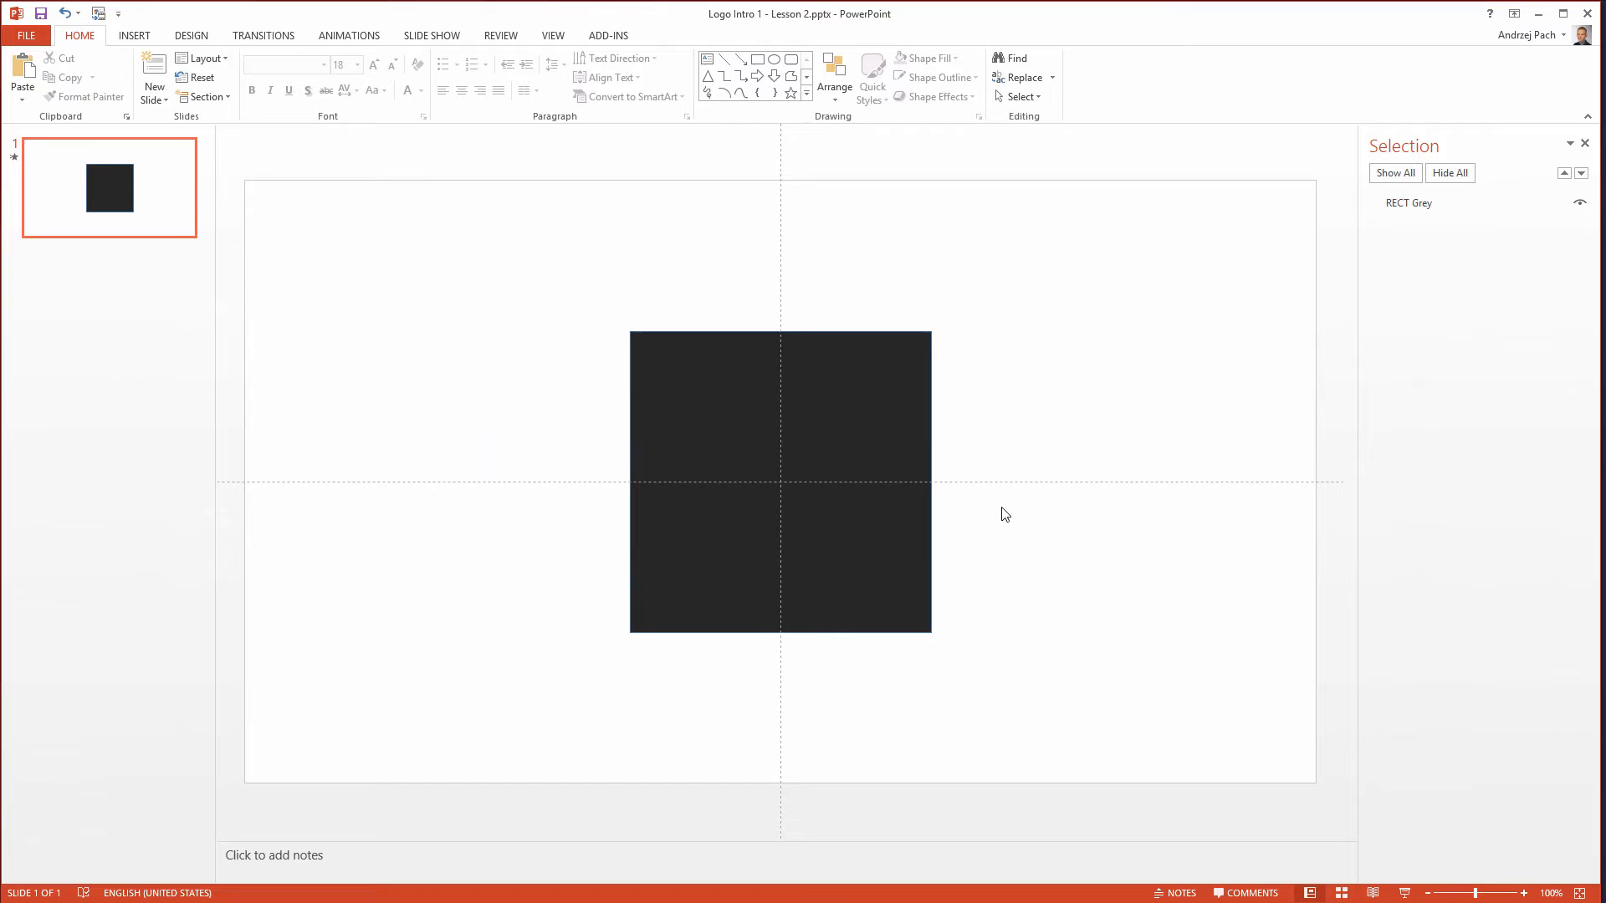
pyautogui.moveTo(851, 419)
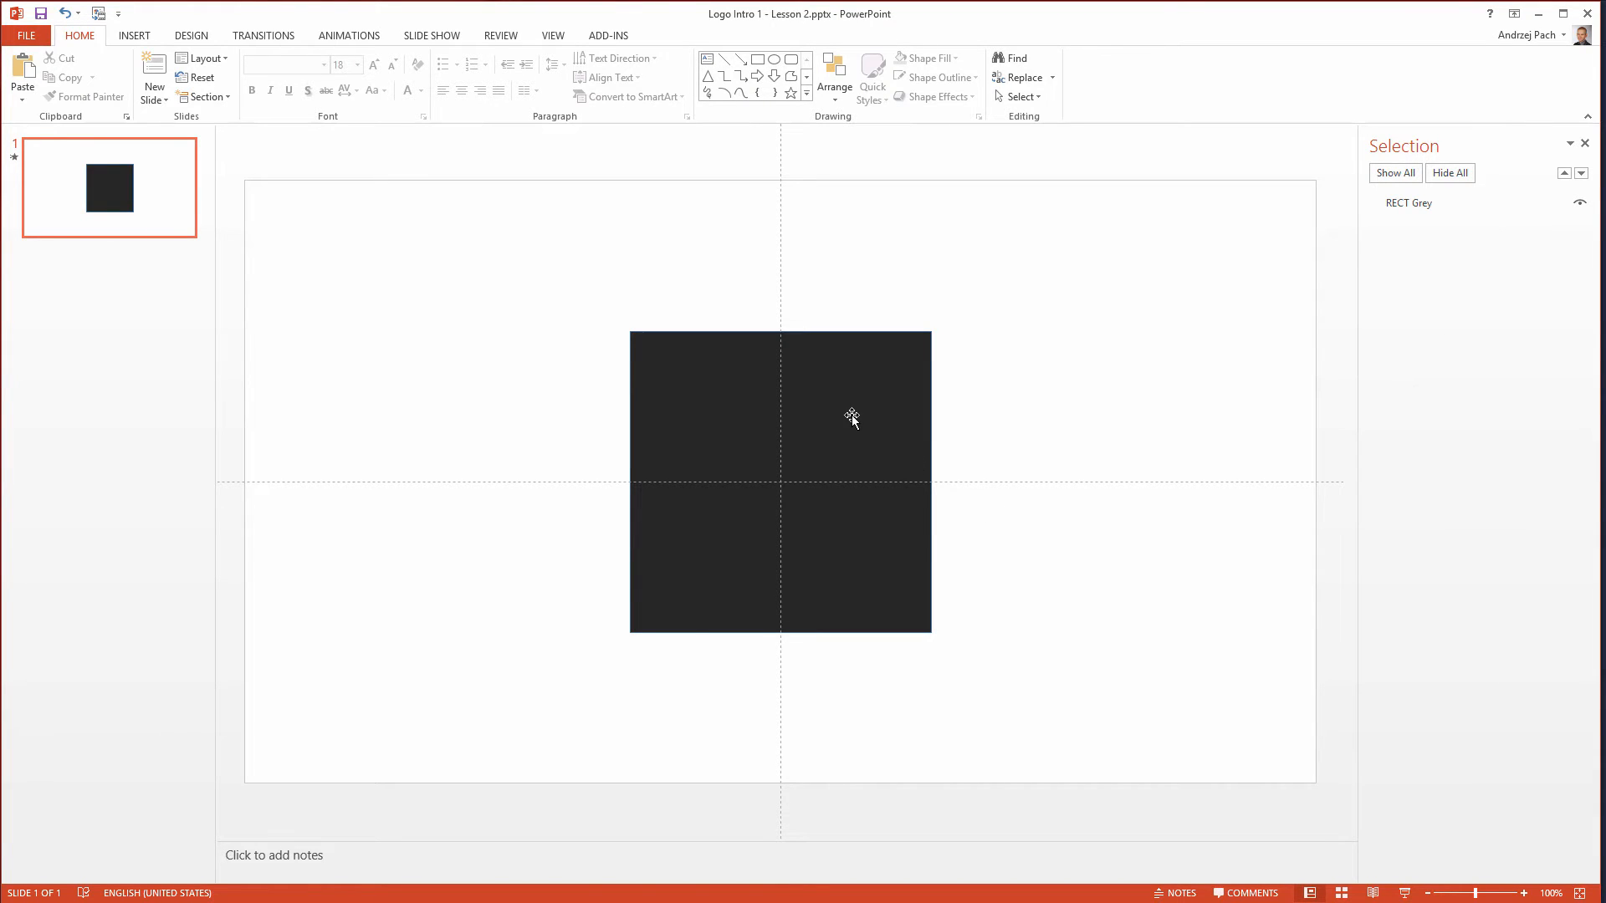
# - Duplicate the dark grey square, leaving the copy offset down and right
pyautogui.click(850, 419)
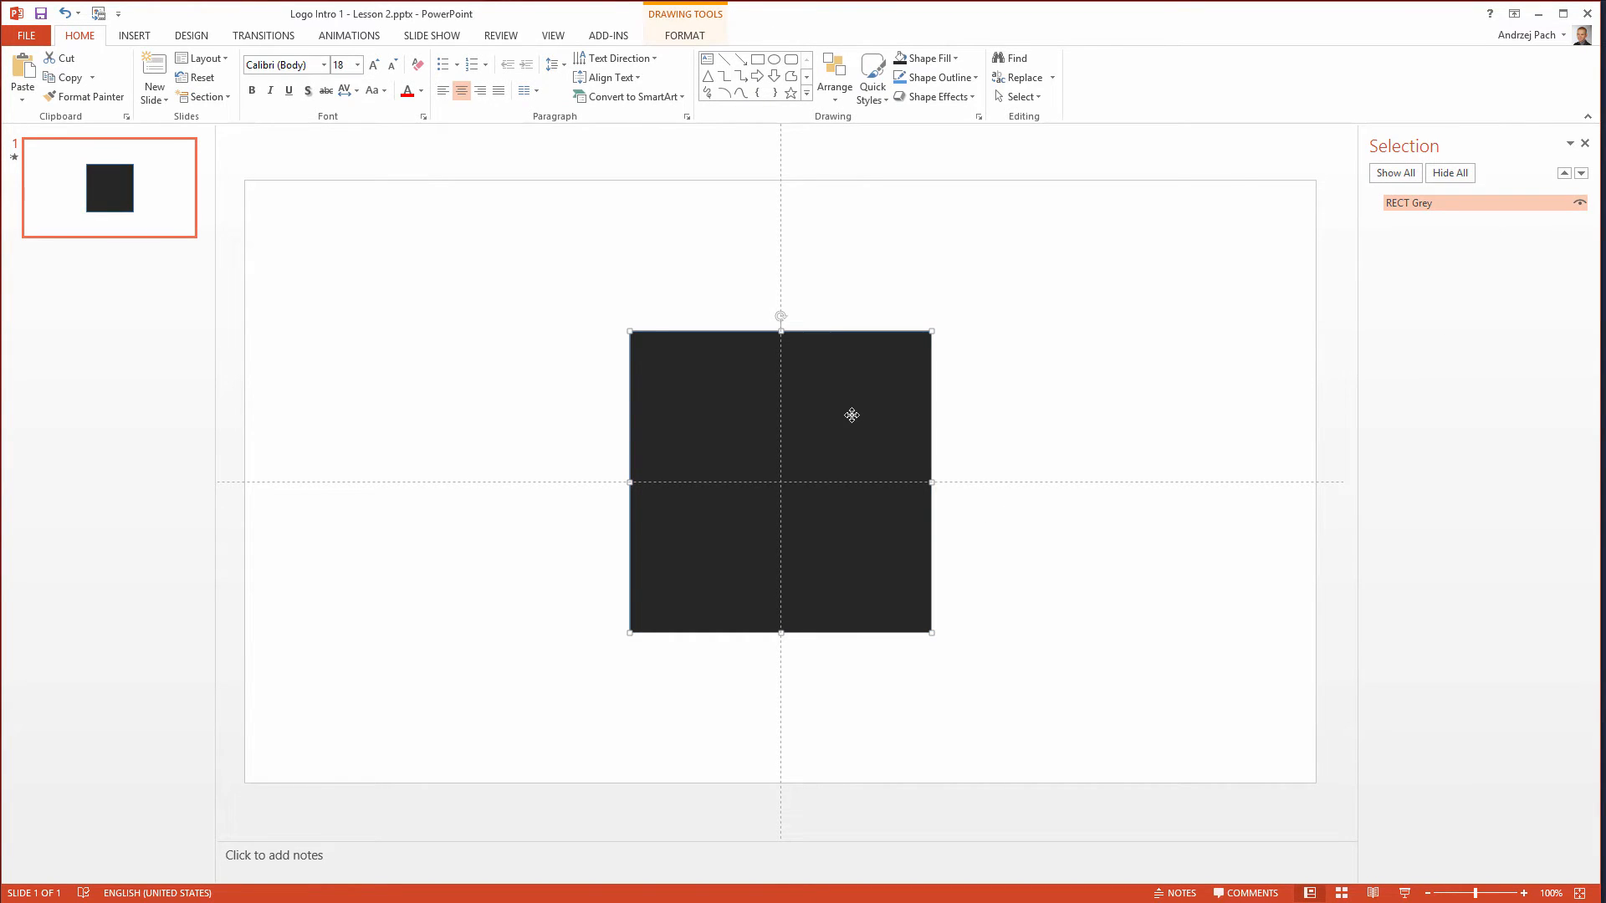
pyautogui.press('ctrl+v')
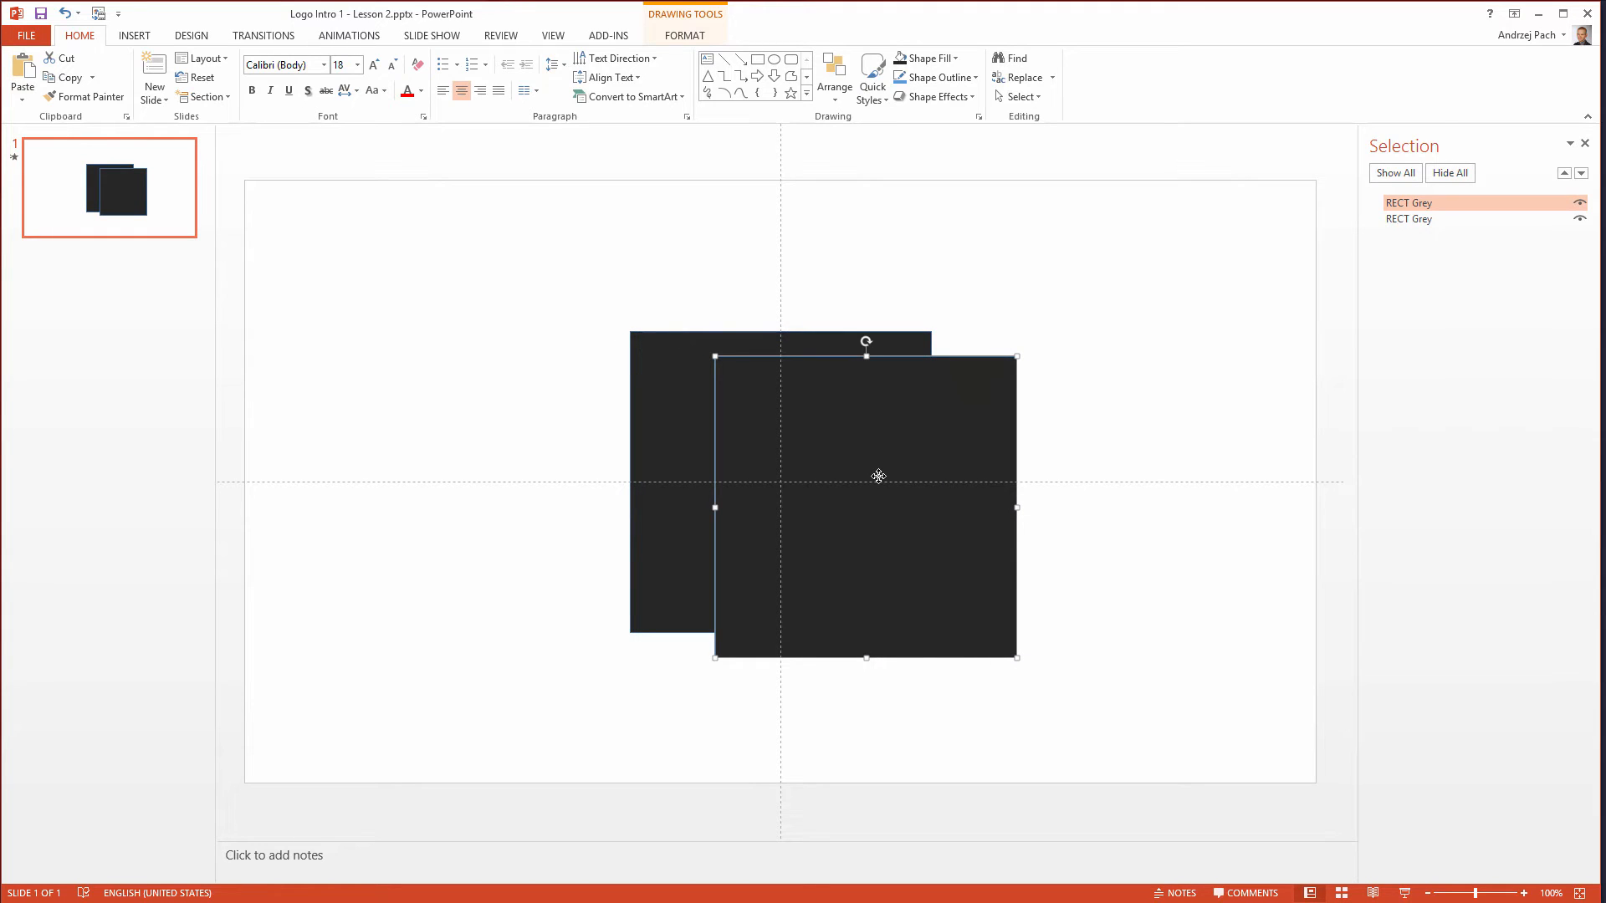
pyautogui.moveTo(714, 460)
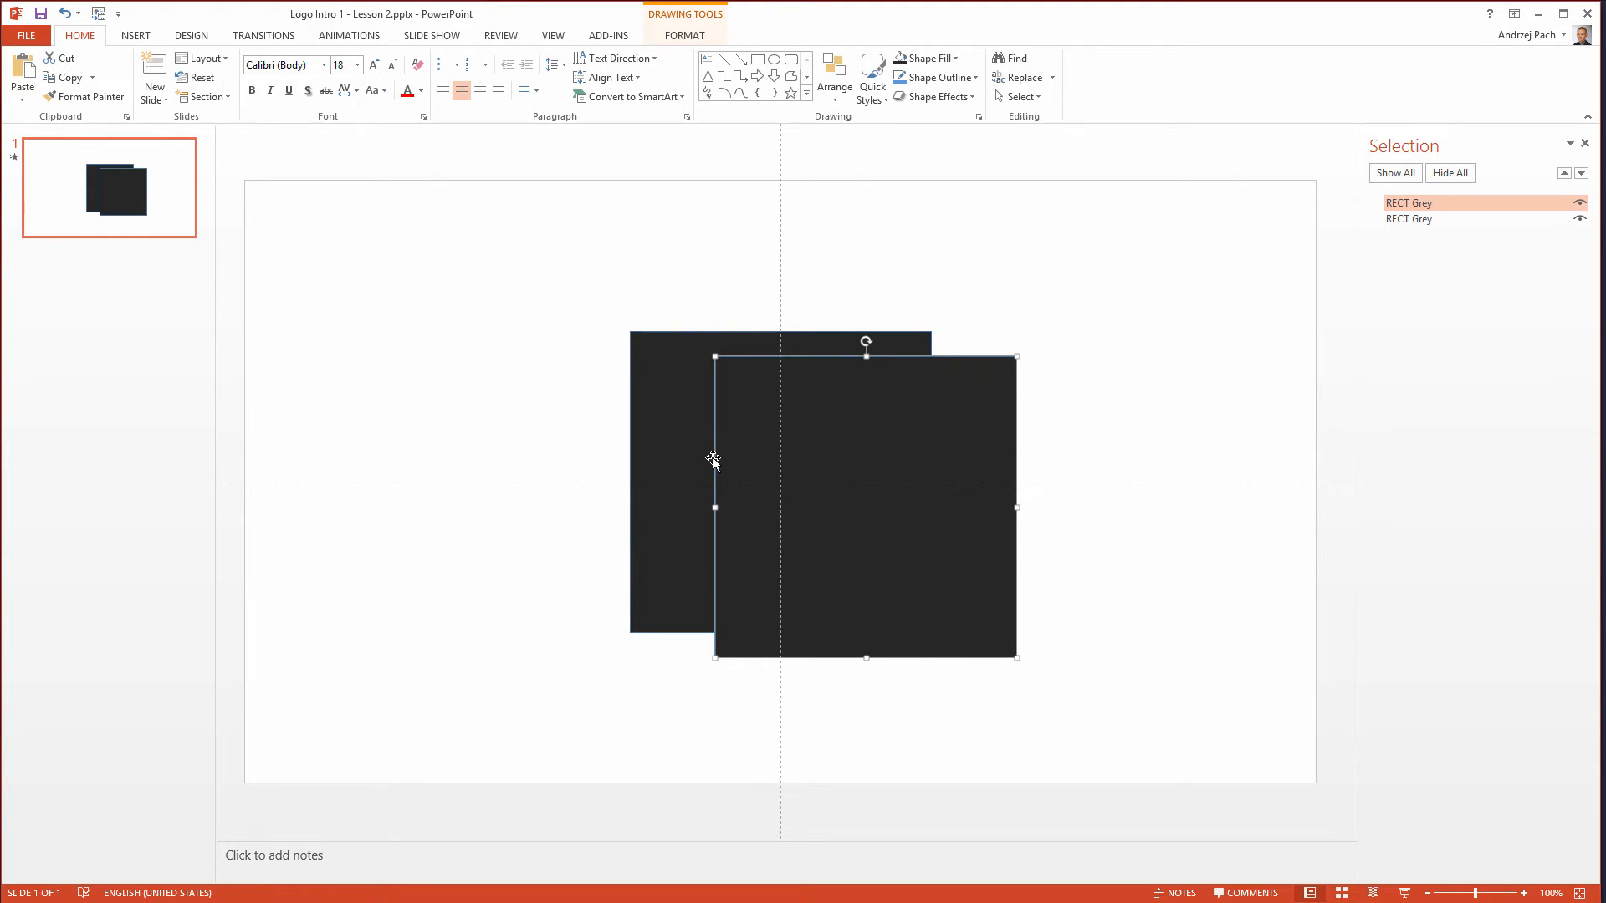
pyautogui.moveTo(852, 399)
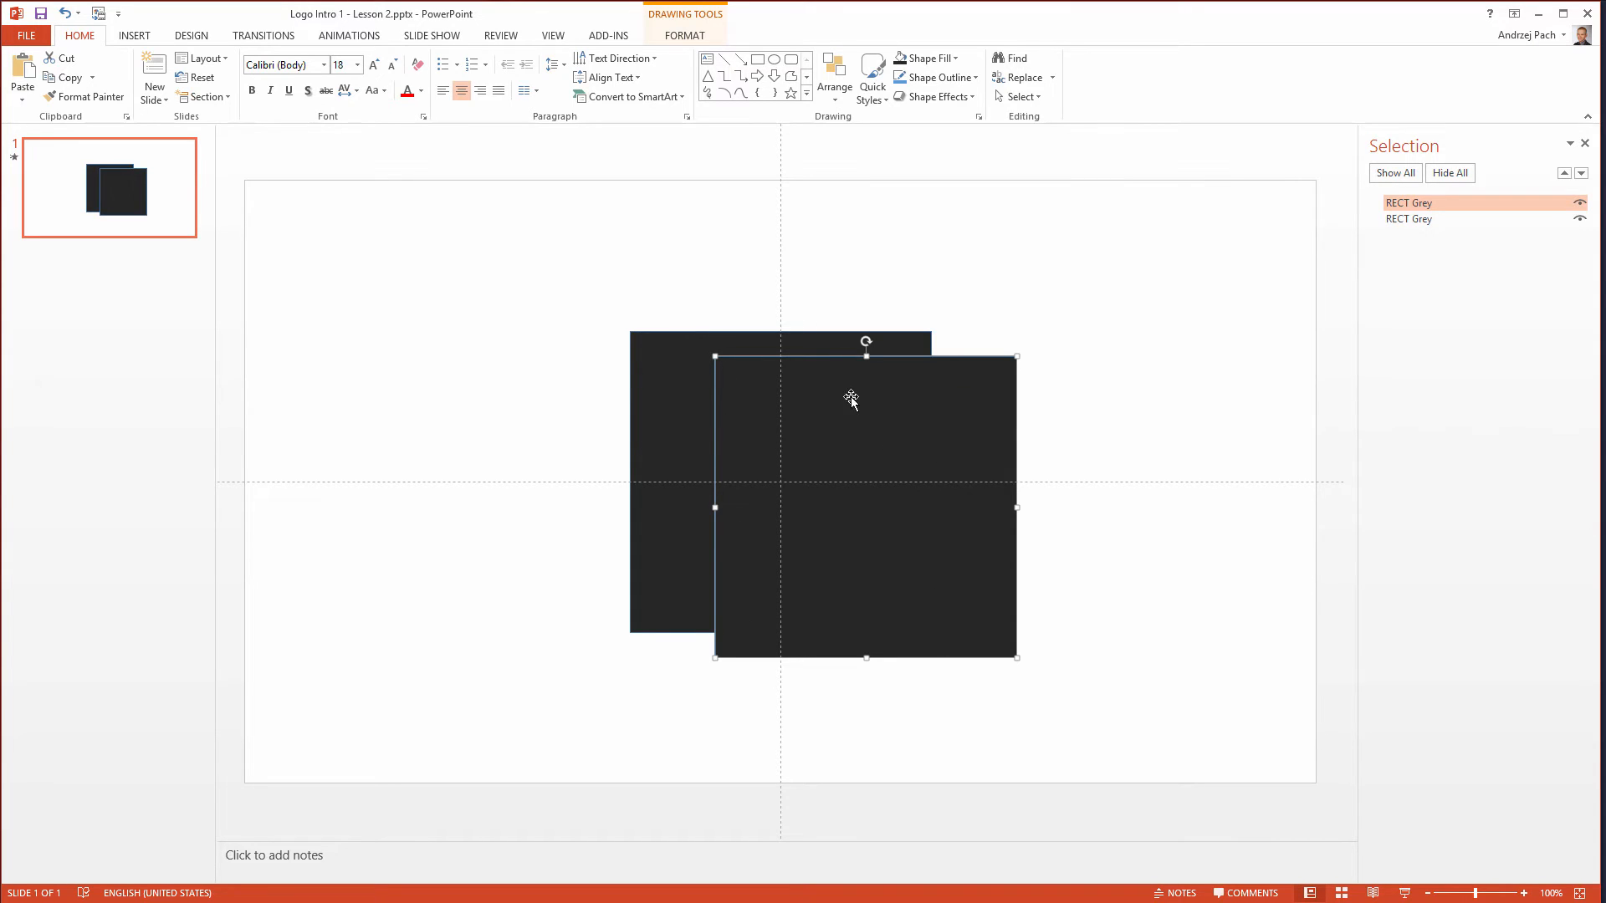
pyautogui.click(684, 35)
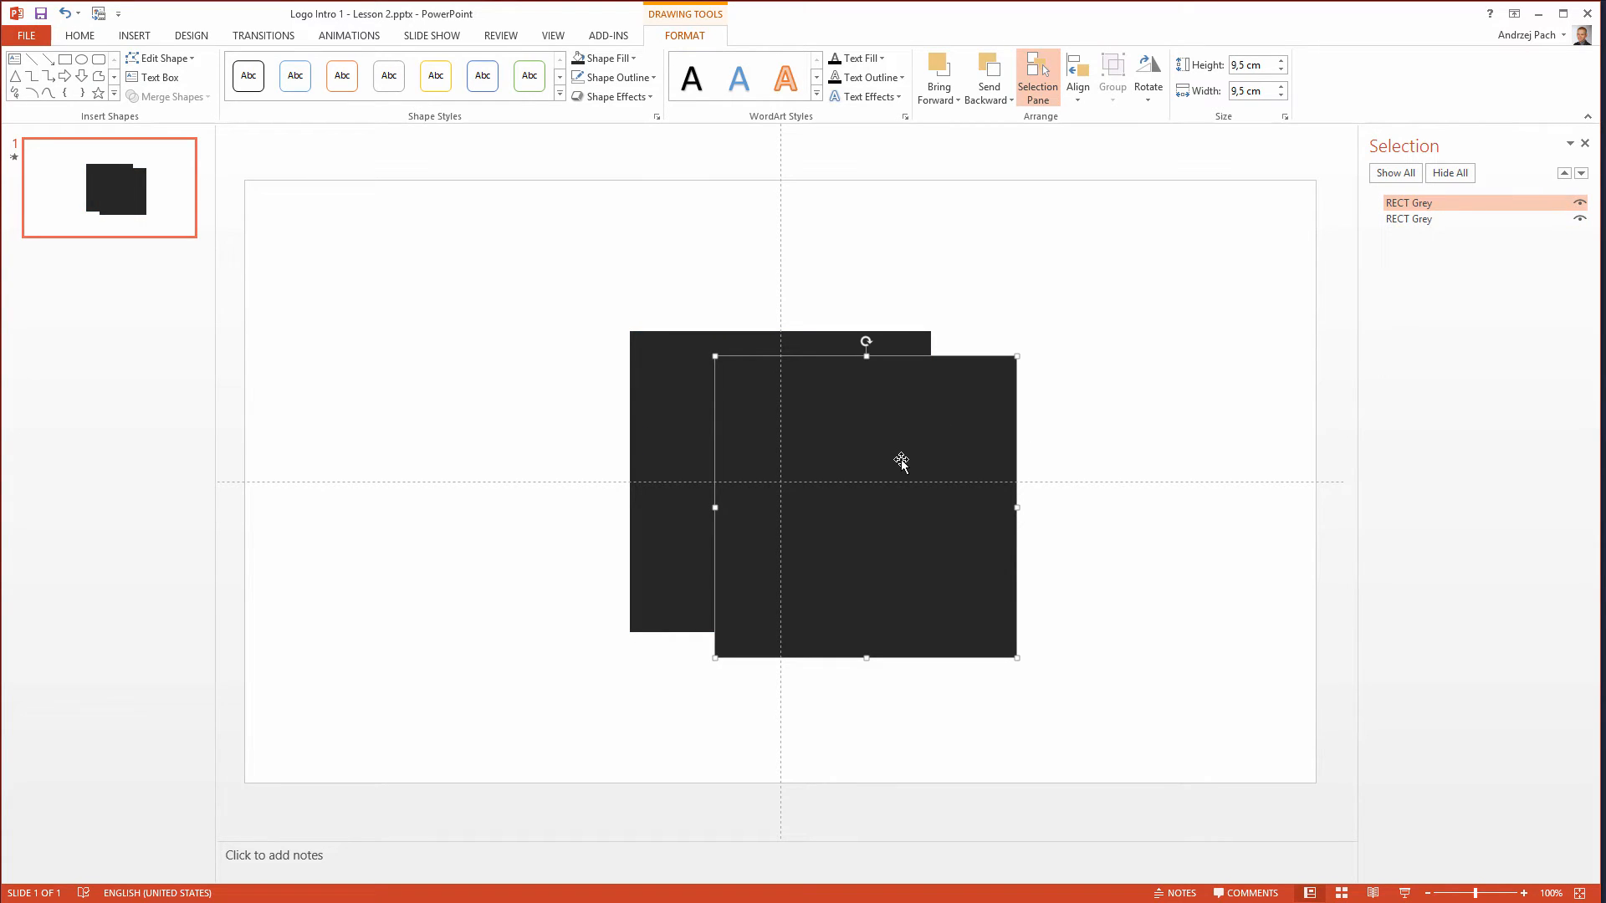
pyautogui.moveTo(692, 49)
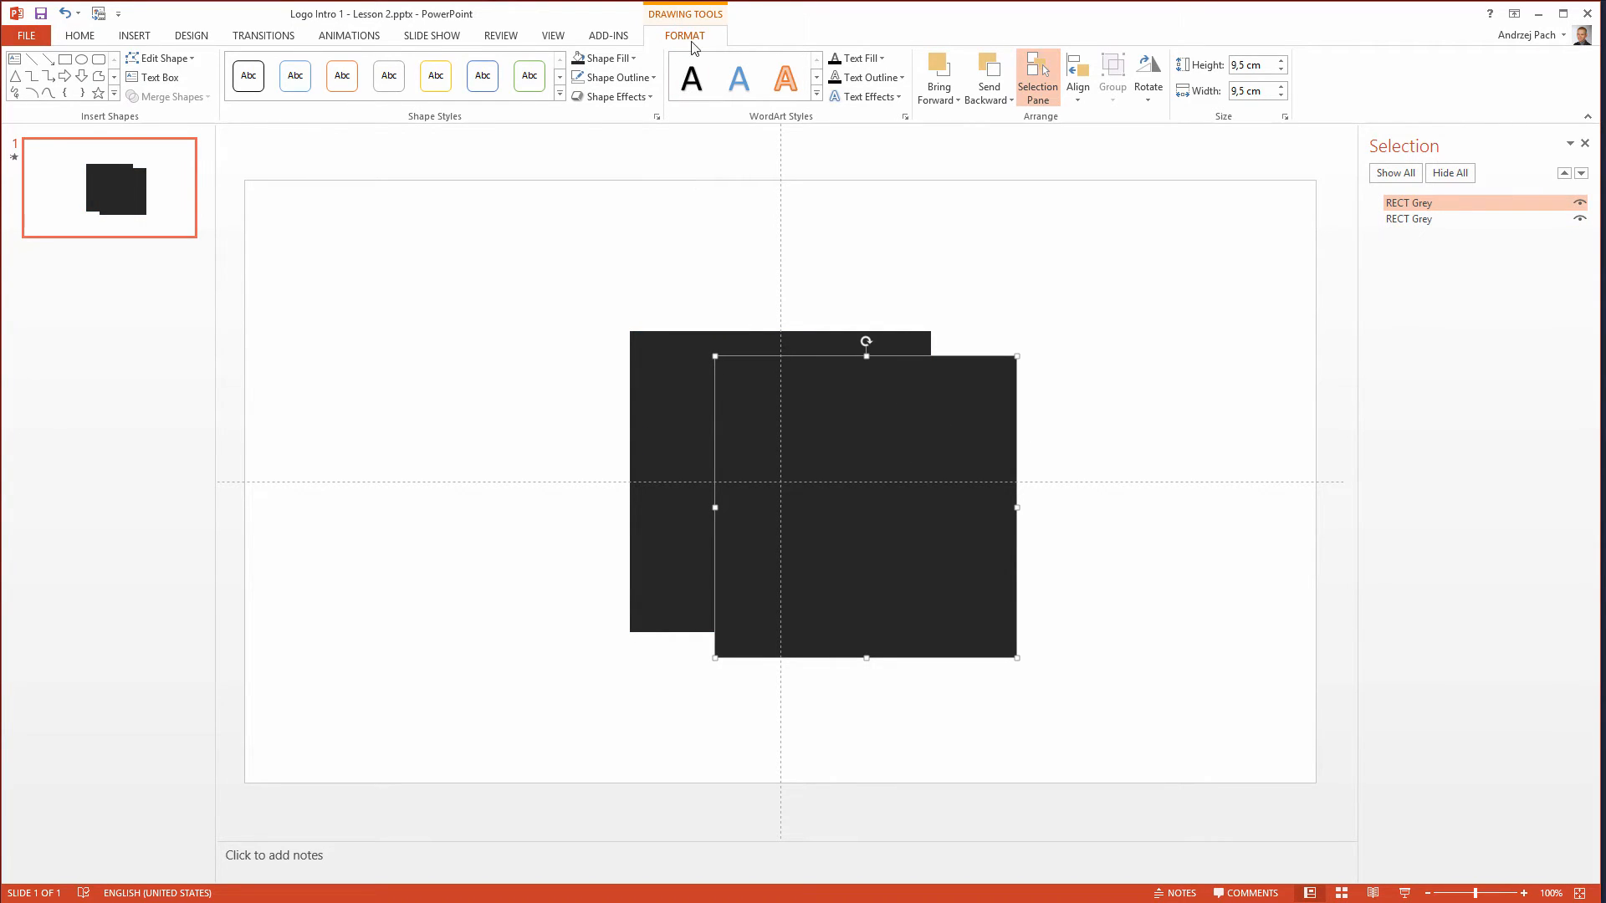
# - Fill the copy red, centre it over the grey square and name it 'RECT Red'
pyautogui.click(602, 59)
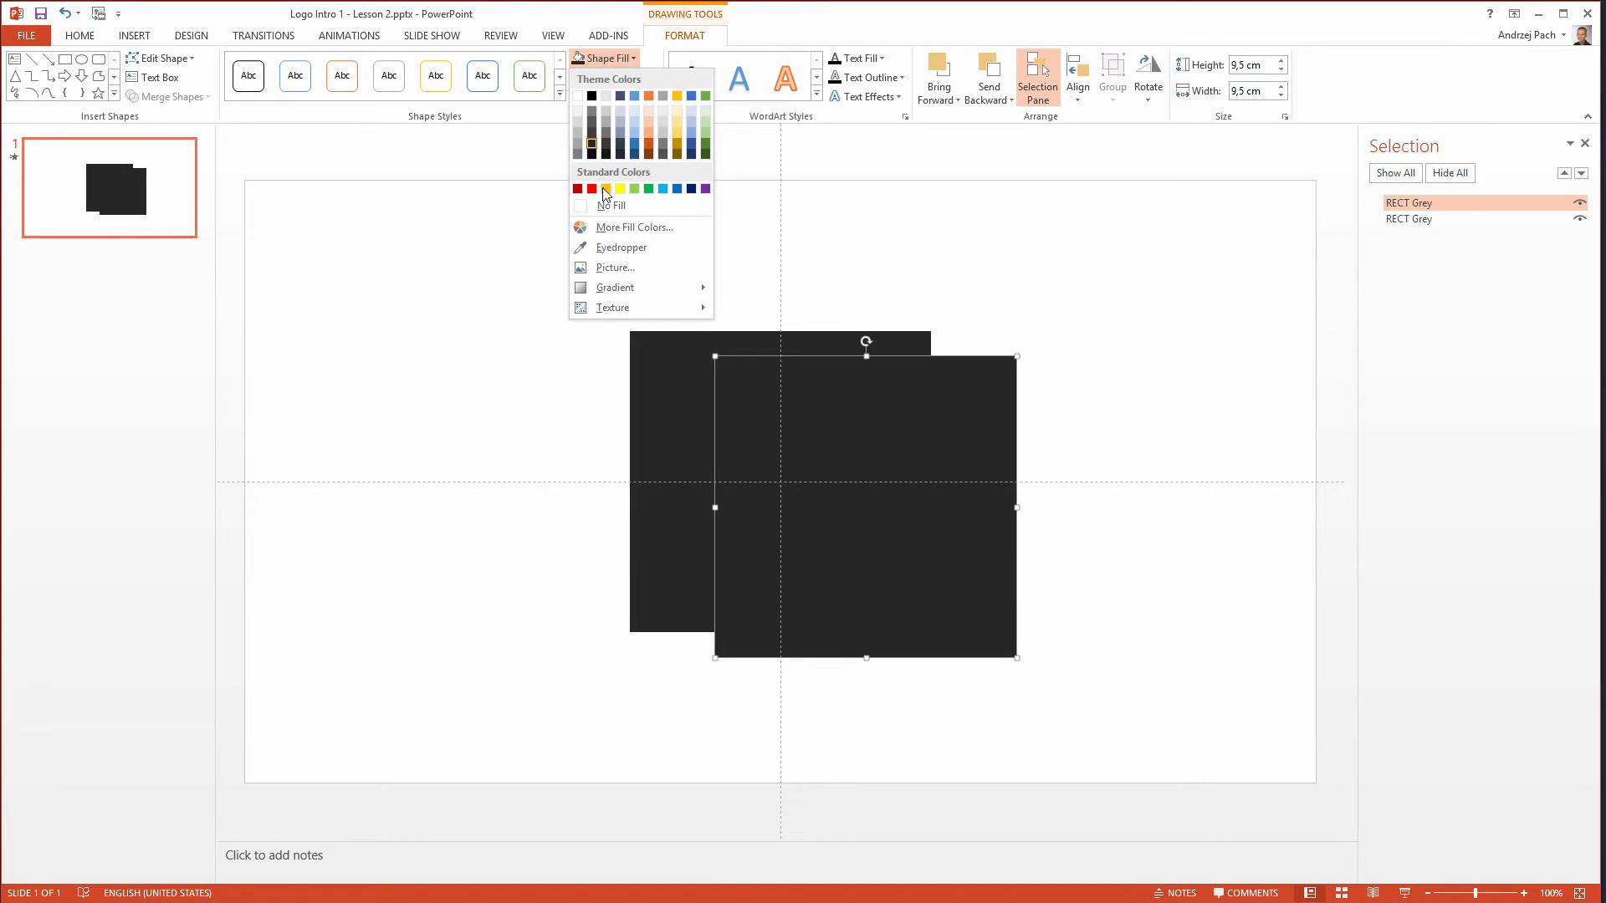
pyautogui.click(590, 189)
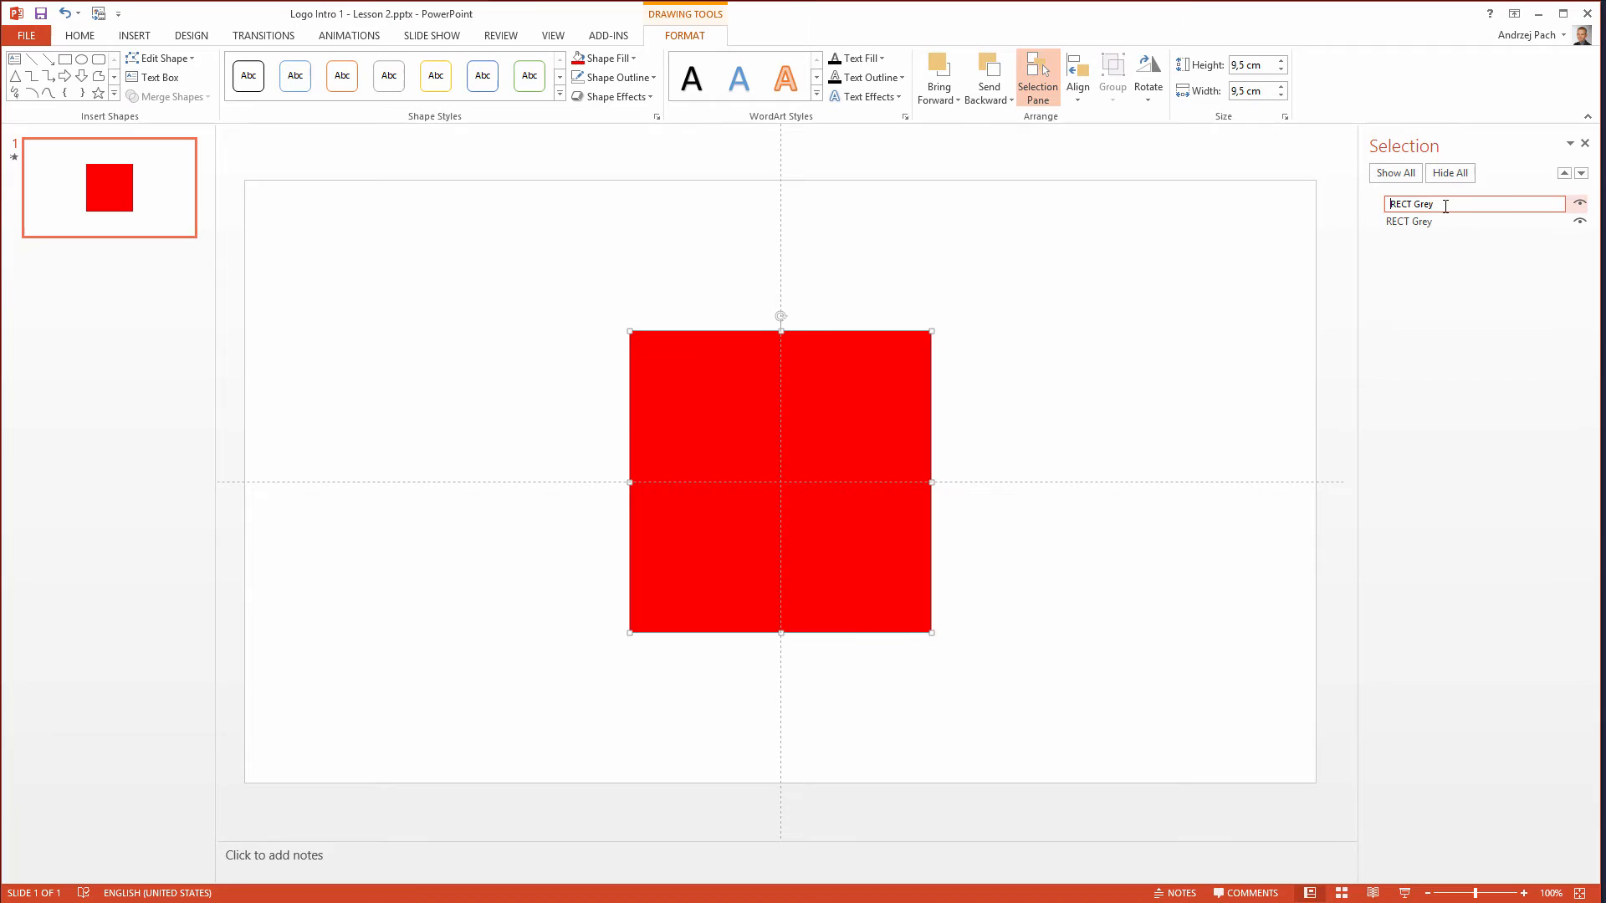
pyautogui.press('Backspace')
pyautogui.write('Red')
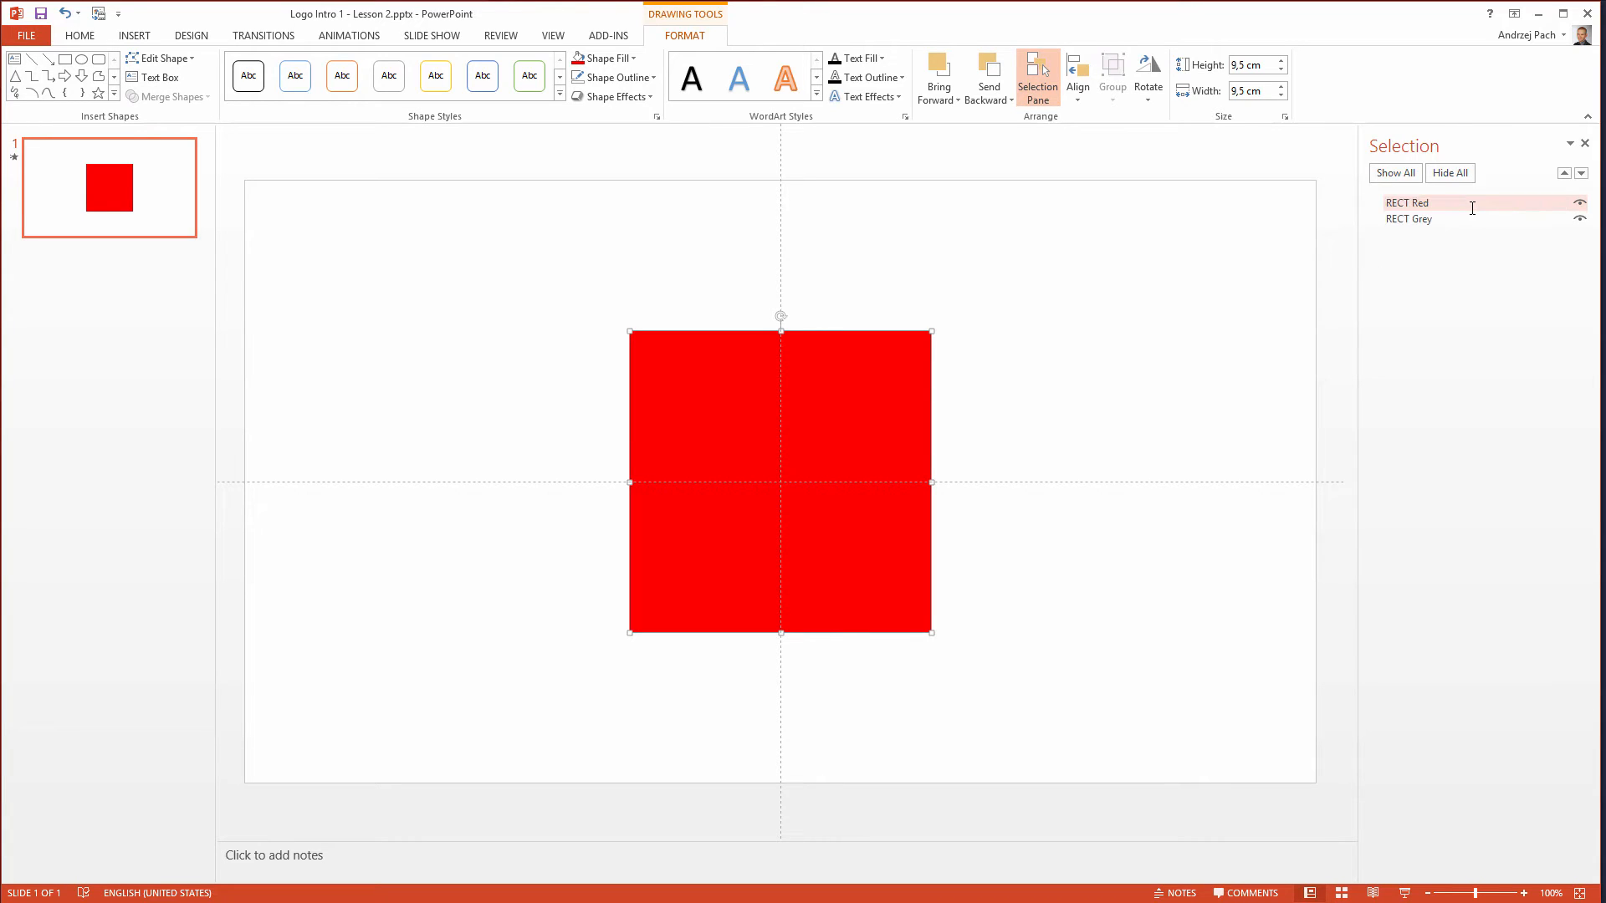
pyautogui.click(1091, 438)
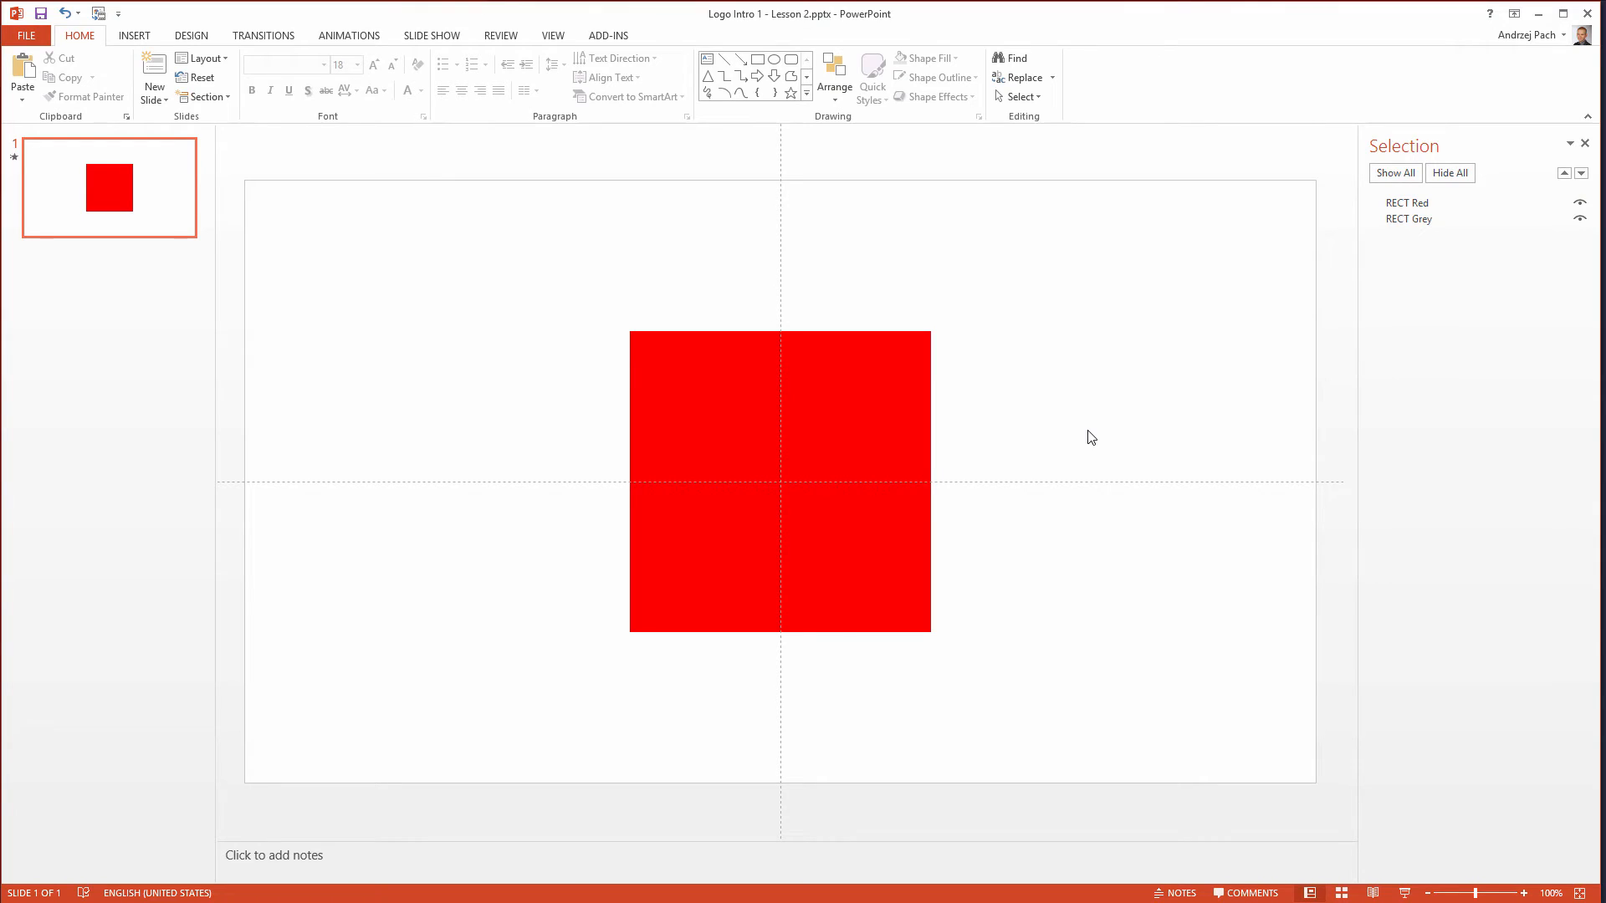
pyautogui.moveTo(1561, 226)
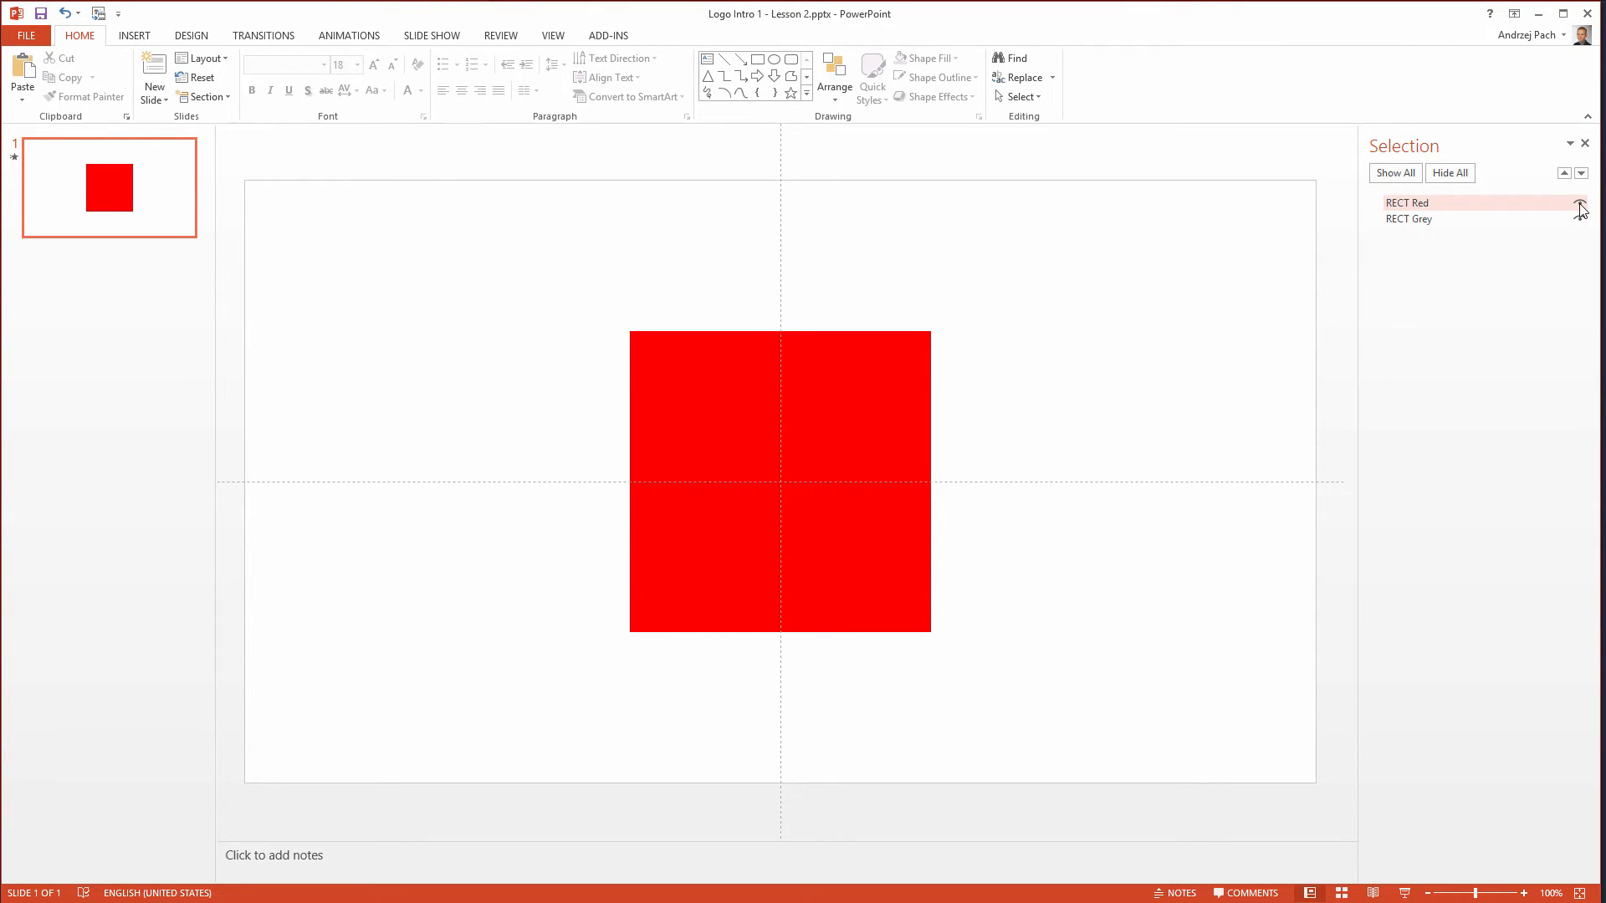
pyautogui.click(1409, 202)
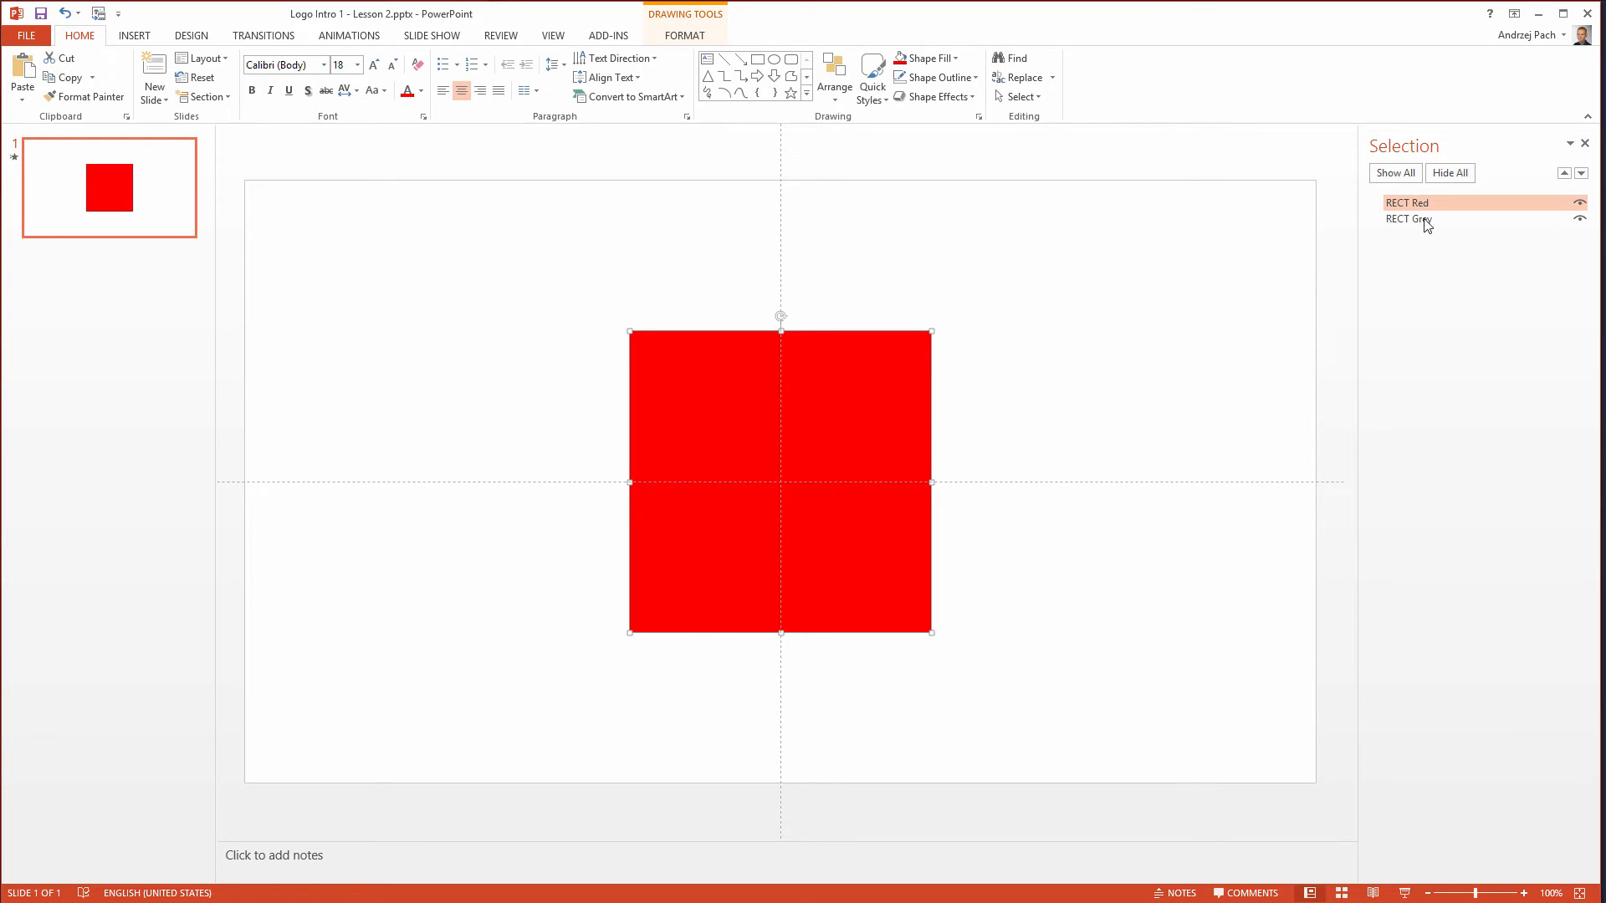
pyautogui.moveTo(964, 431)
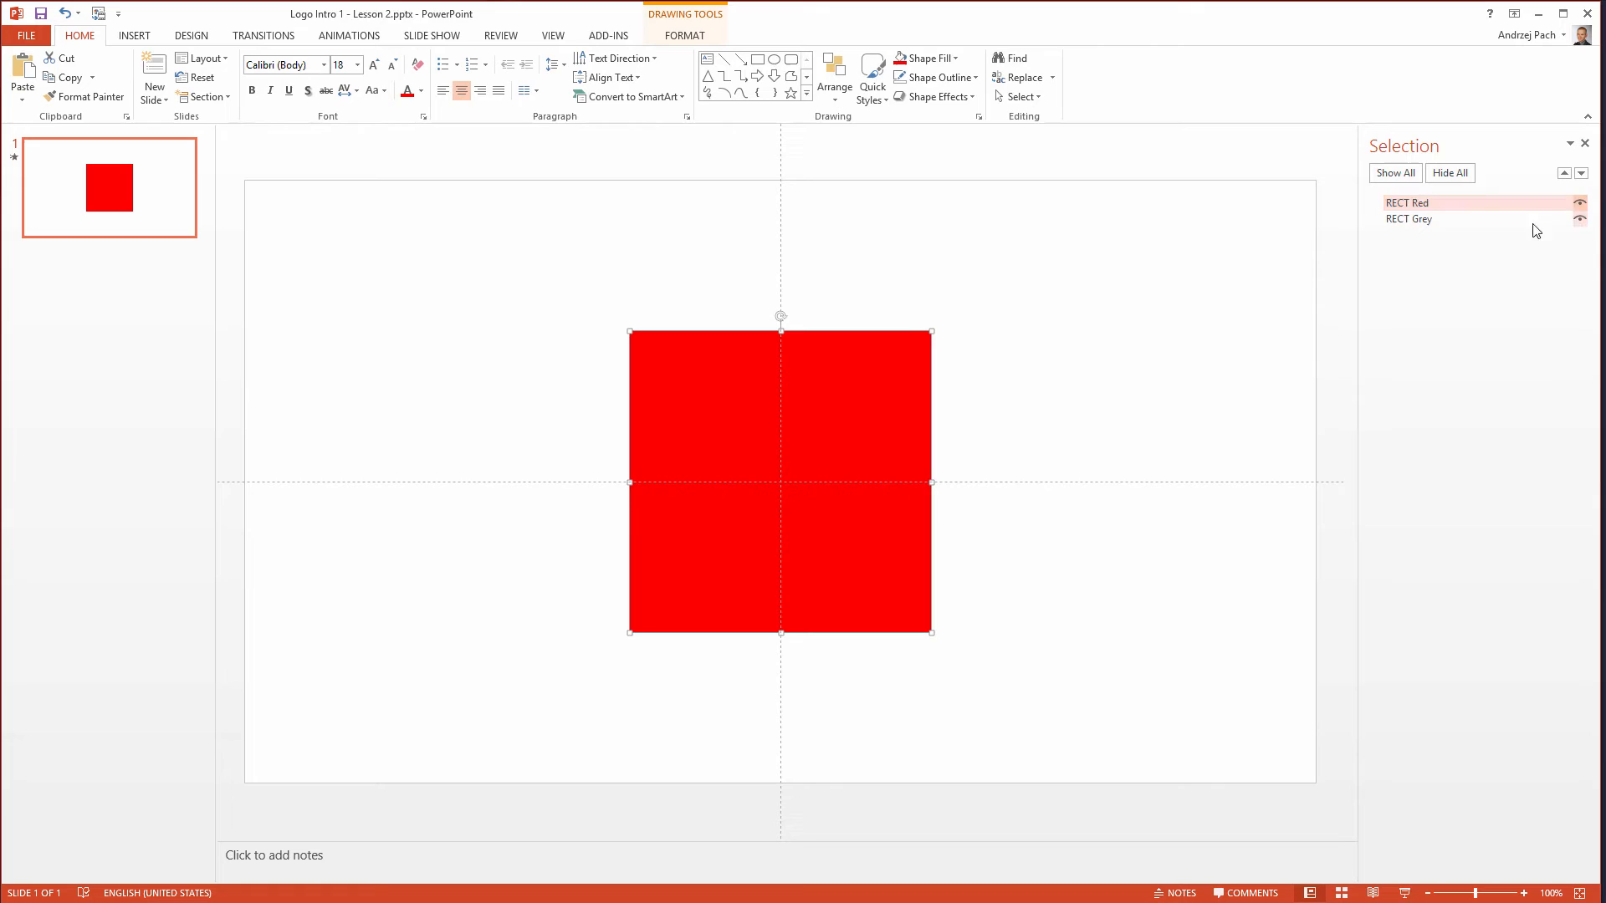
# - Paste a copy of the red square, name it 'RECT Orange' and fill it orange over the others
pyautogui.click(1009, 534)
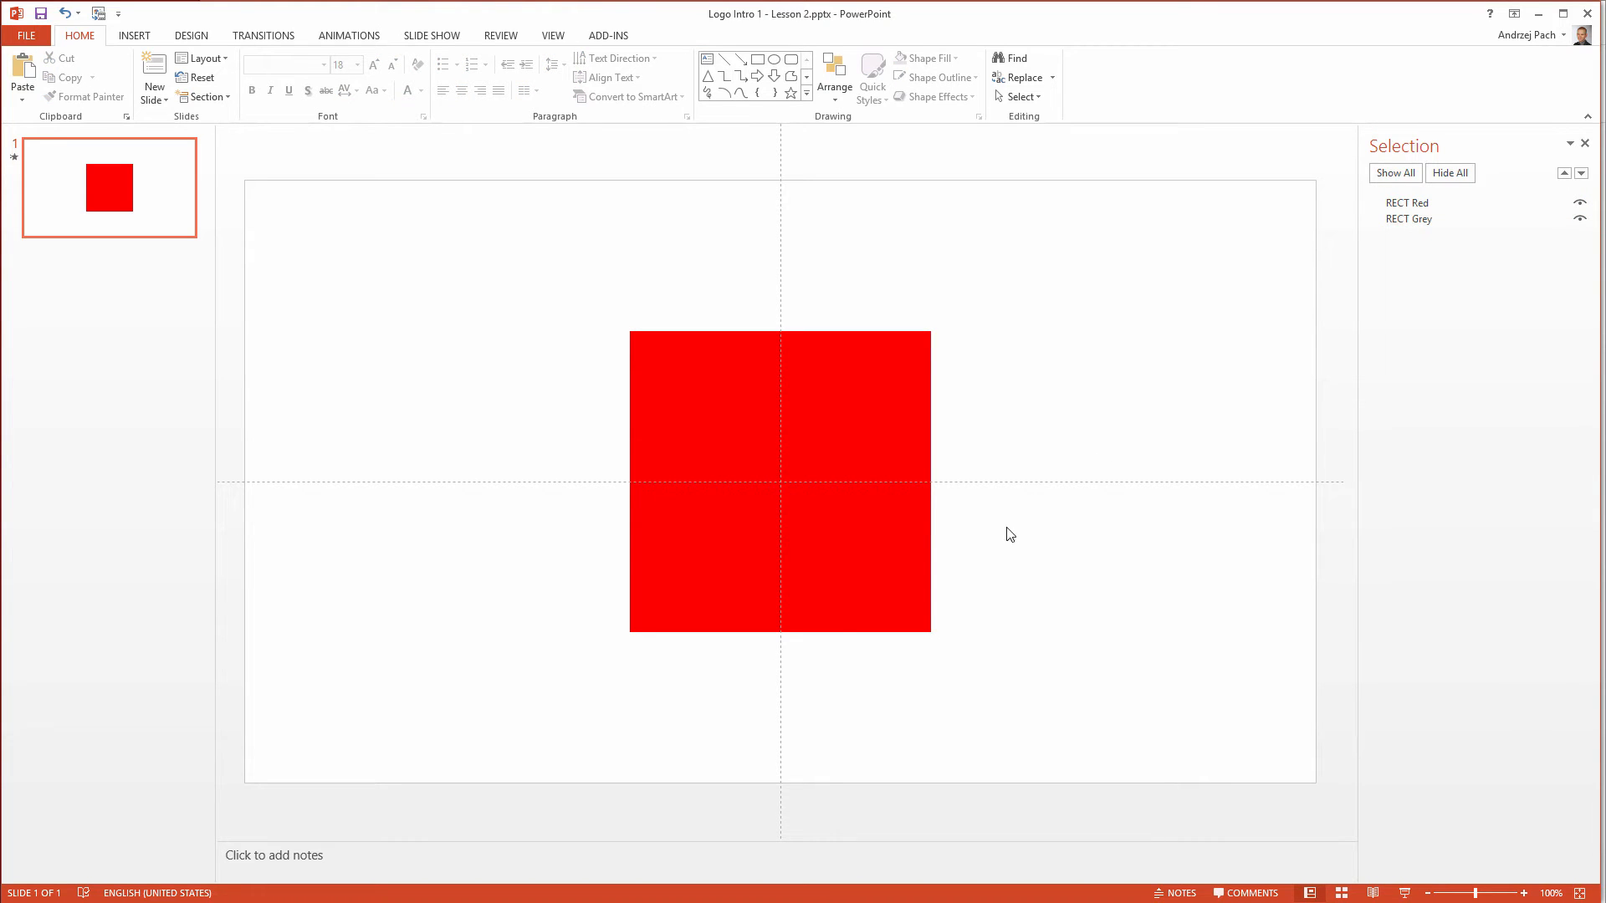
pyautogui.press('ctrl+c')
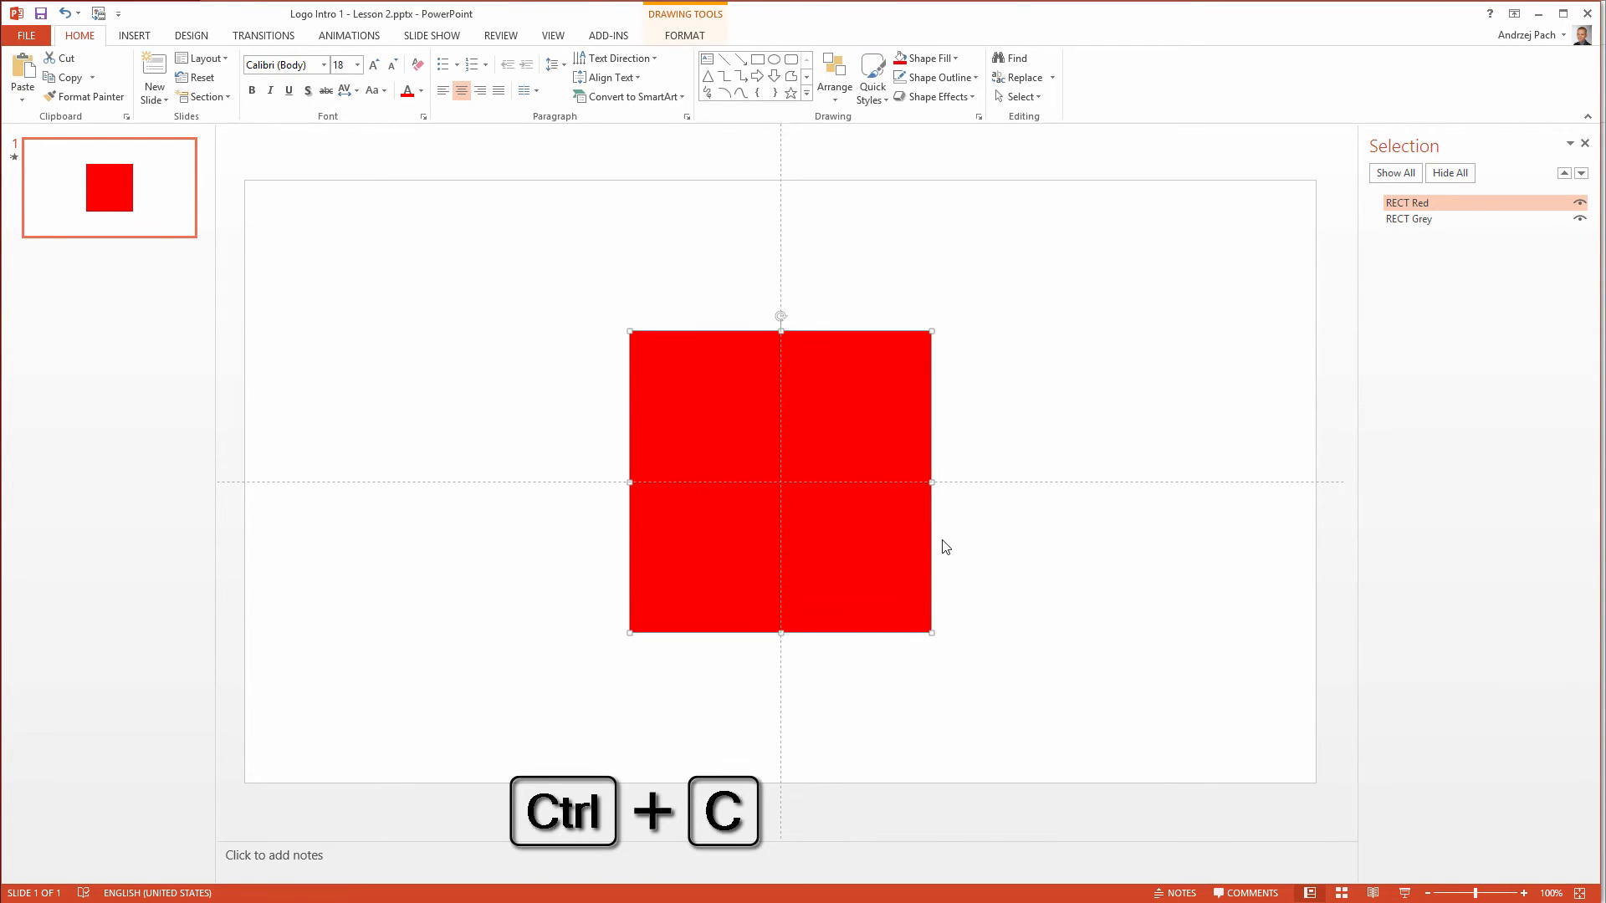
pyautogui.press('ctrl+v')
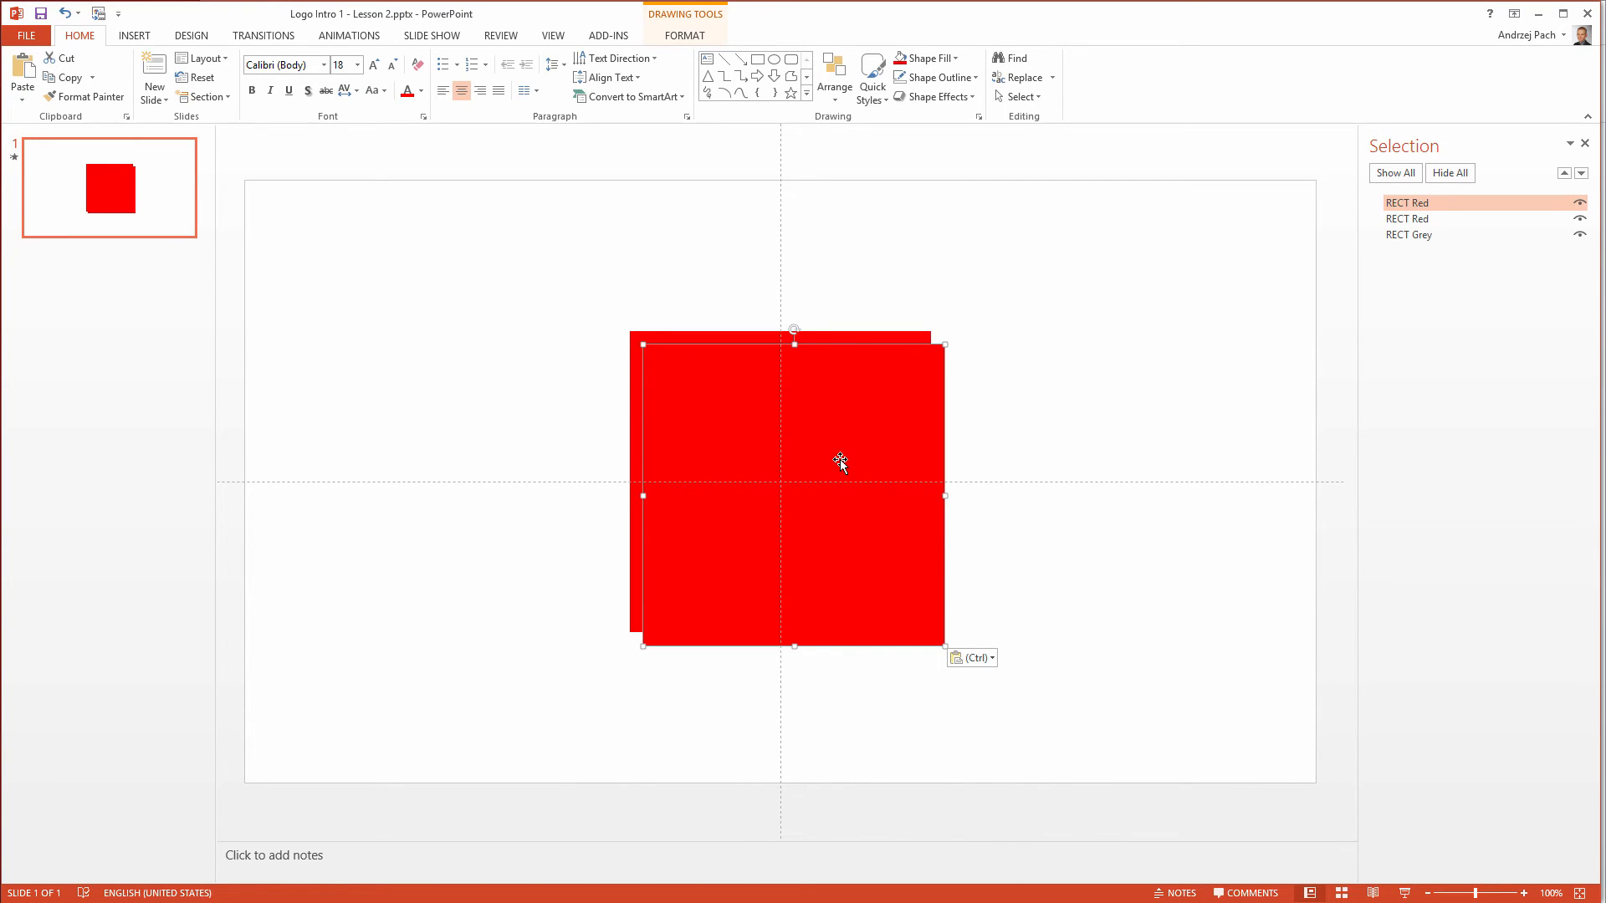
pyautogui.moveTo(1380, 261)
pyautogui.write('Orang')
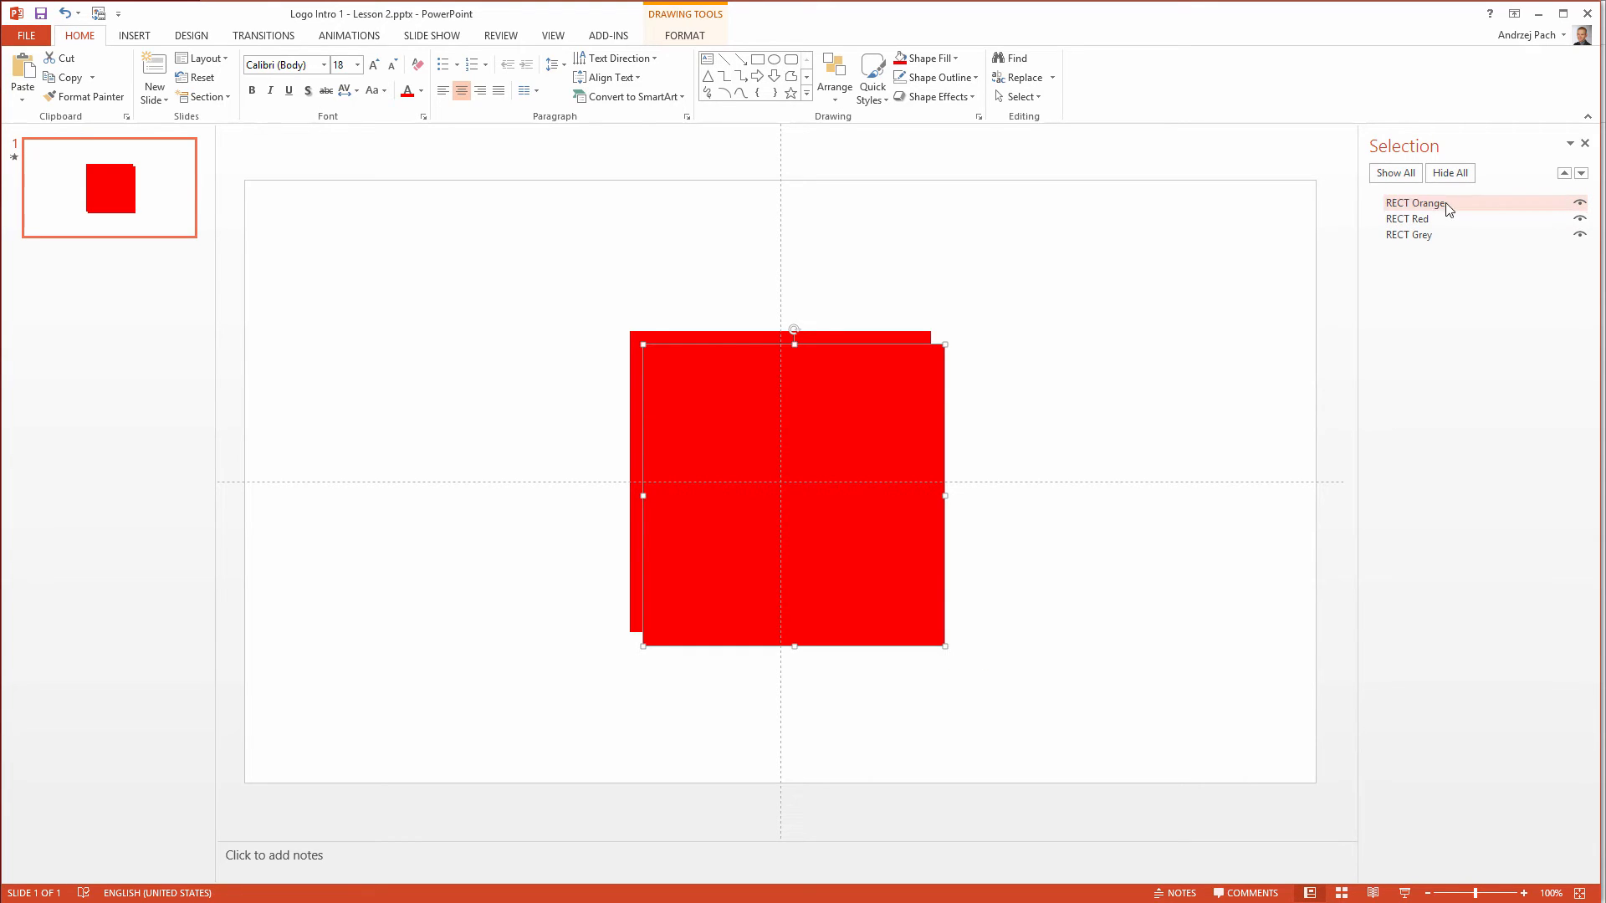
pyautogui.click(1413, 203)
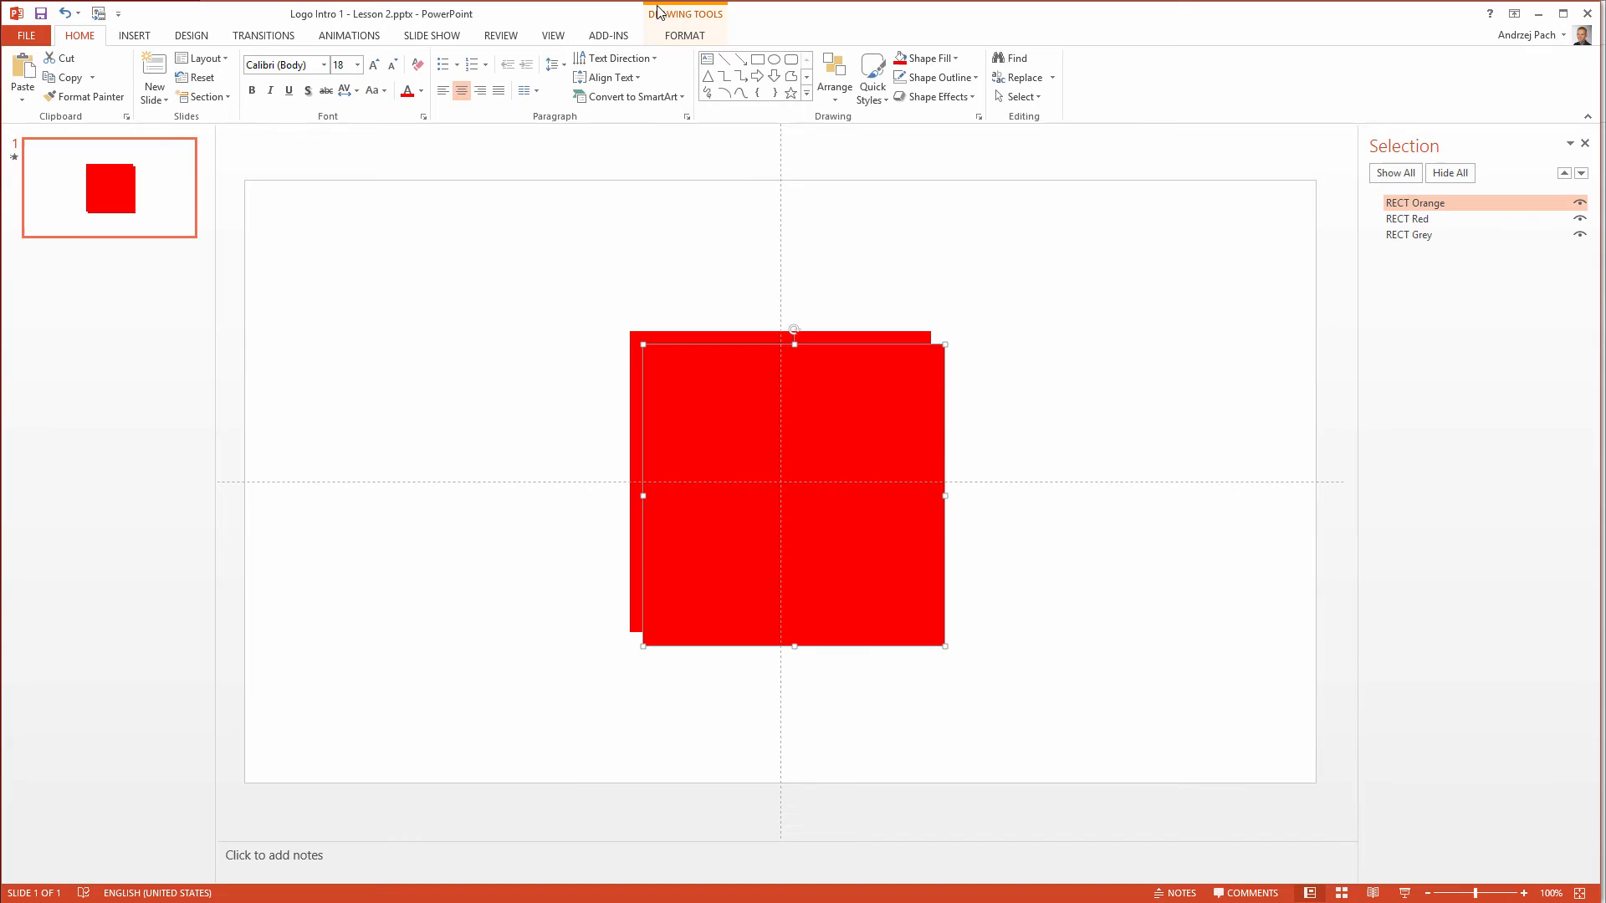
pyautogui.click(684, 35)
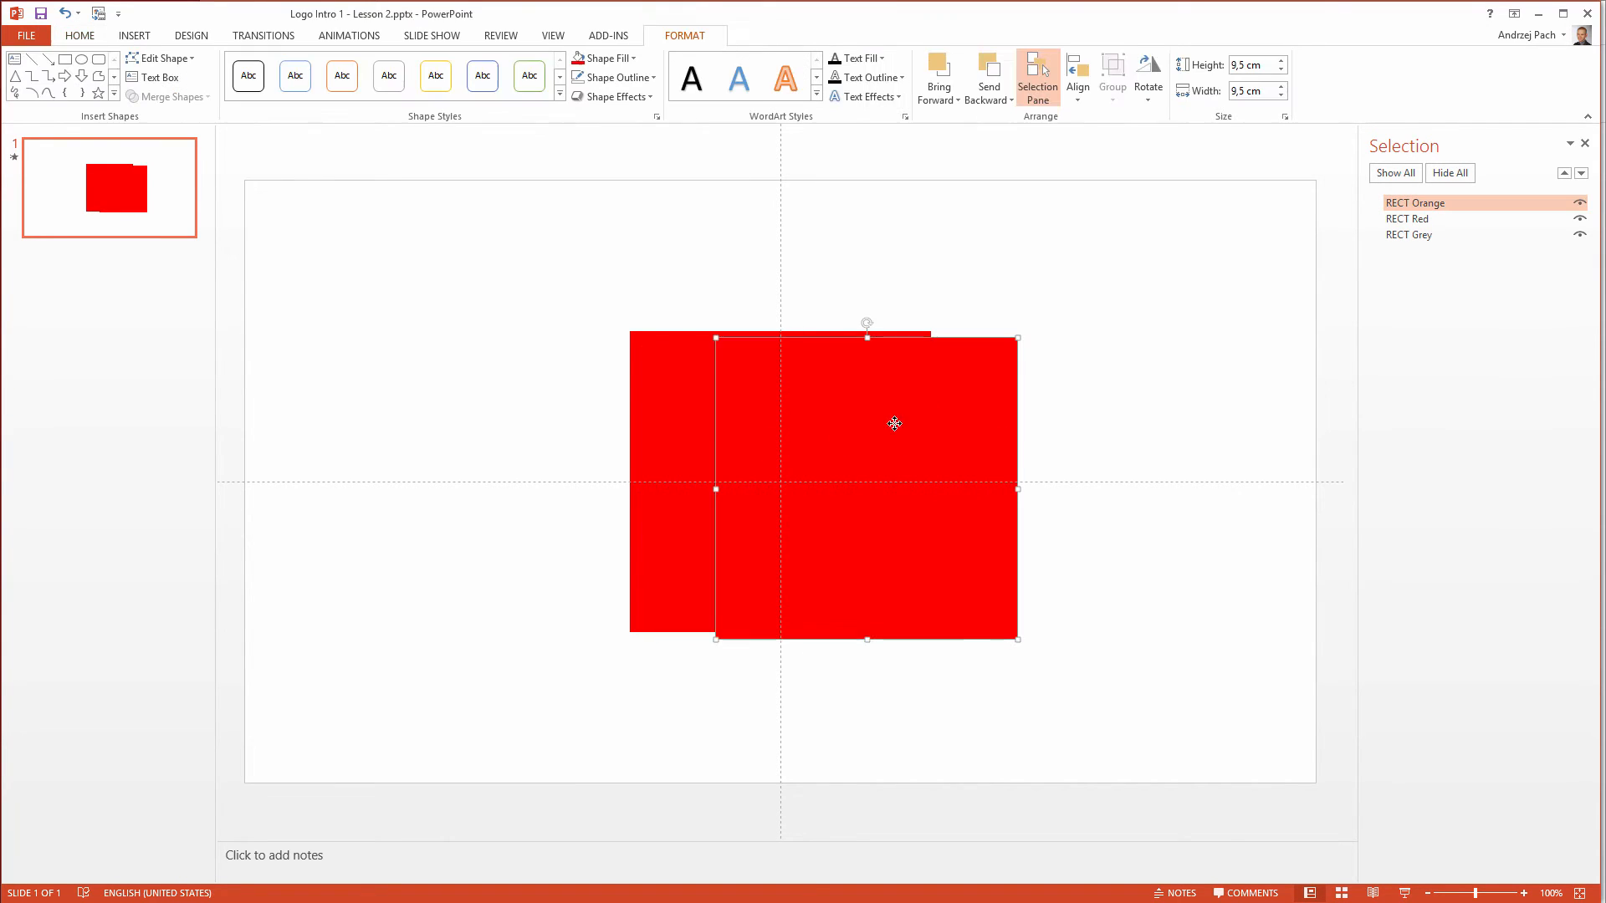
pyautogui.click(601, 59)
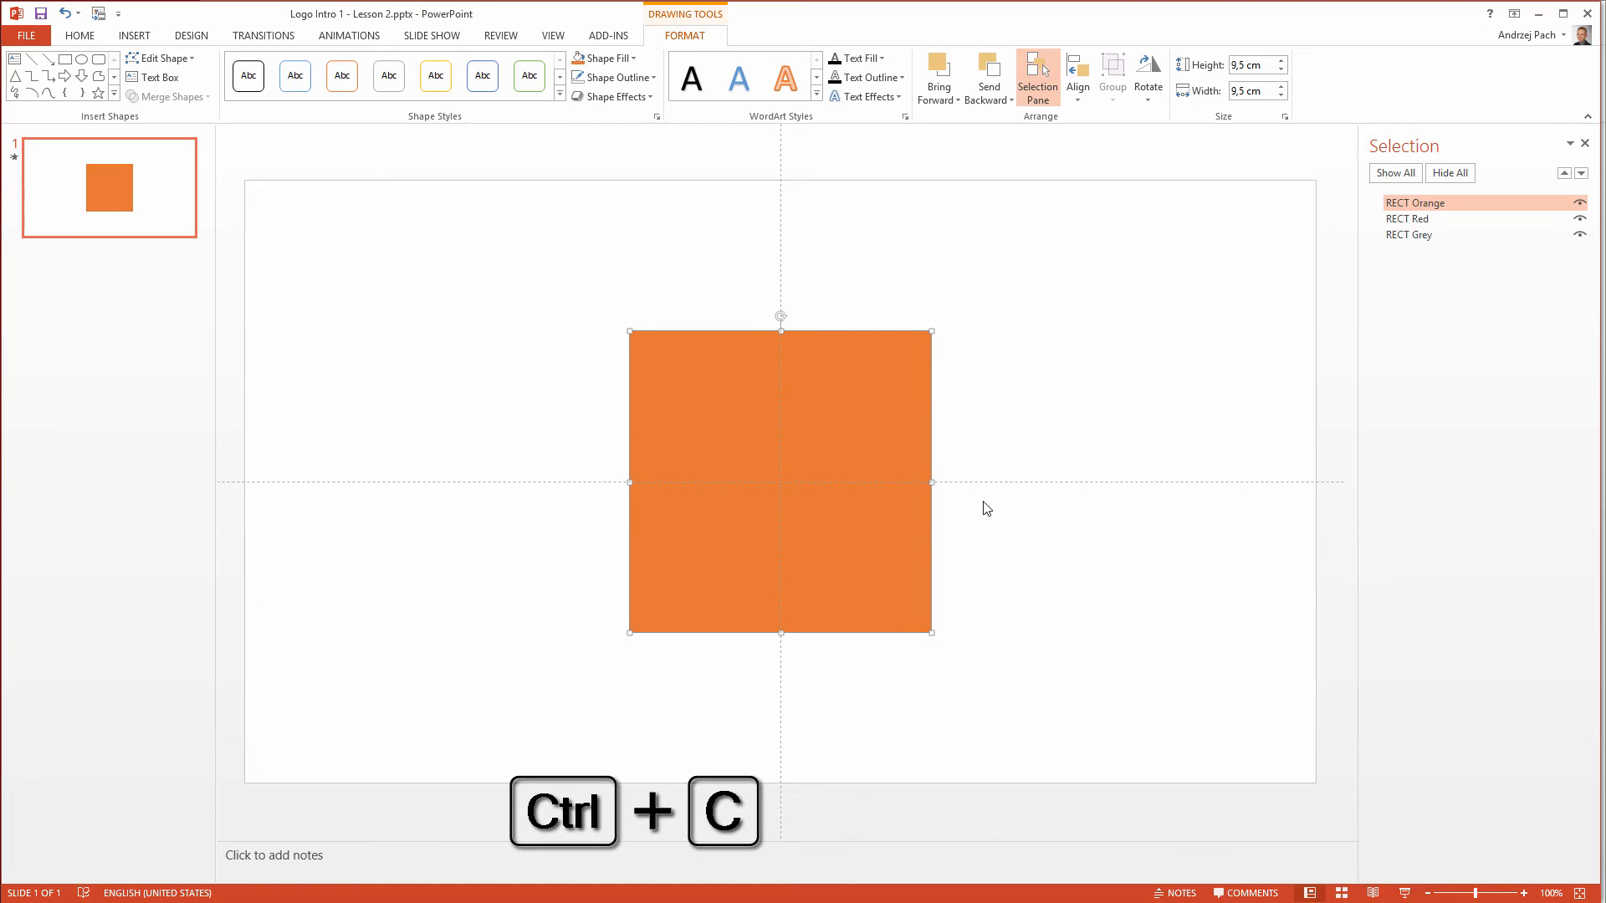
# - Paste a centred copy filled blue named 'RECT Blue', plus another copy offset lower right
pyautogui.press('ctrl+v')
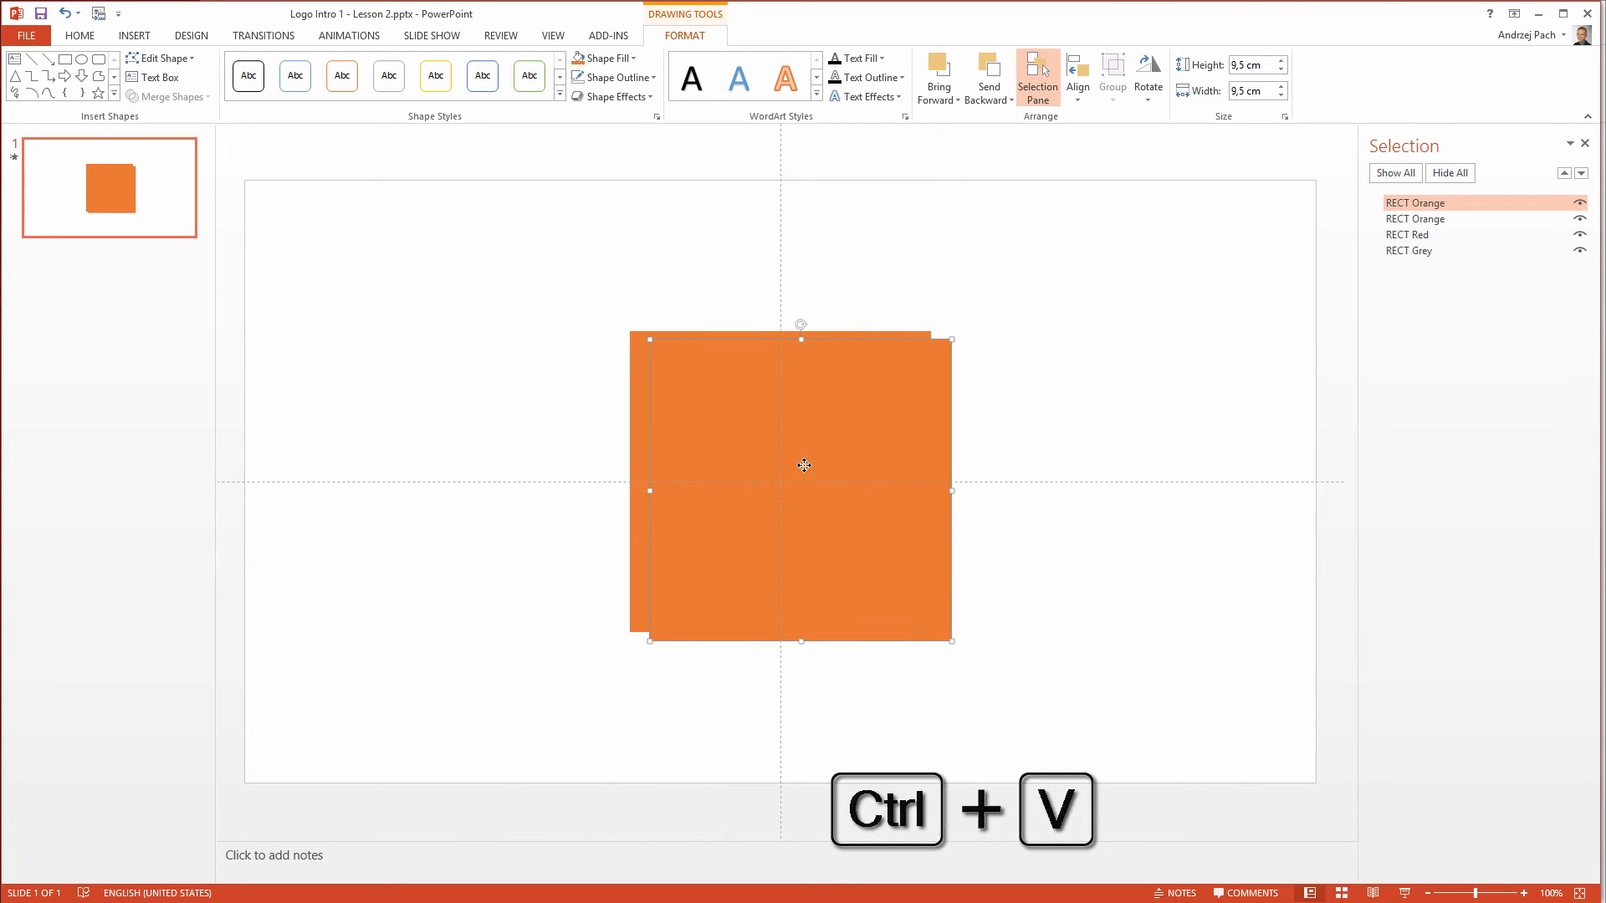
pyautogui.moveTo(899, 505)
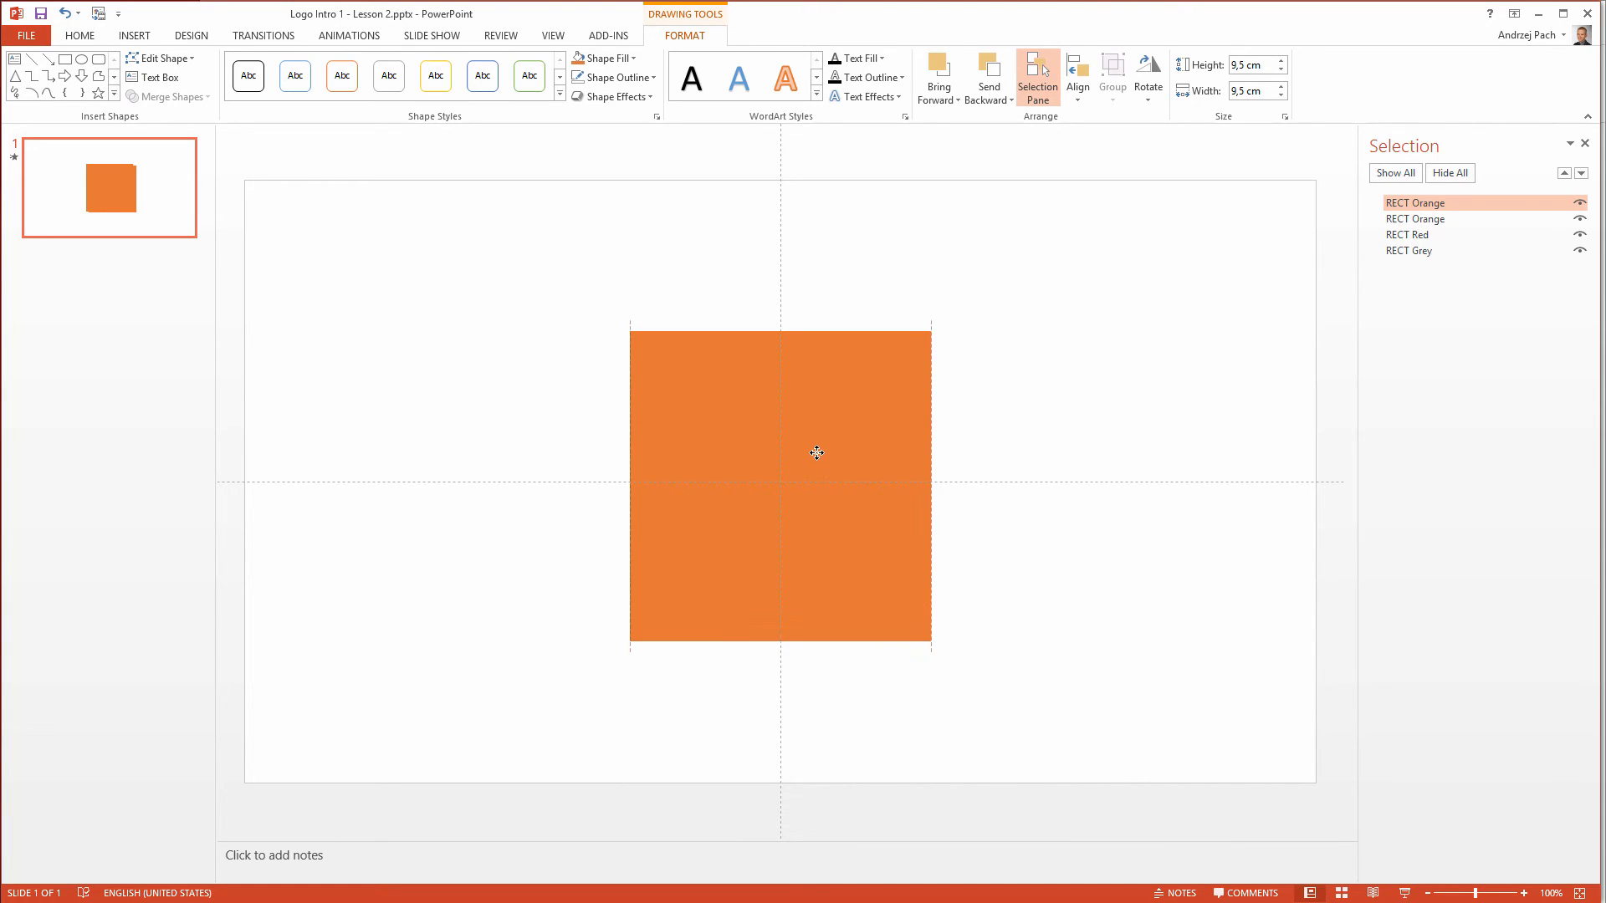
pyautogui.click(816, 453)
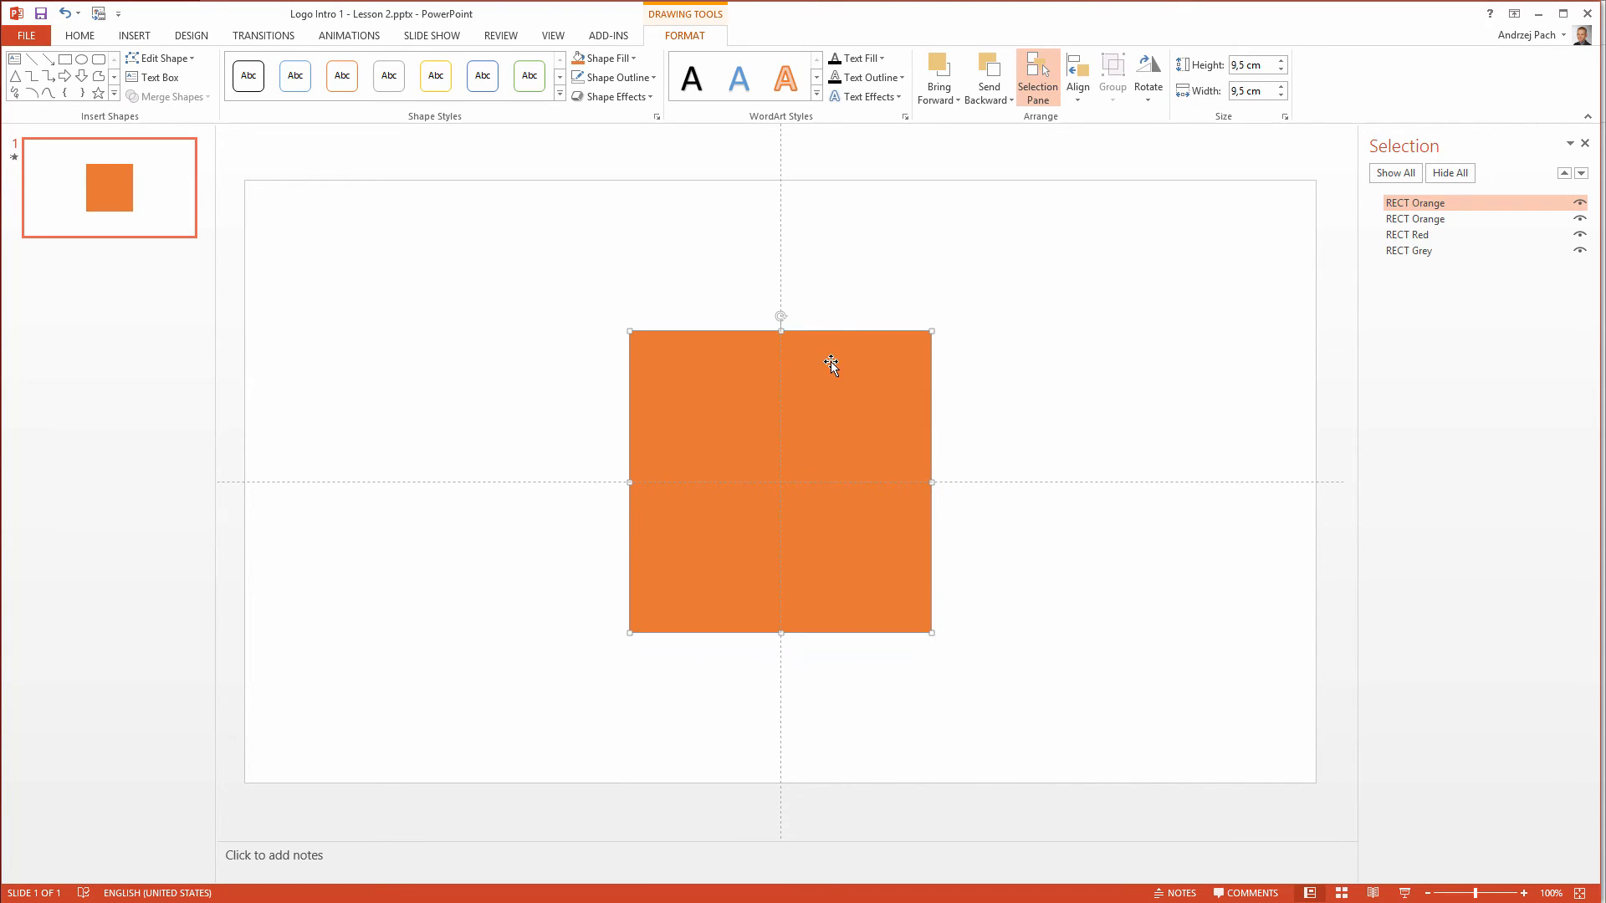
pyautogui.moveTo(691, 212)
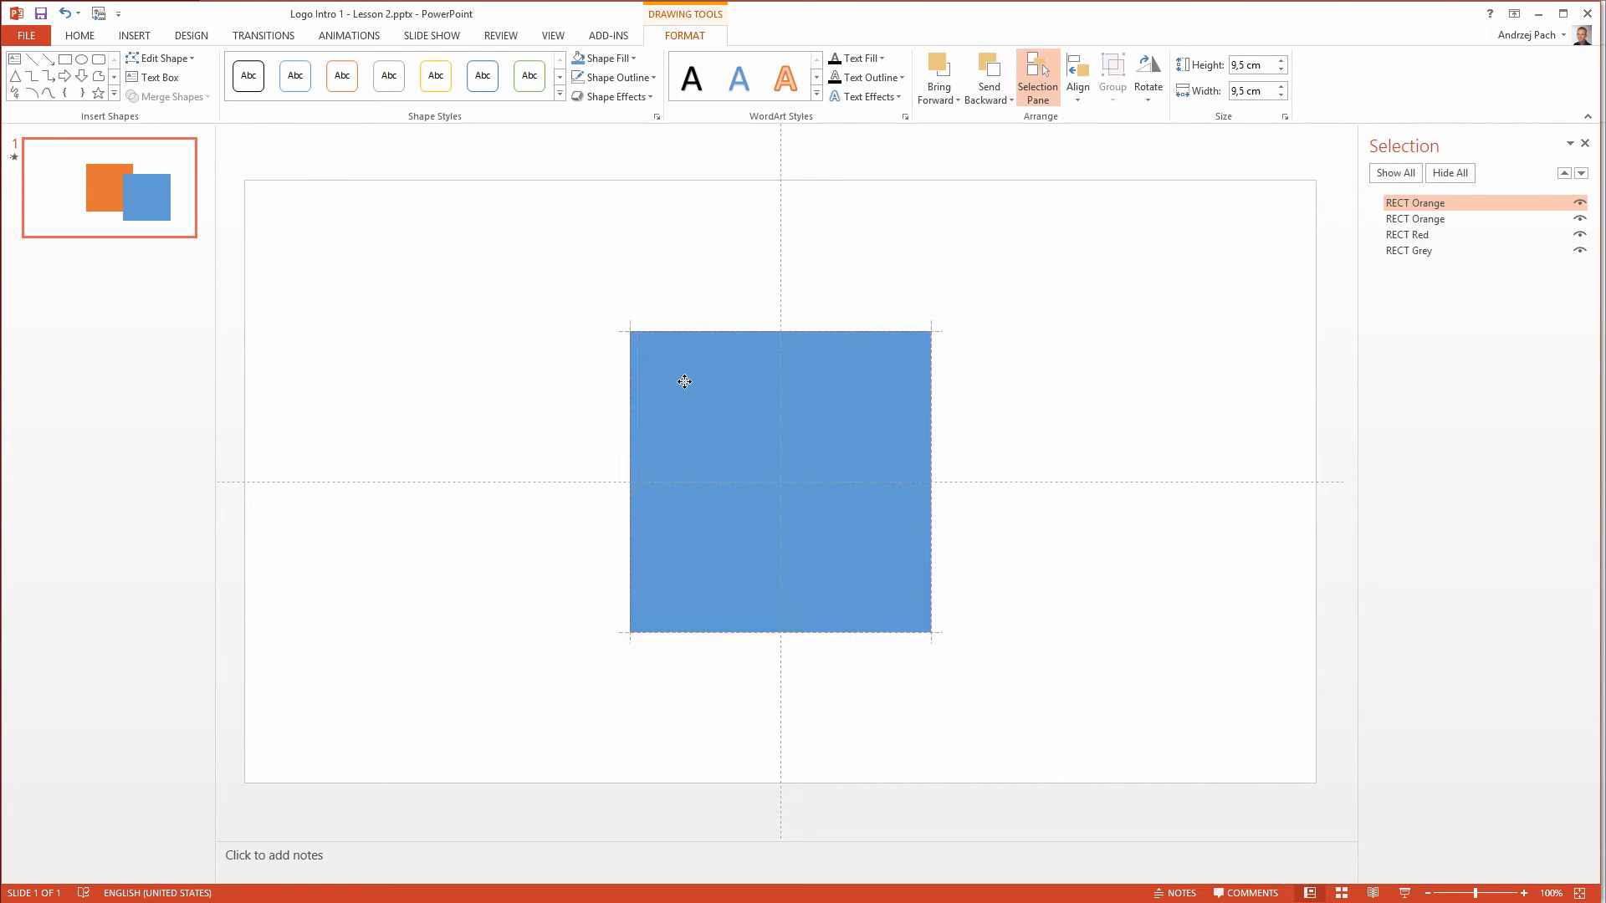
pyautogui.doubleClick(1415, 203)
pyautogui.write('Blu')
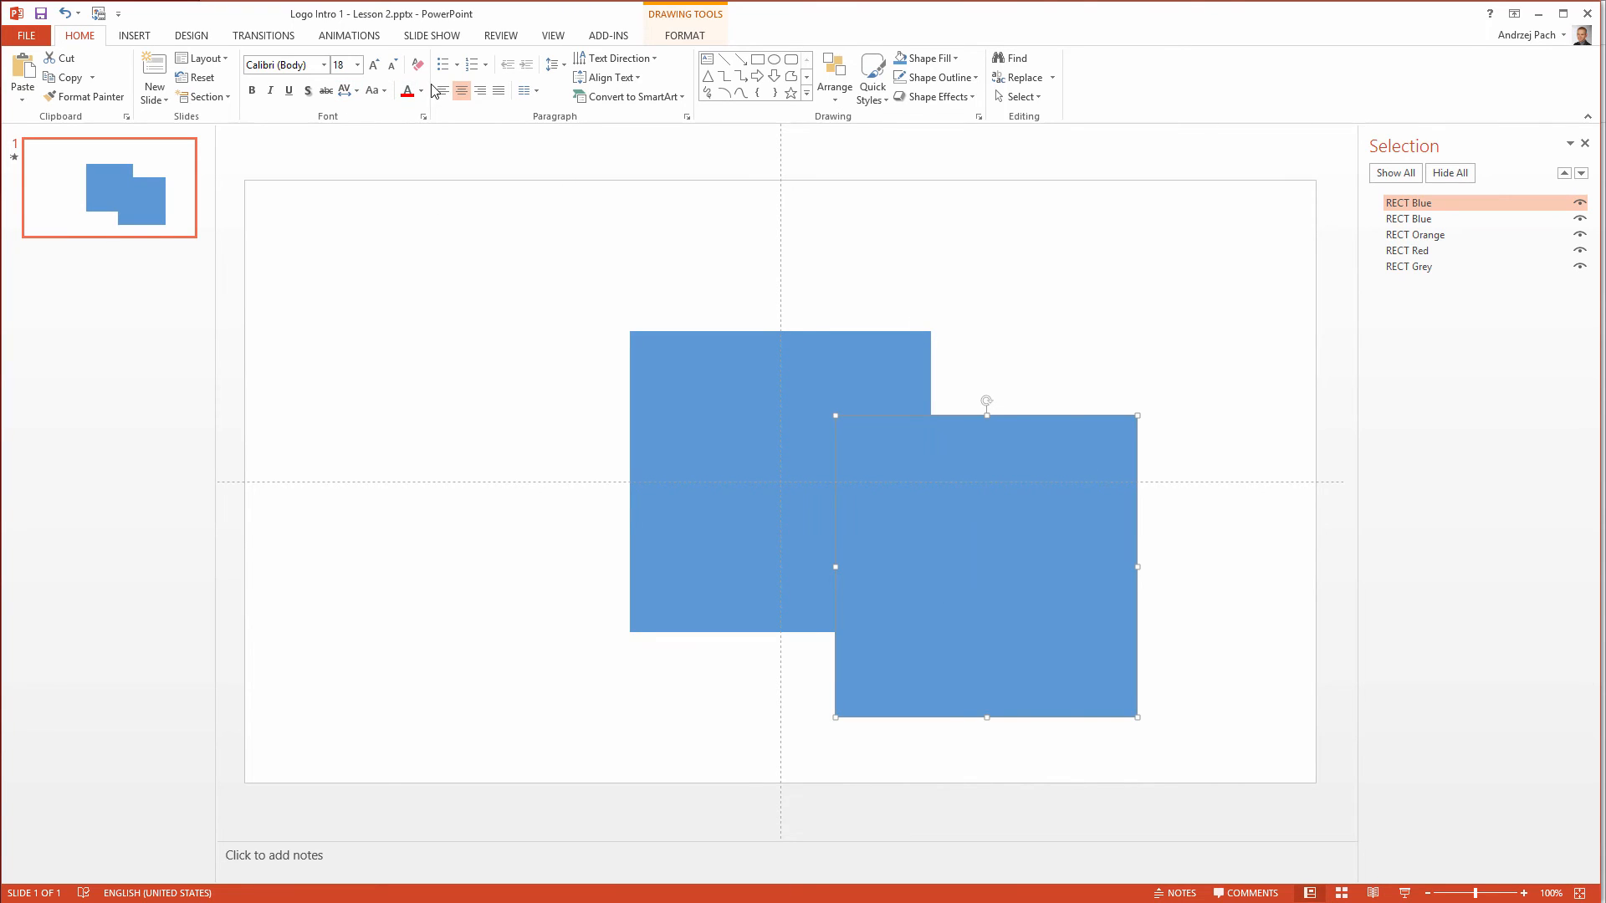
# - Fill the offset copy black and rename it RECT Black in the Selection pane
pyautogui.click(684, 35)
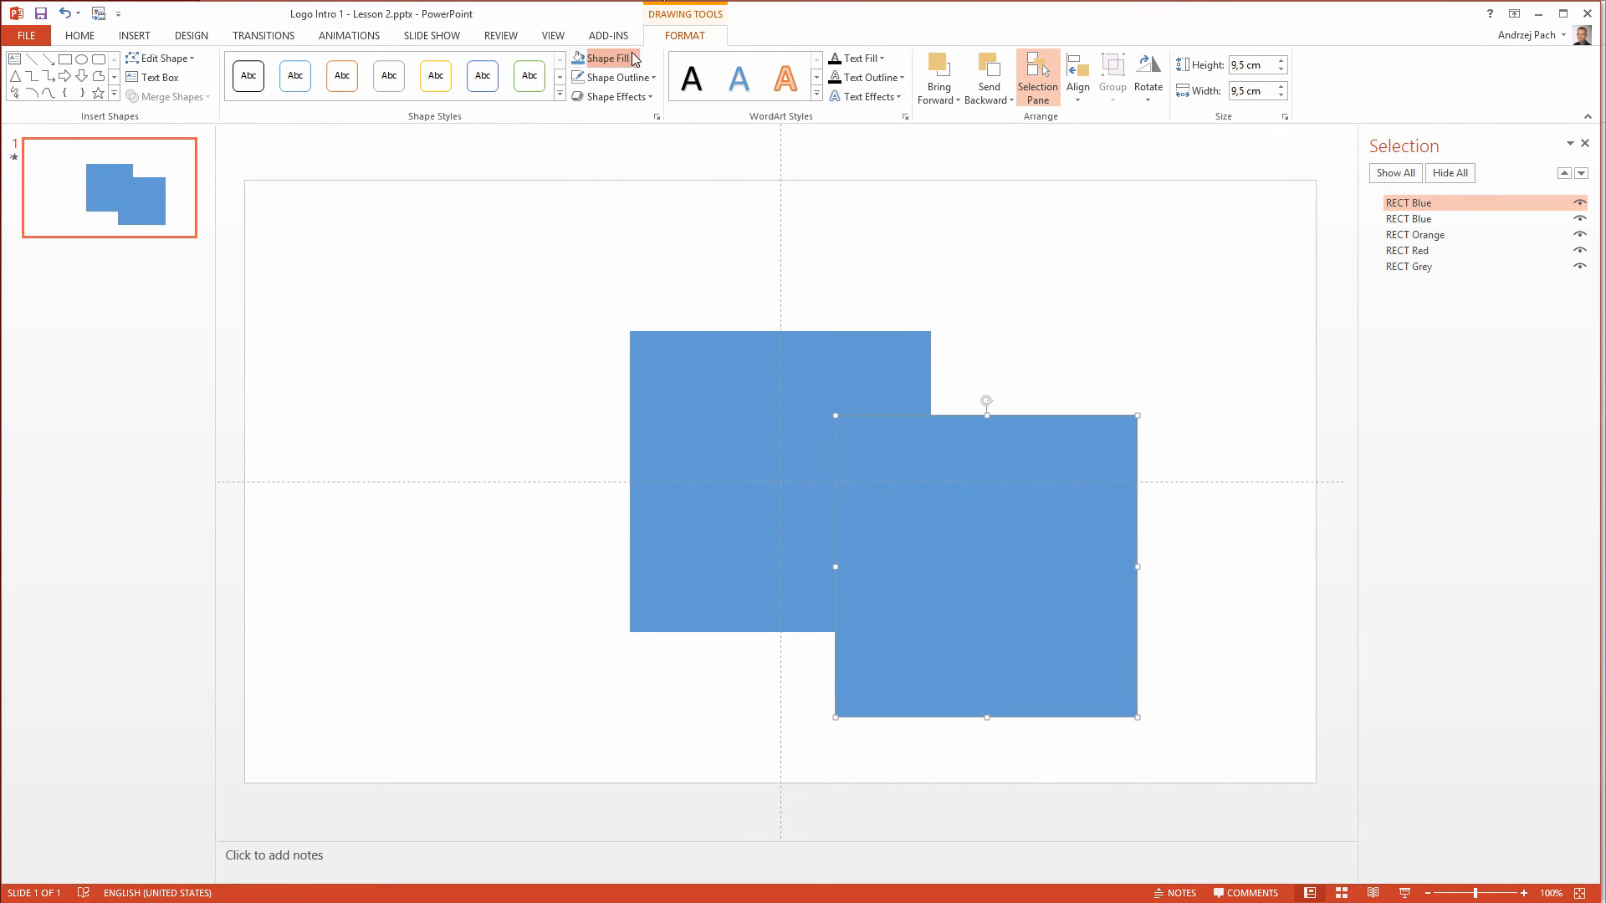
pyautogui.click(604, 59)
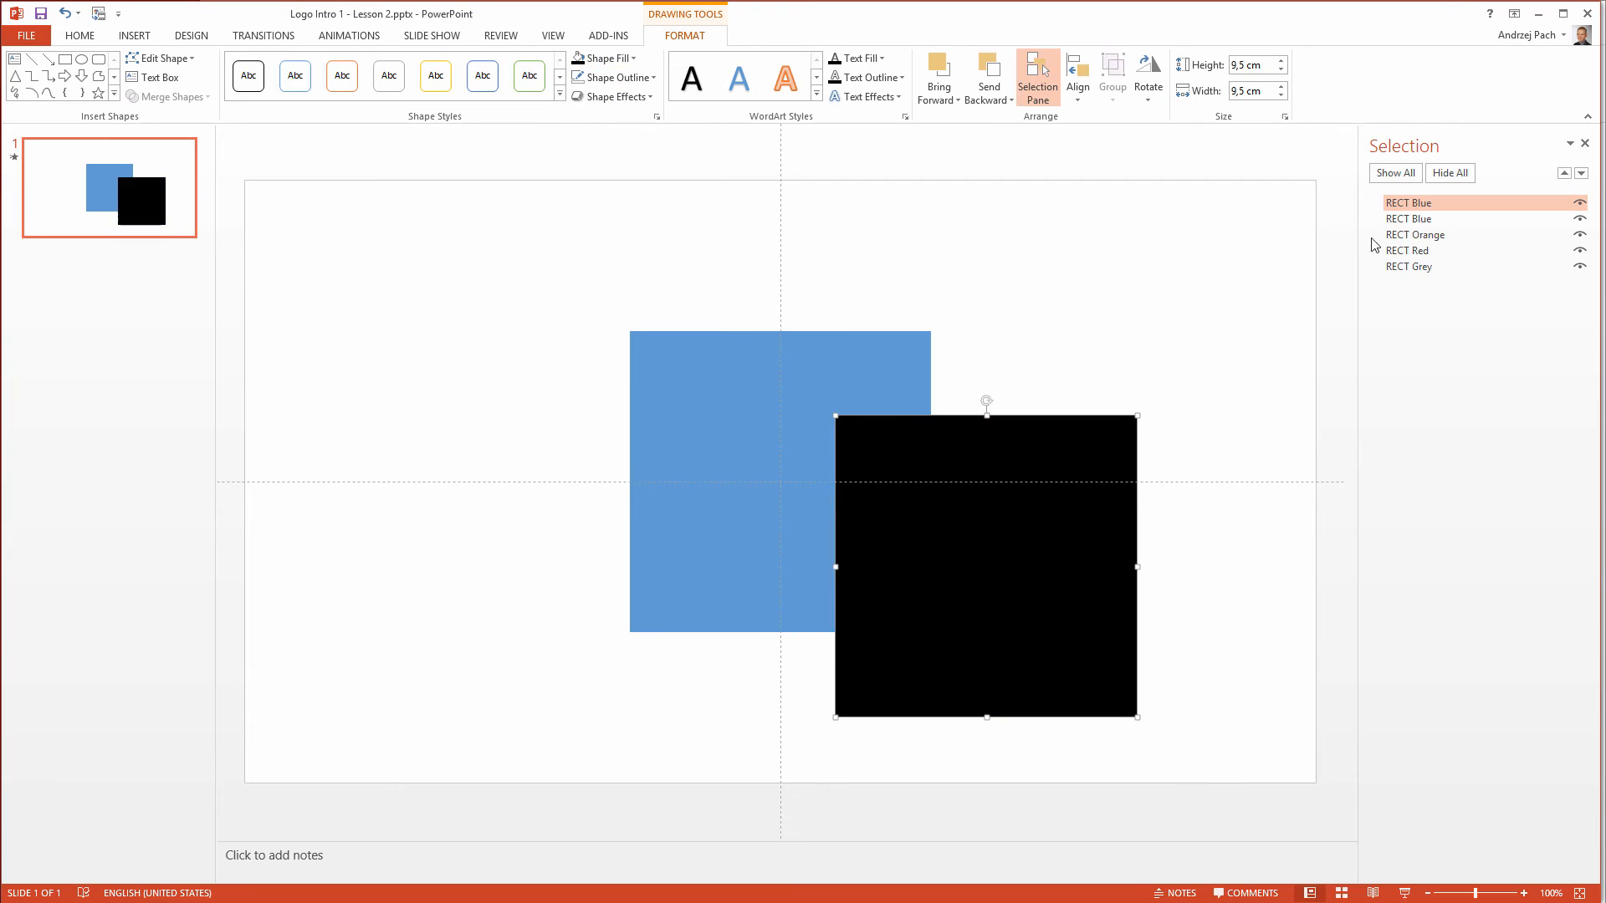
pyautogui.doubleClick(1409, 202)
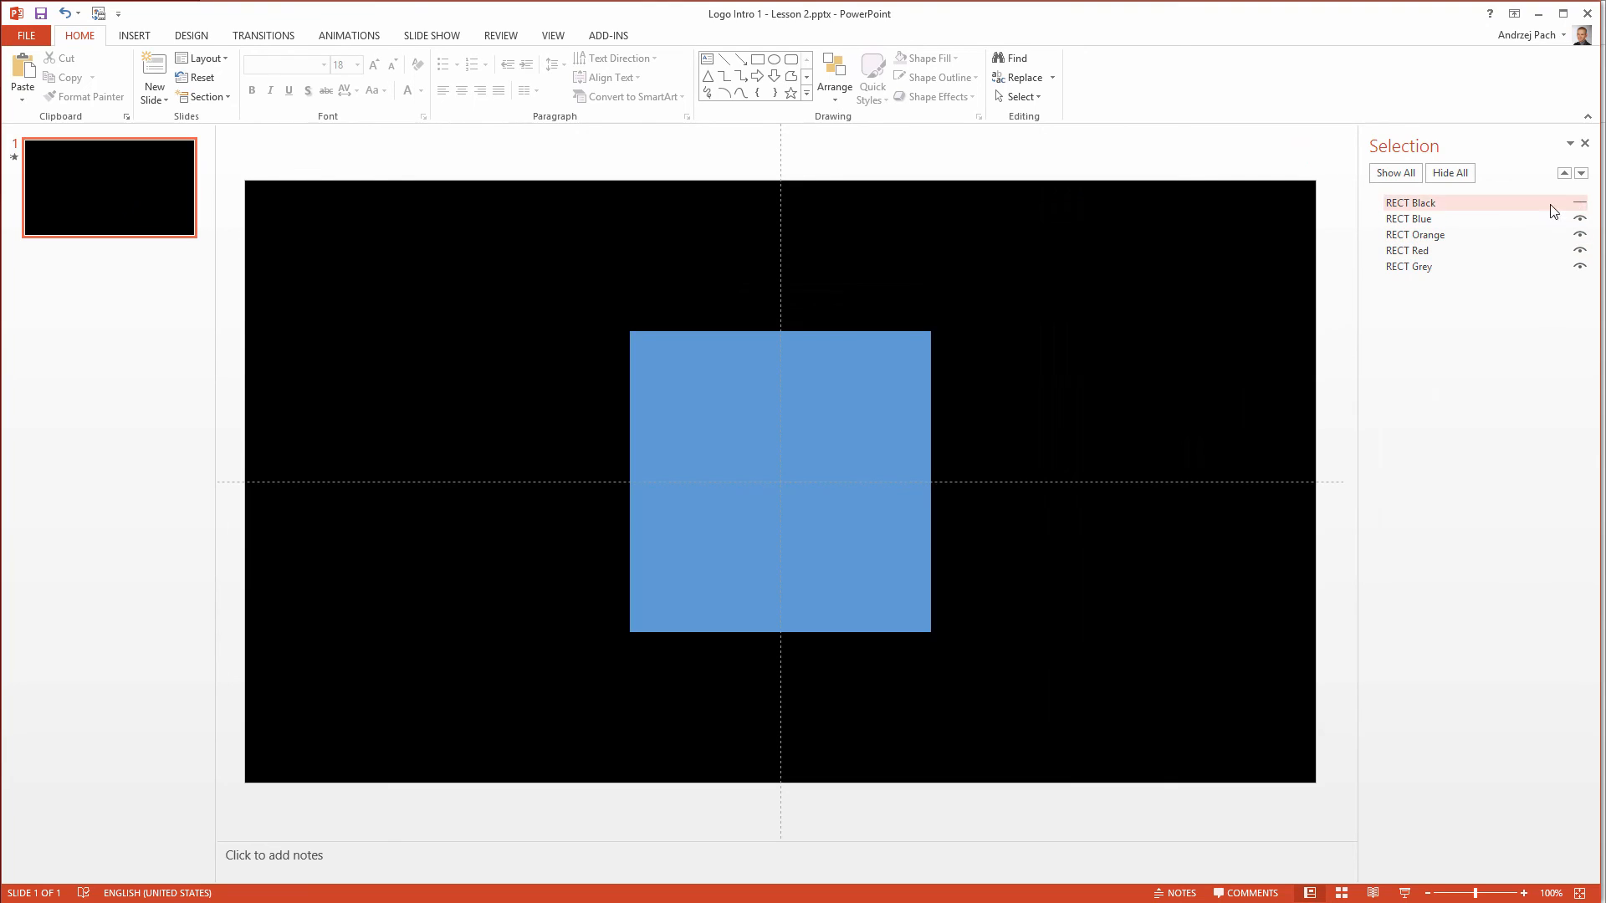
# - Toggle RECT Black's visibility back on so it covers the stack, then deselect it
pyautogui.click(1580, 202)
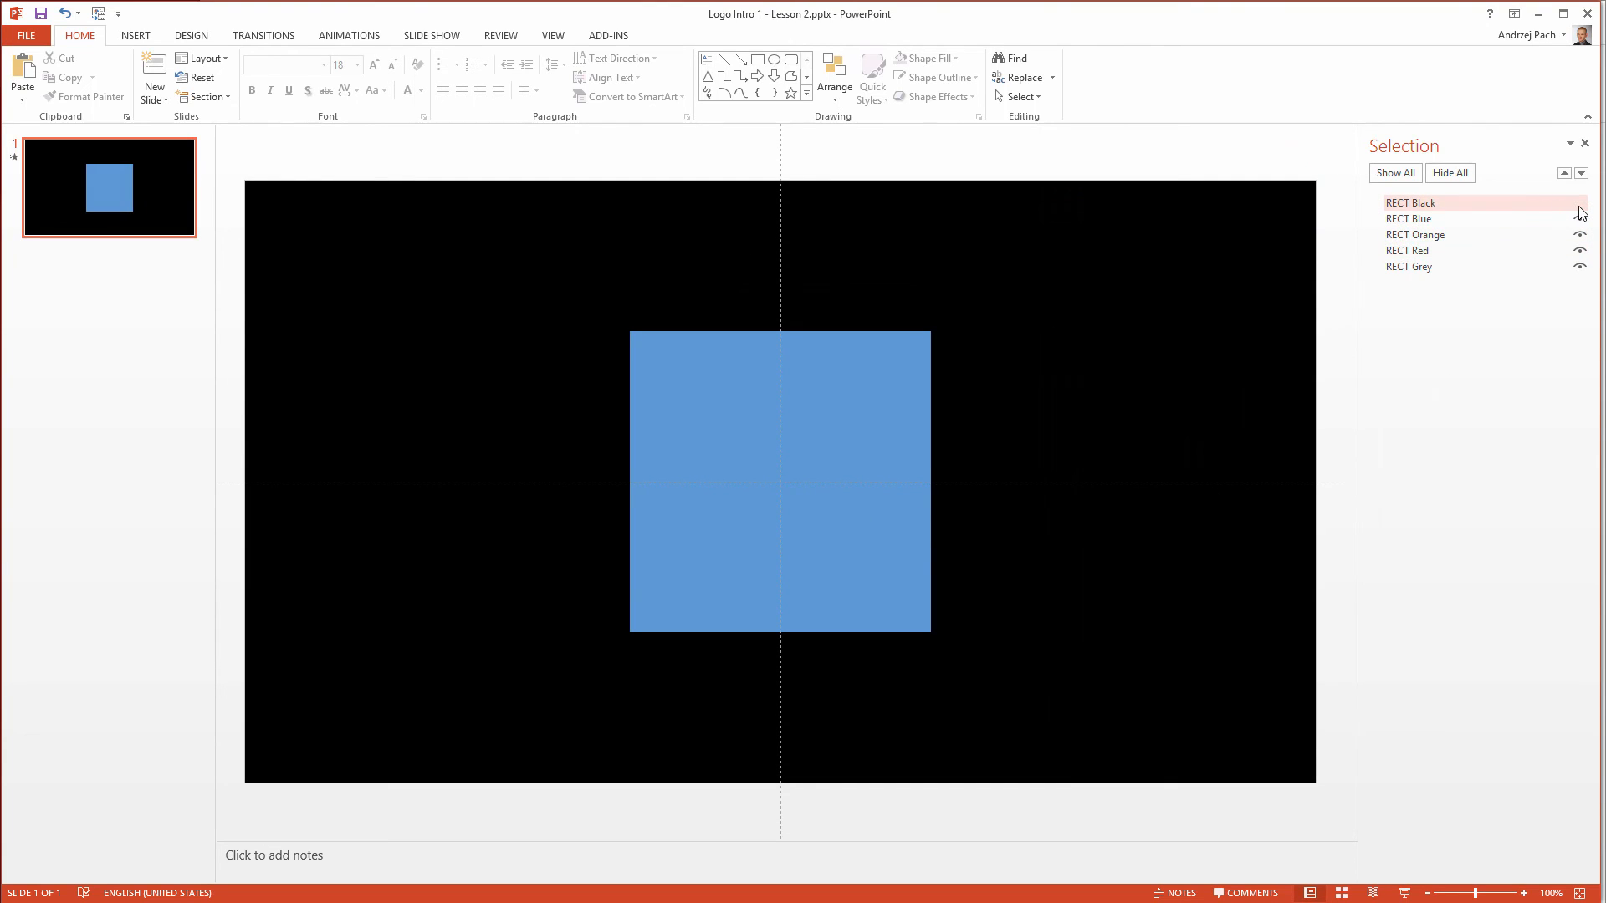
pyautogui.click(1581, 202)
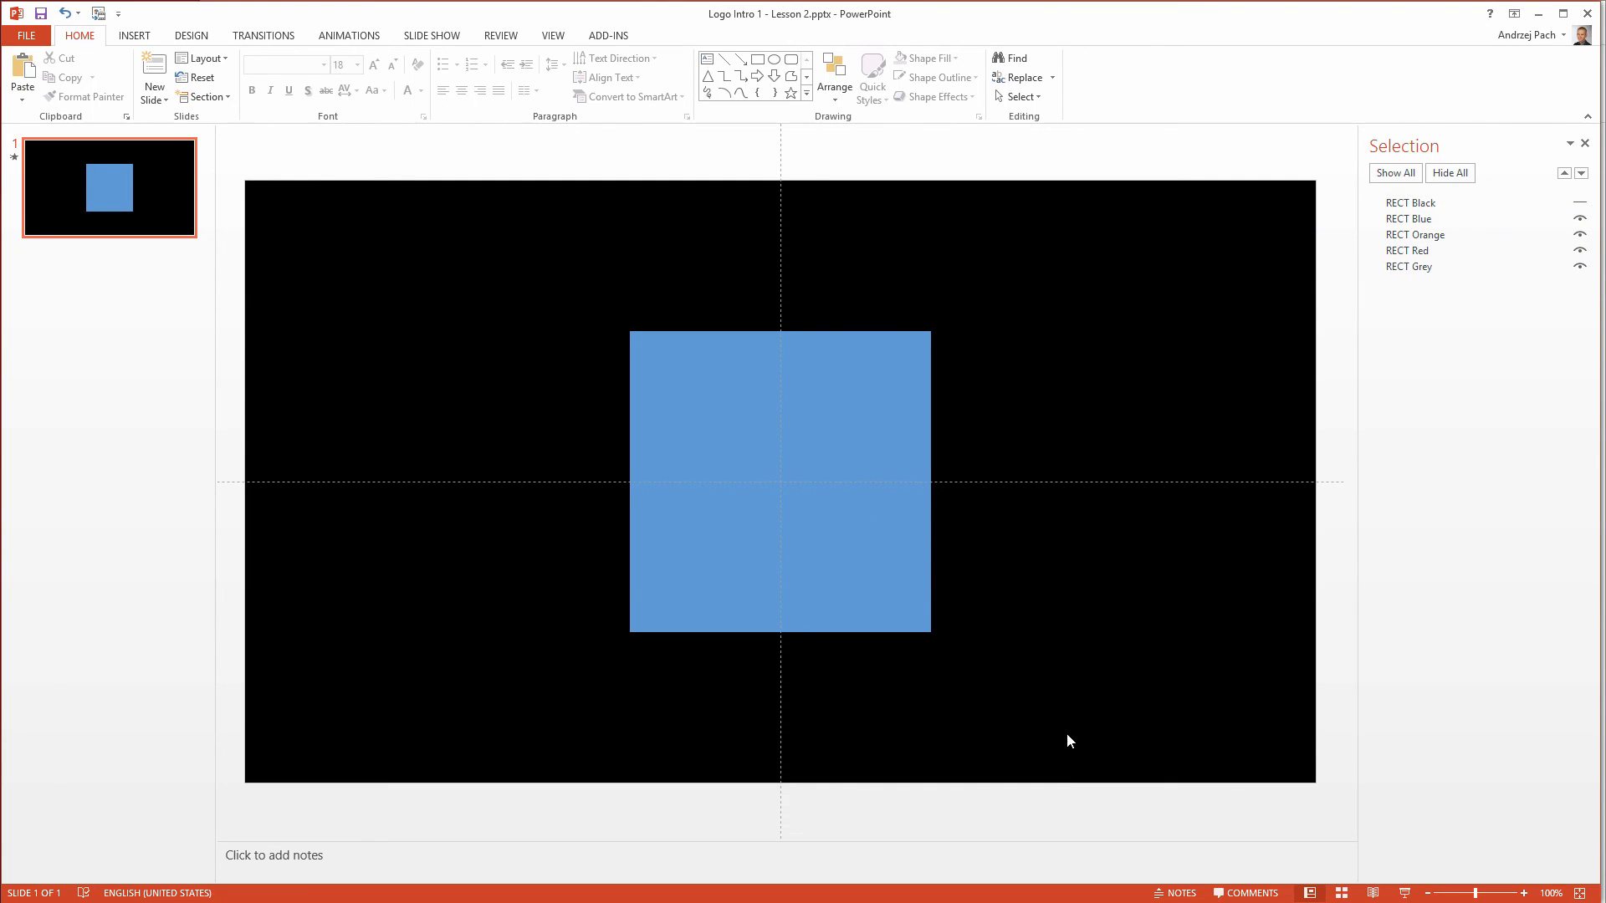
pyautogui.moveTo(982, 749)
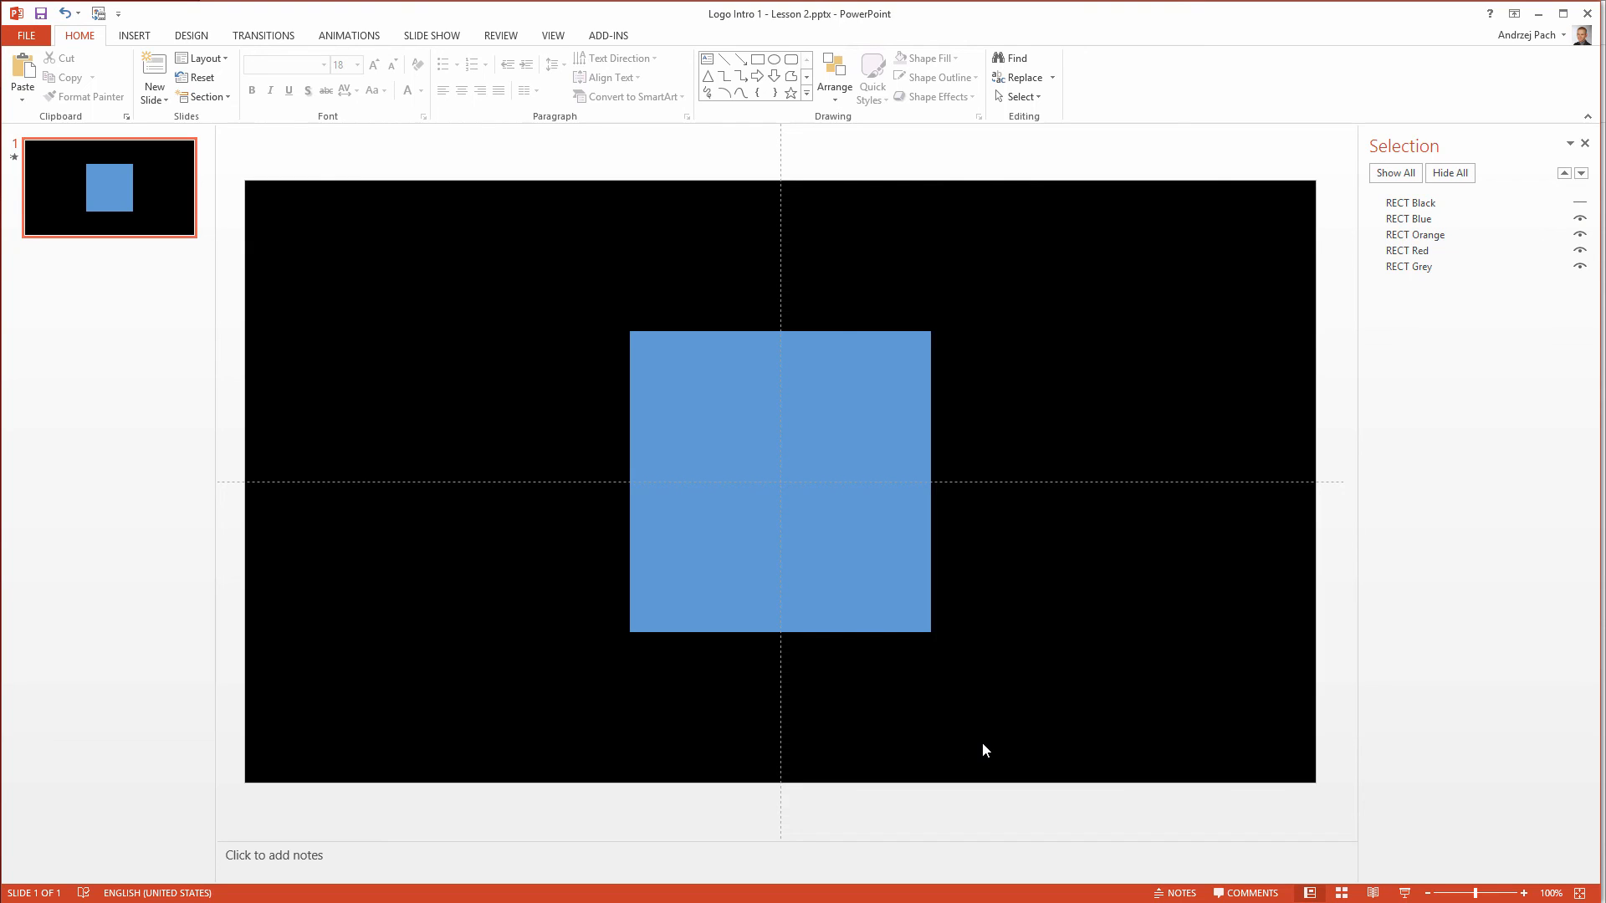
pyautogui.click(1410, 203)
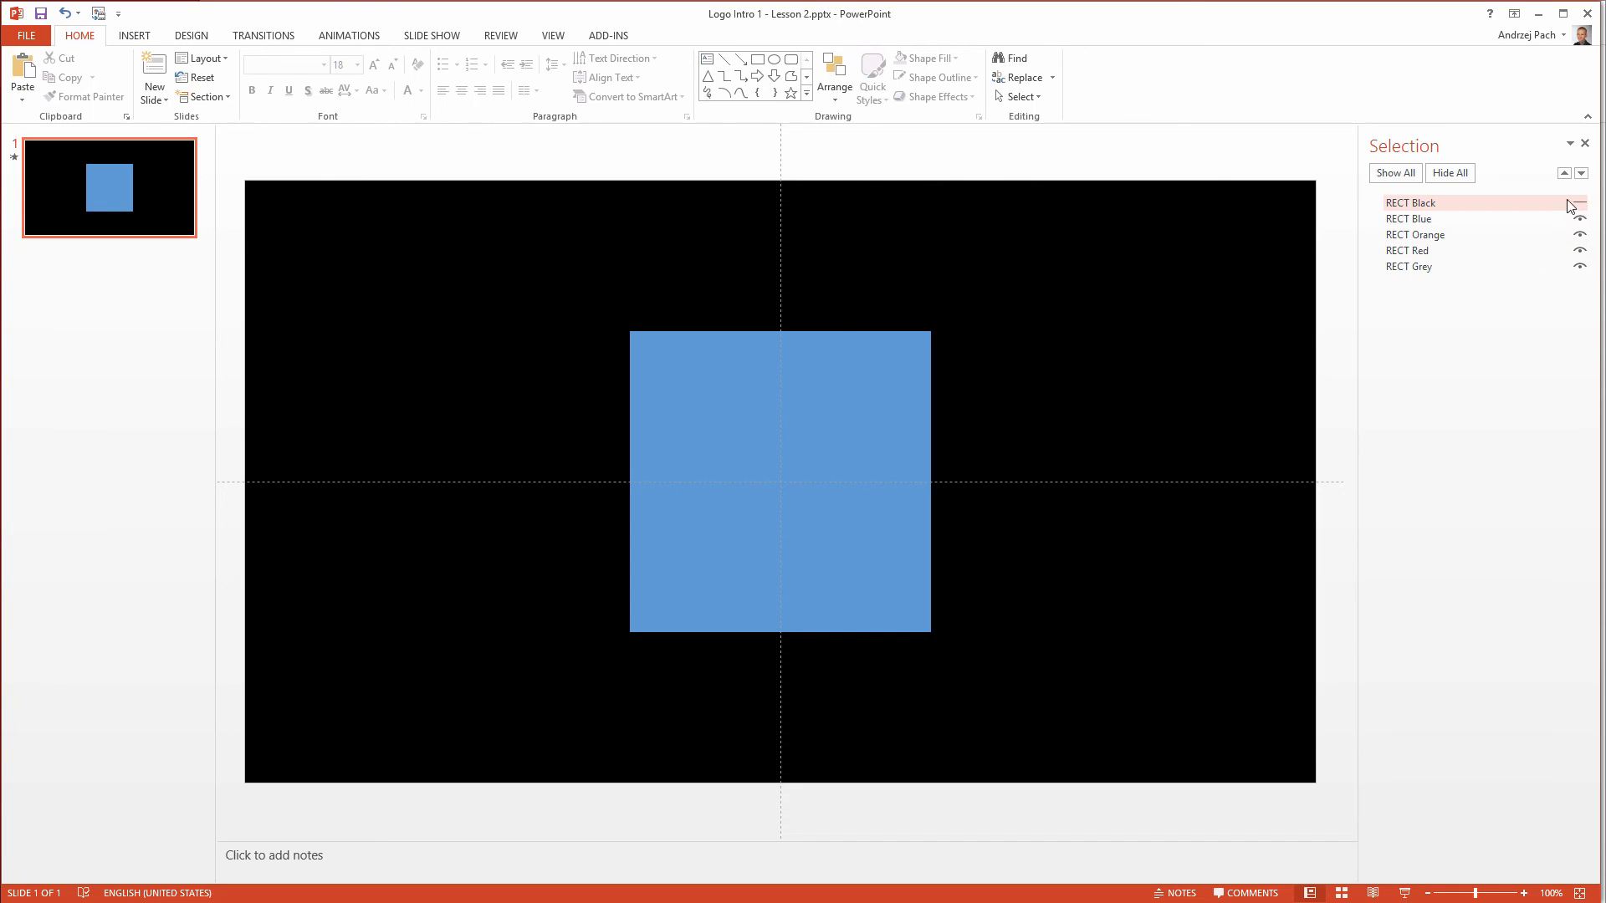
pyautogui.click(1581, 202)
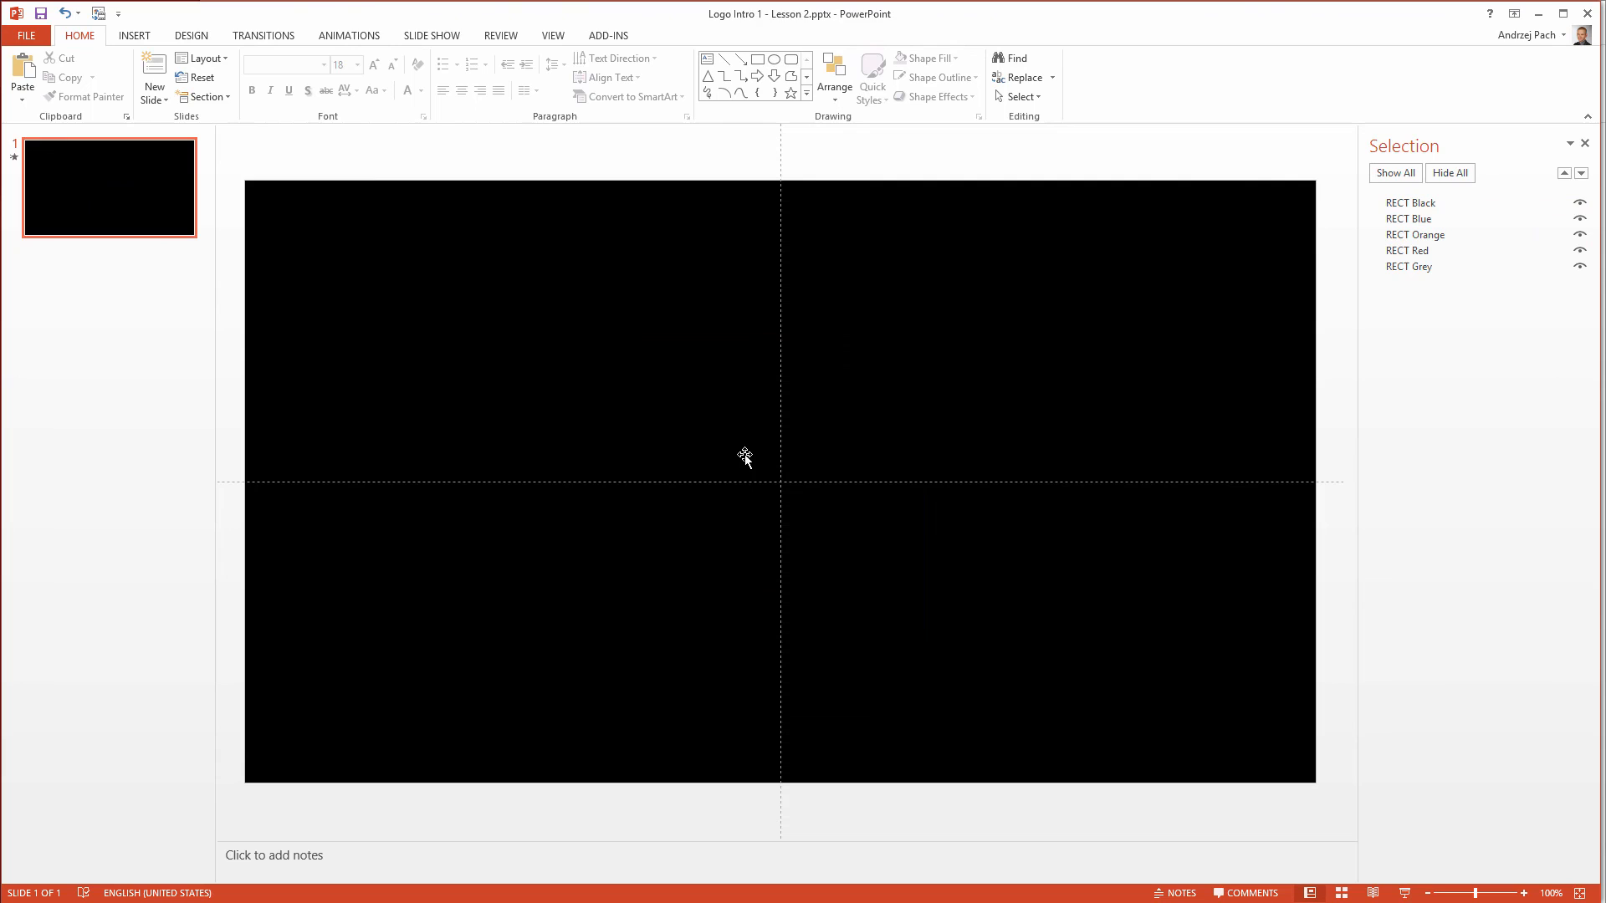
pyautogui.click(1412, 202)
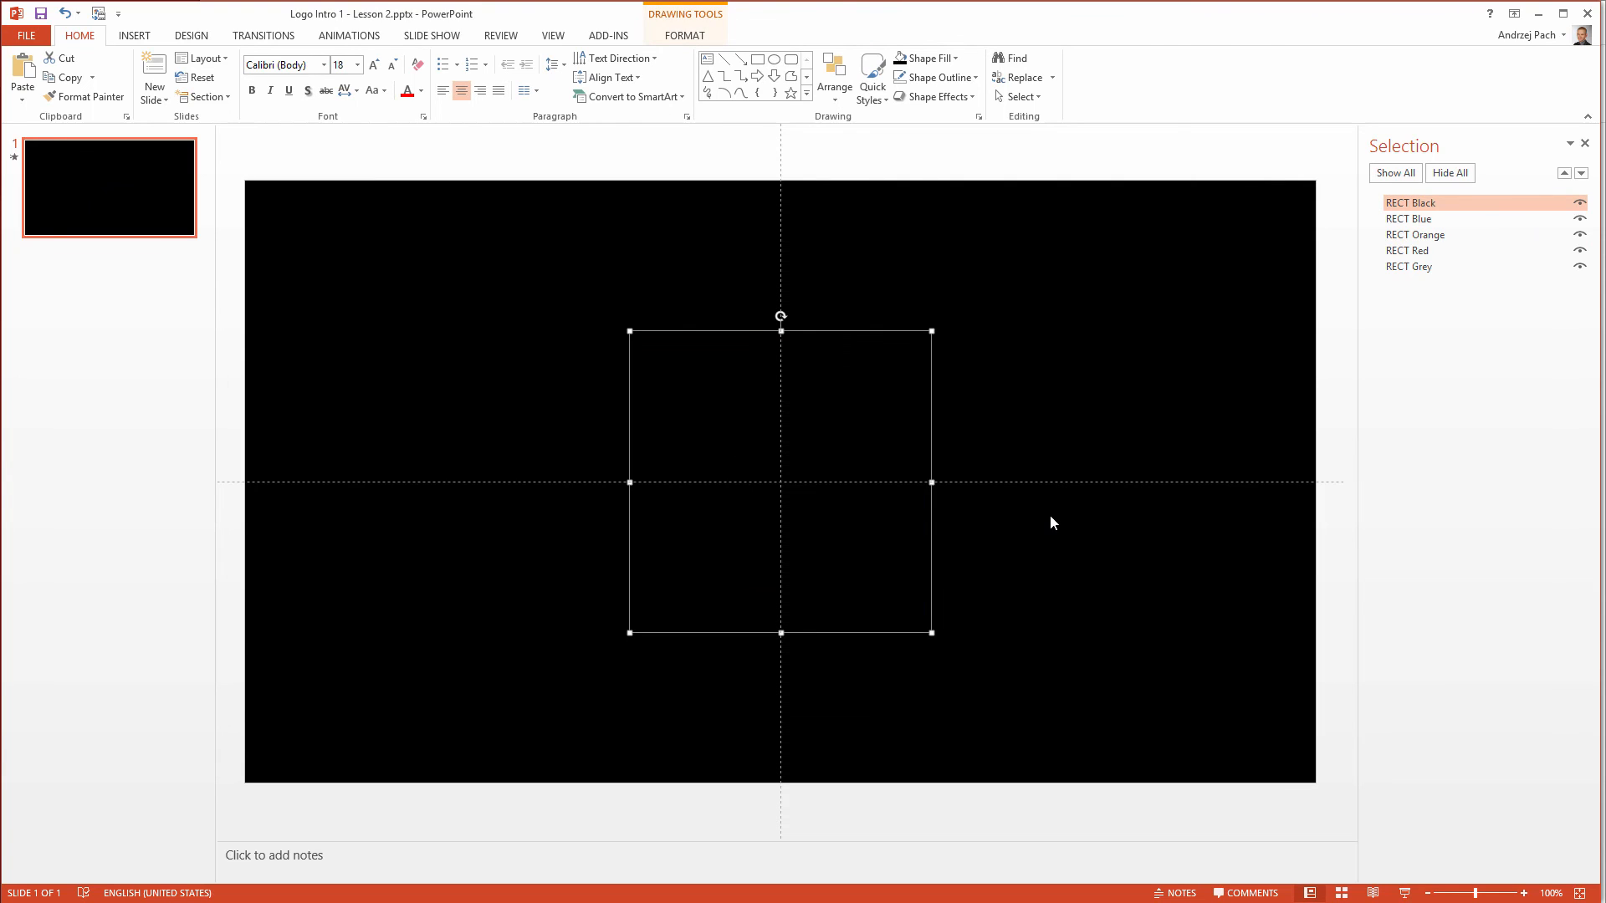
pyautogui.click(1069, 644)
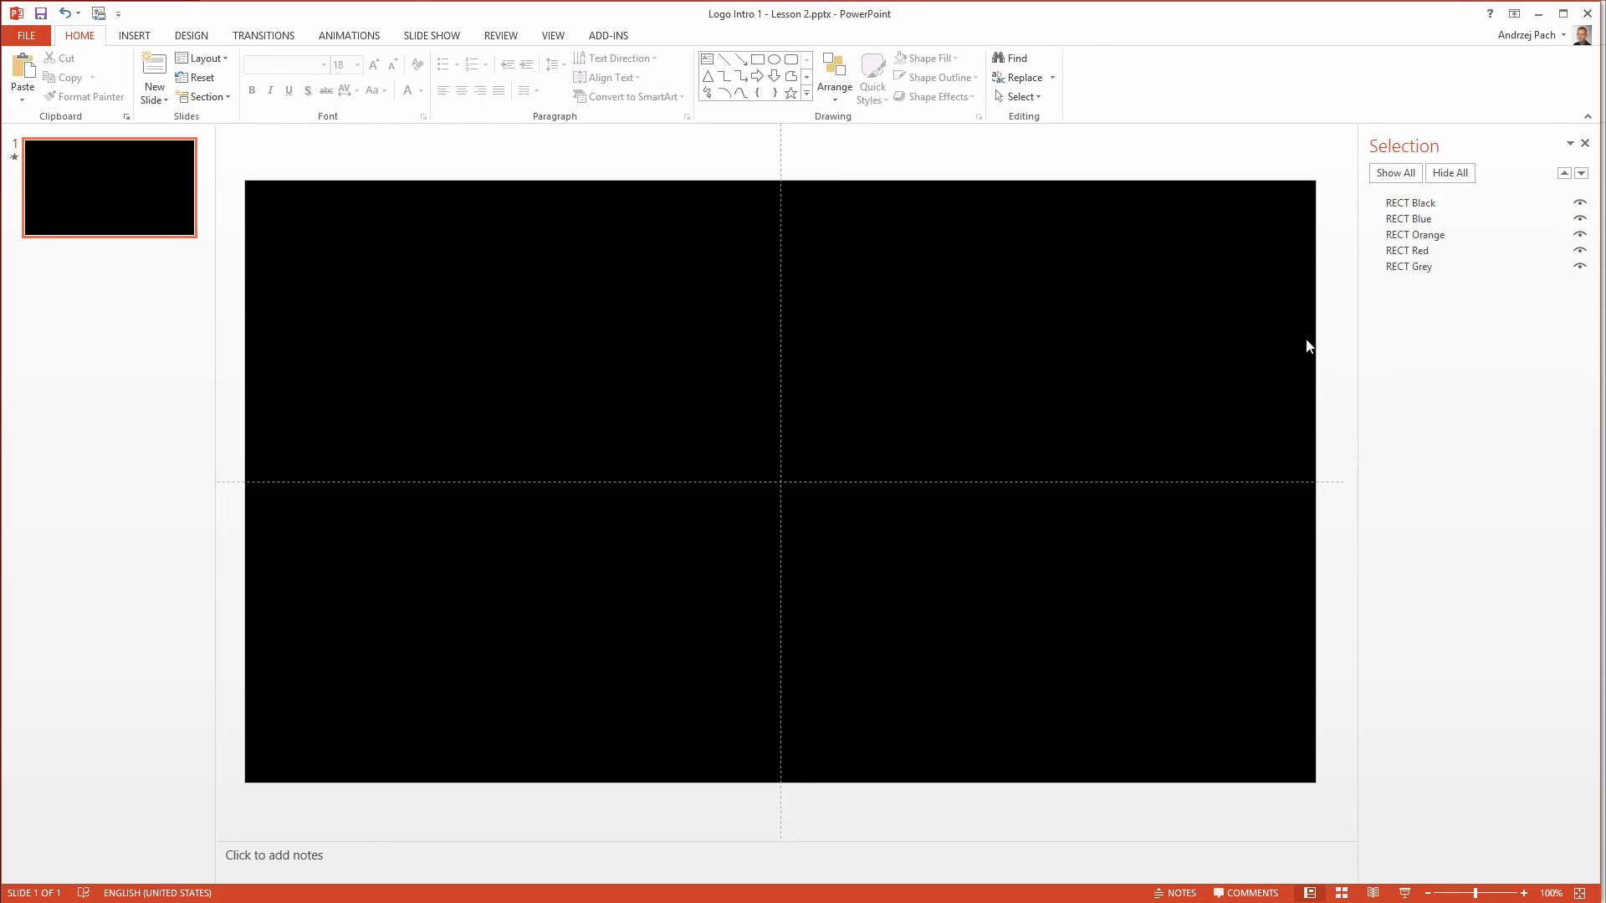
# - Hide RECT Black again and bring up More Fill Colors for the blue square
pyautogui.click(1412, 202)
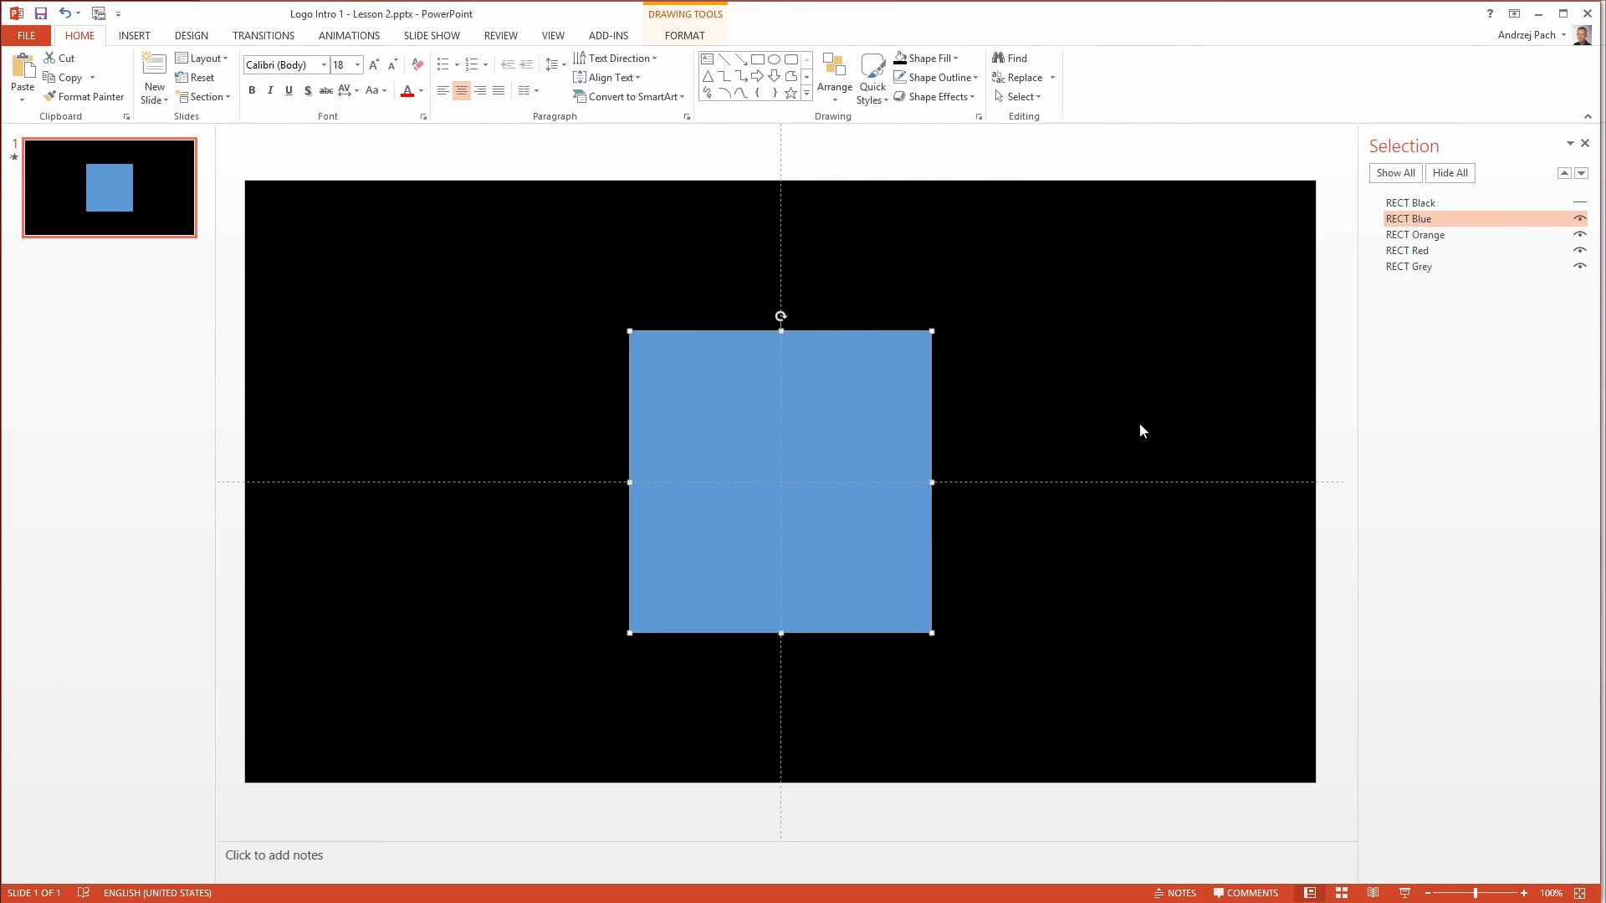
pyautogui.moveTo(705, 15)
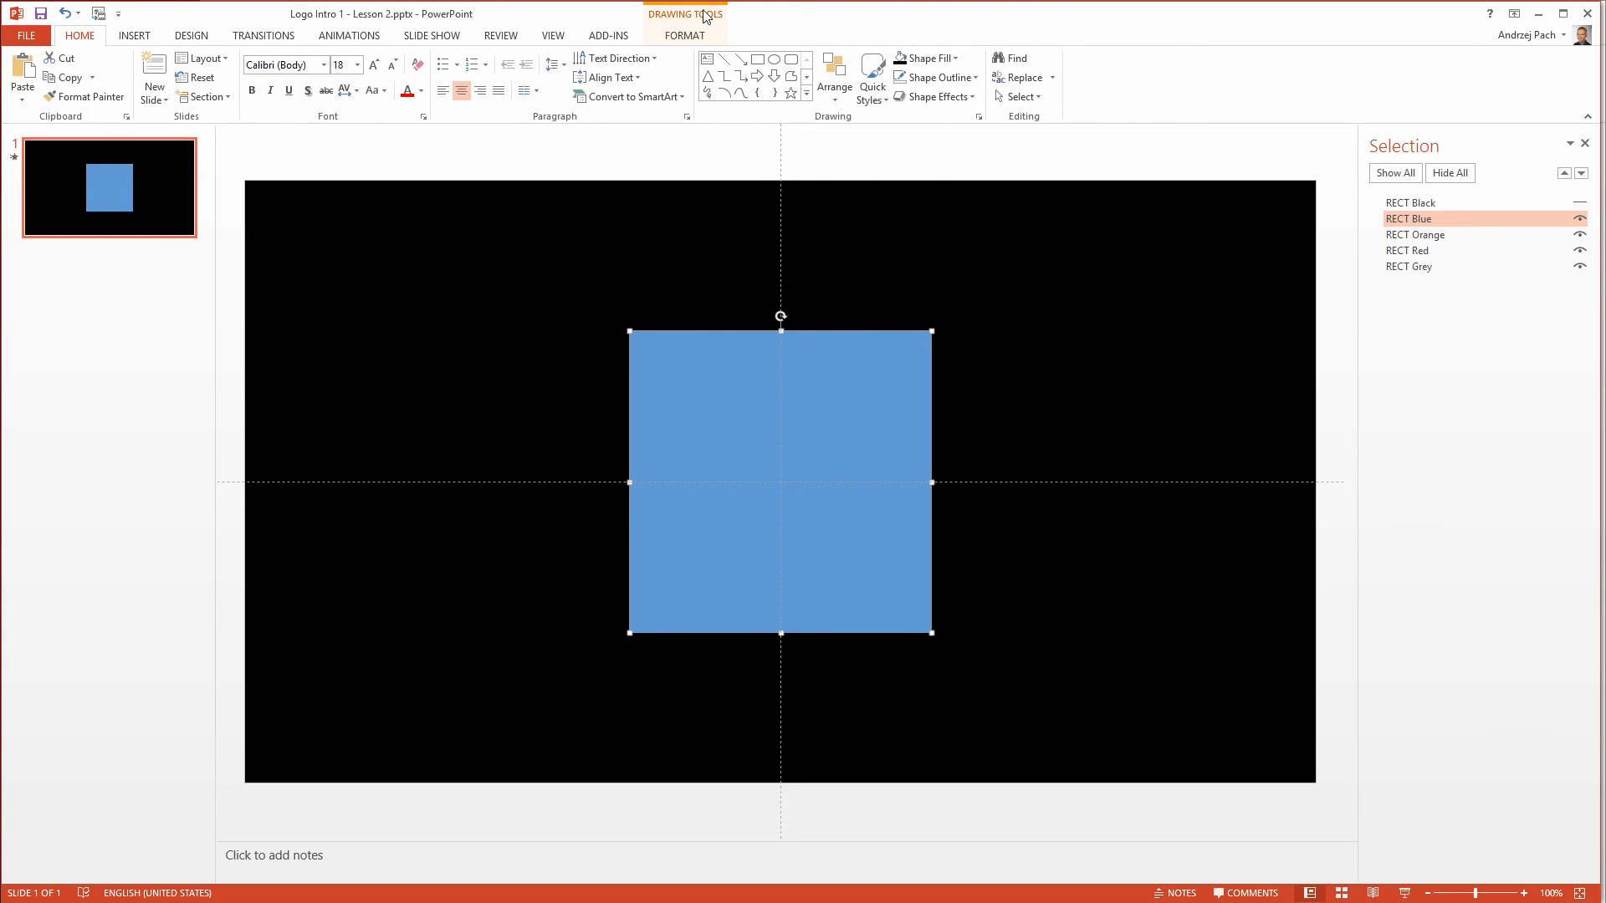
pyautogui.click(602, 58)
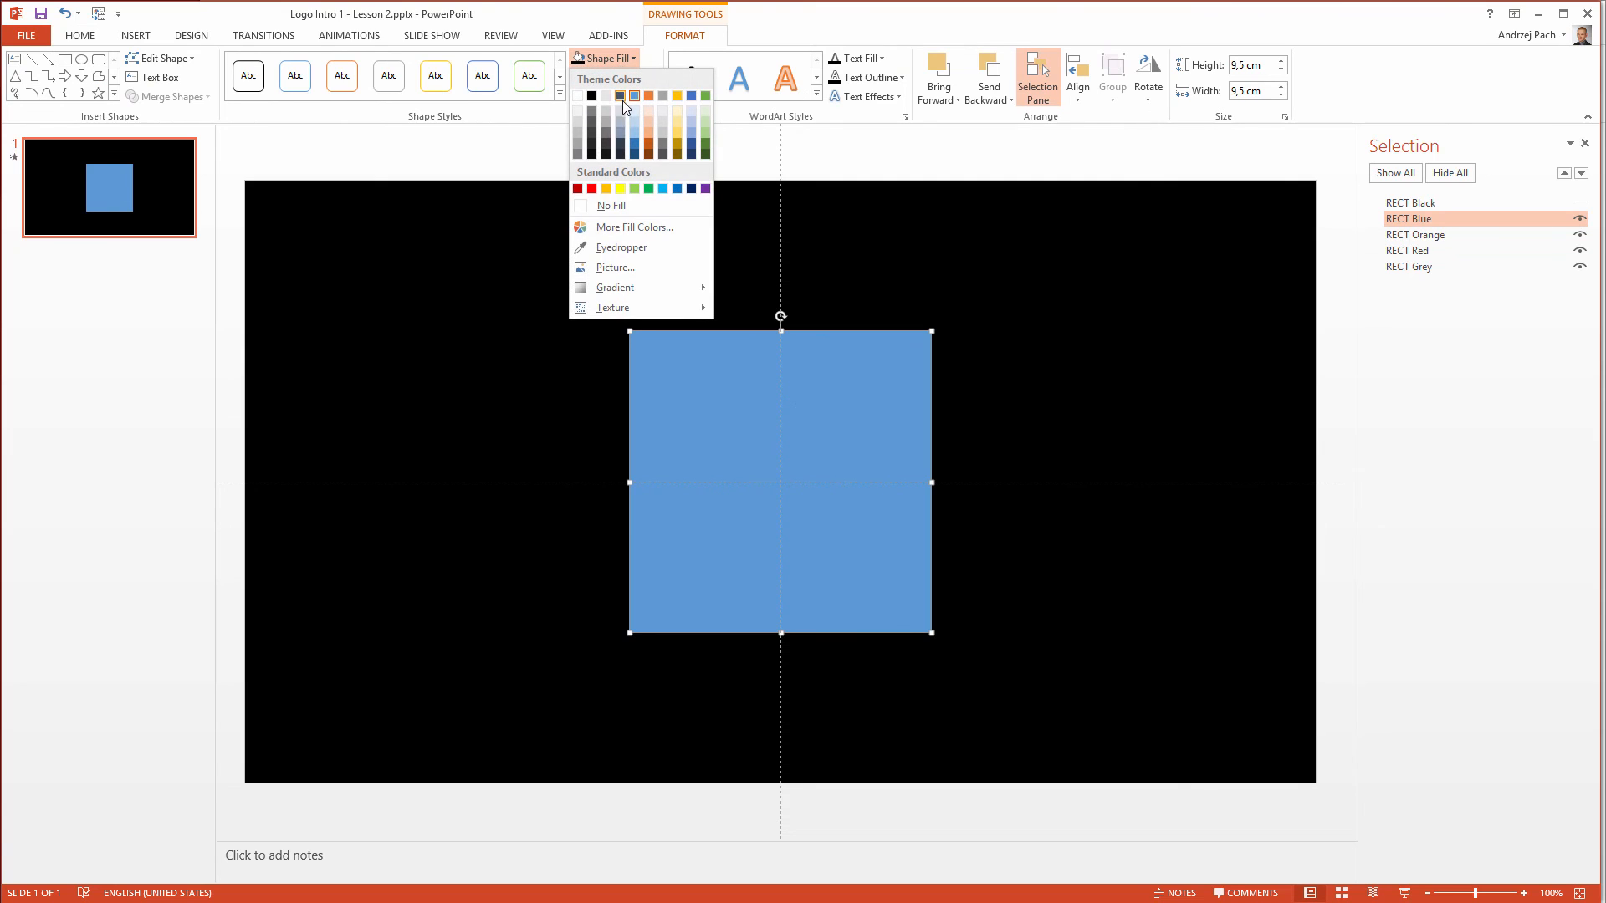
pyautogui.moveTo(636, 225)
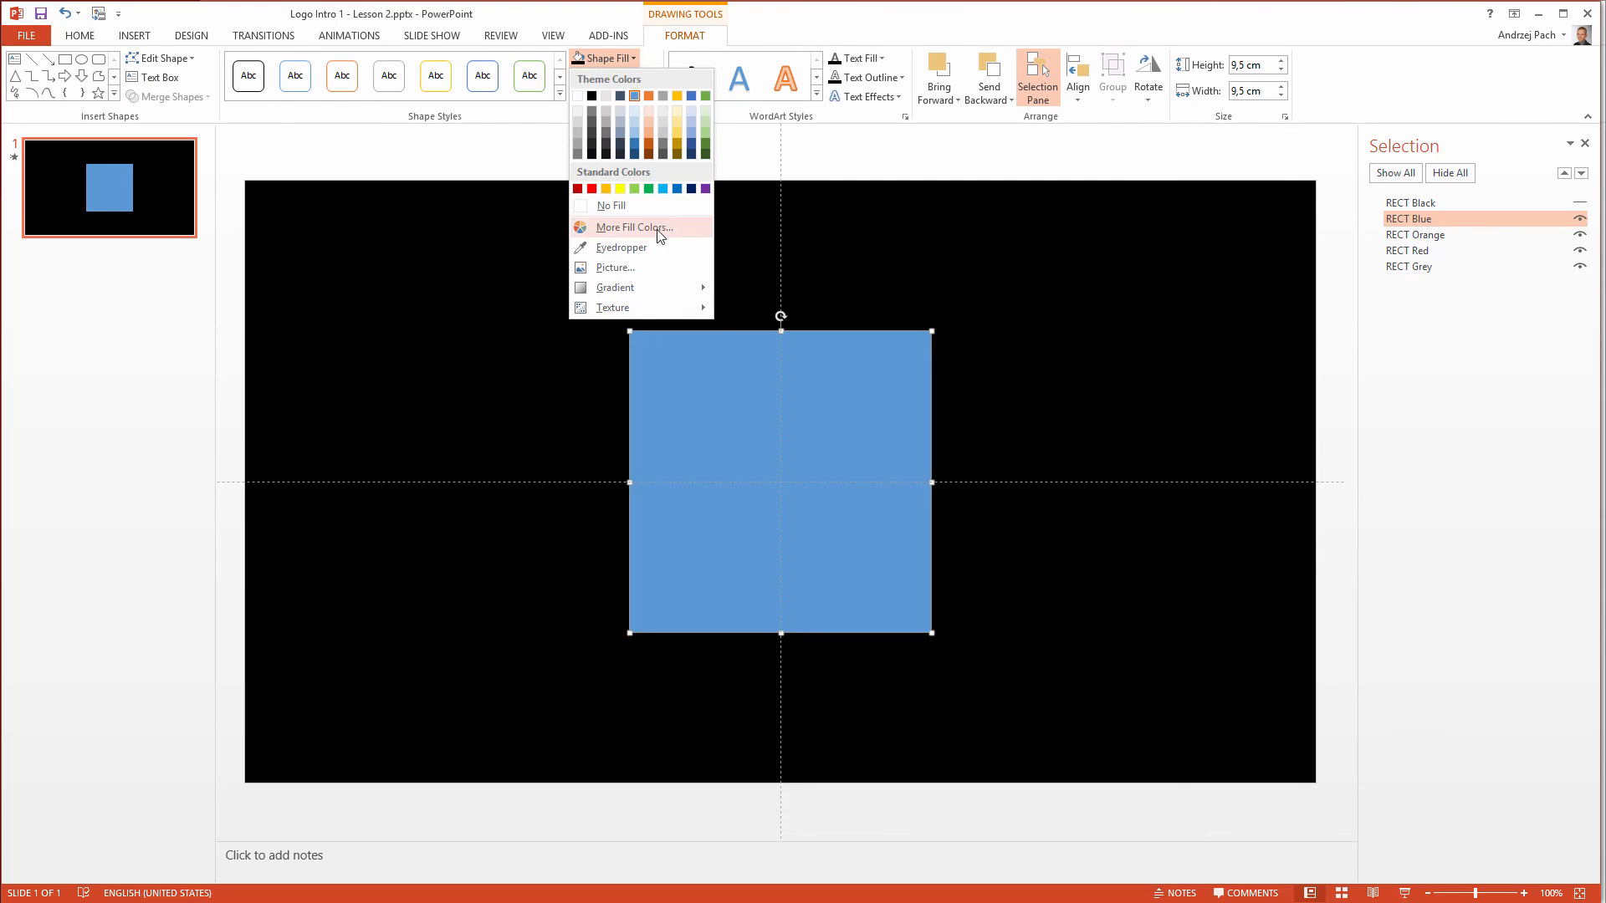
pyautogui.click(1116, 473)
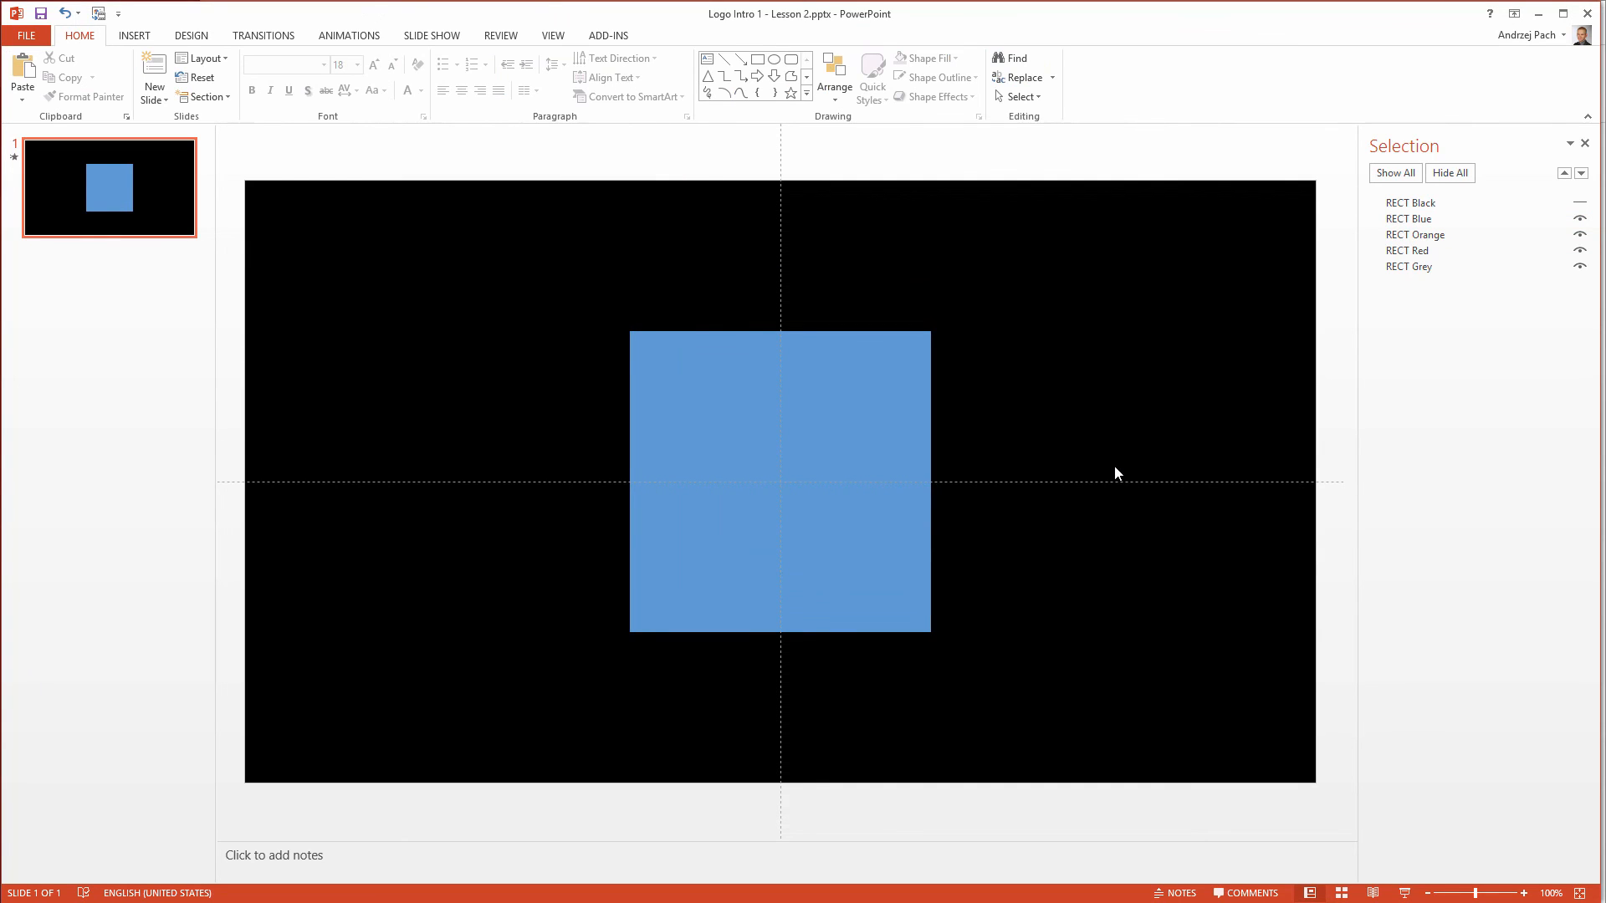